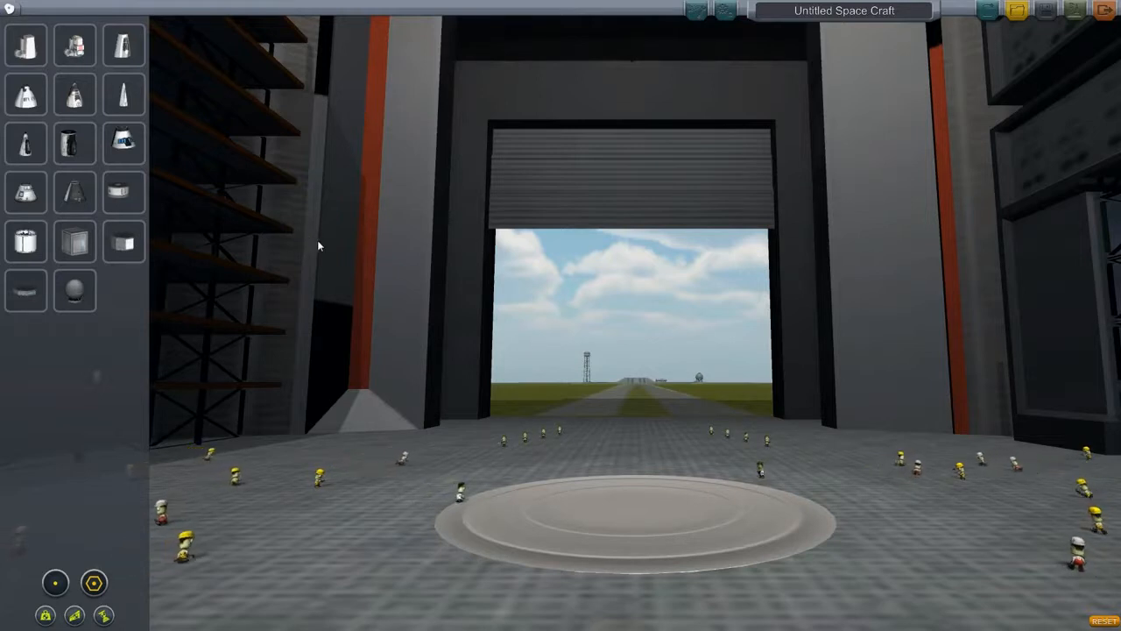
{"action": "mouse_move", "coordinate": [247, 142]}
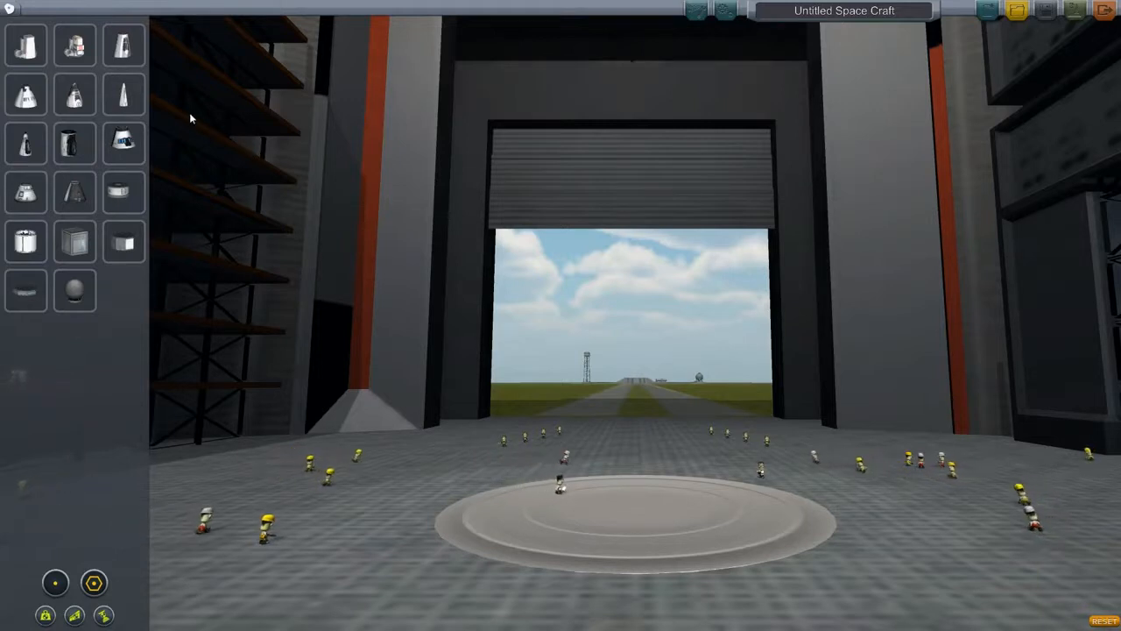
{"action": "mouse_move", "coordinate": [122, 45]}
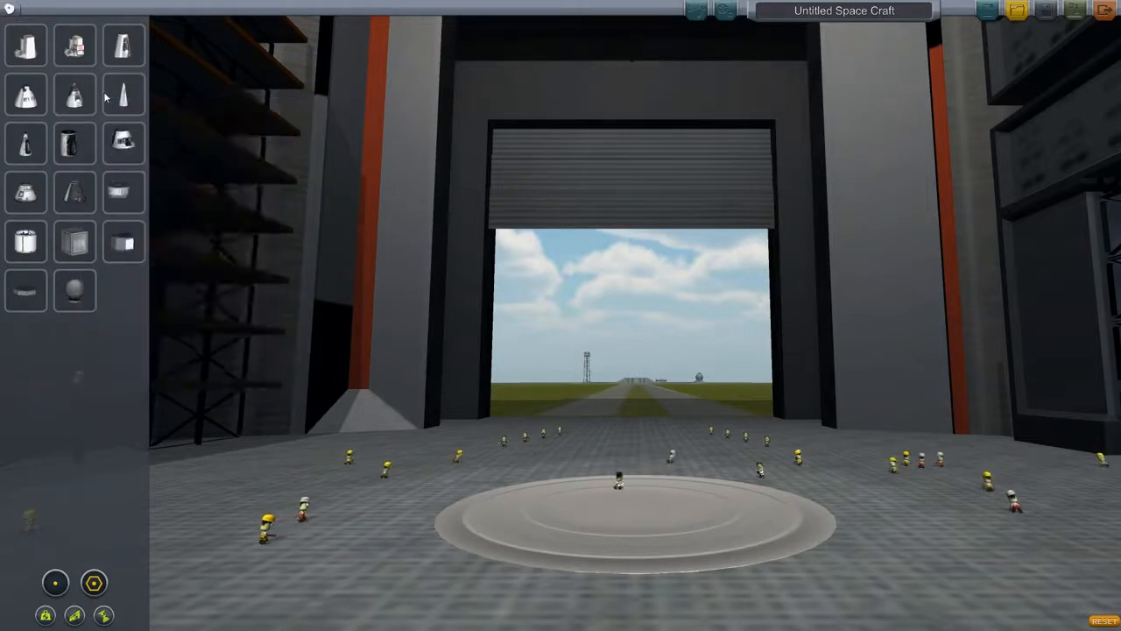
{"action": "mouse_move", "coordinate": [24, 95]}
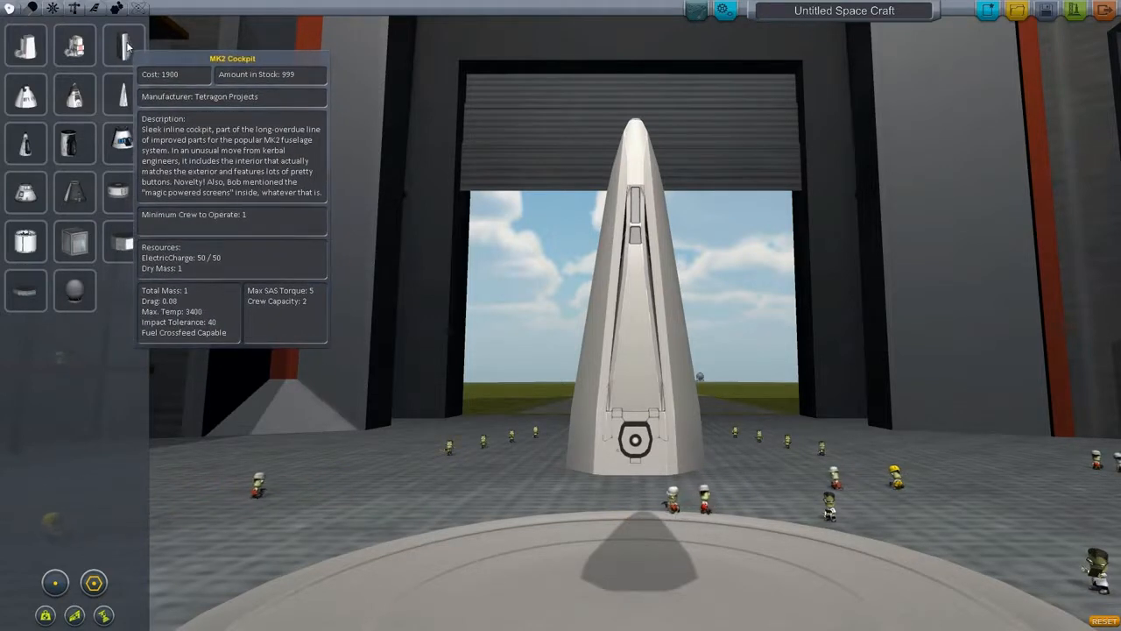
{"action": "mouse_move", "coordinate": [73, 143]}
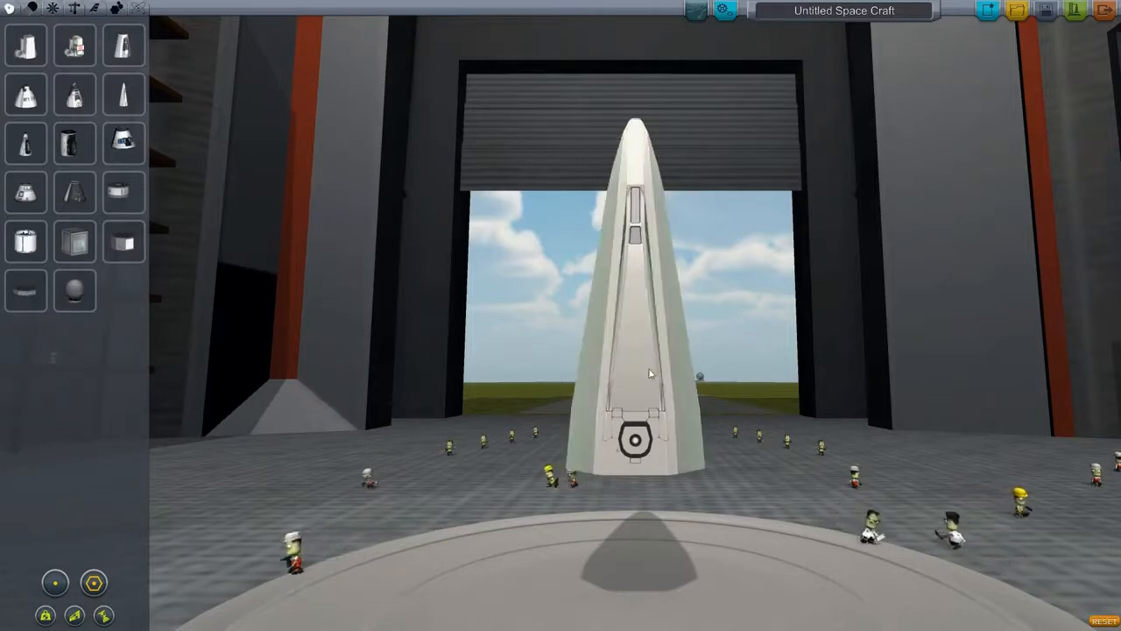
Orbit the camera around the lone Mk2 cockpit
{"action": "left_click_drag", "start_coordinate": [650, 373], "coordinate": [403, 327]}
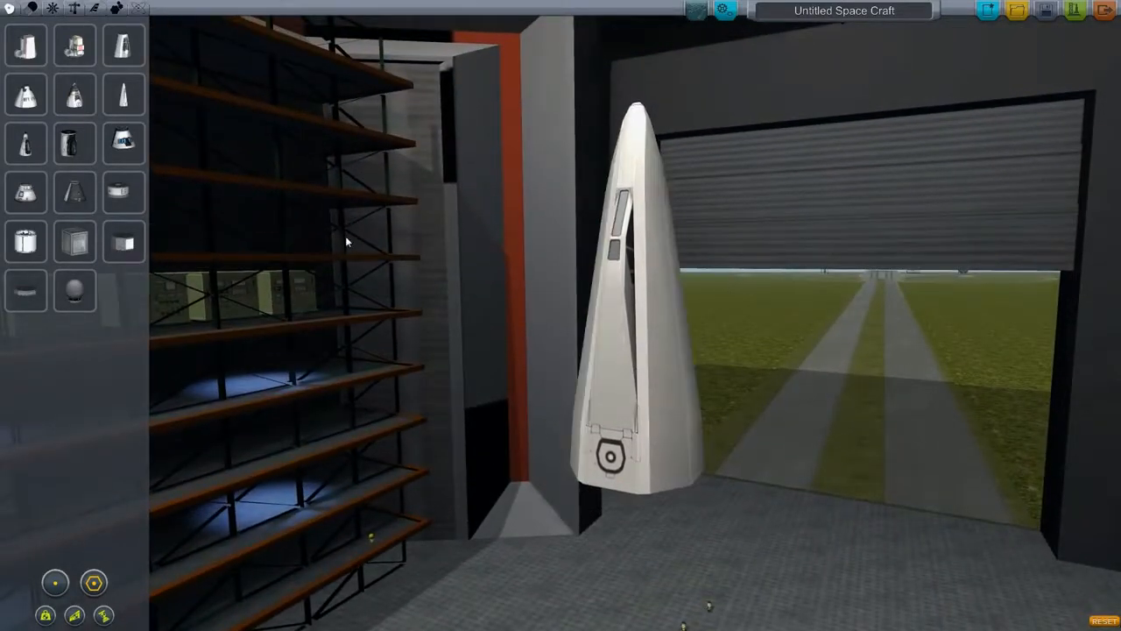
Browse Propulsion parts, try a part beneath the cockpit, then show the next parts page
{"action": "left_click", "coordinate": [52, 8]}
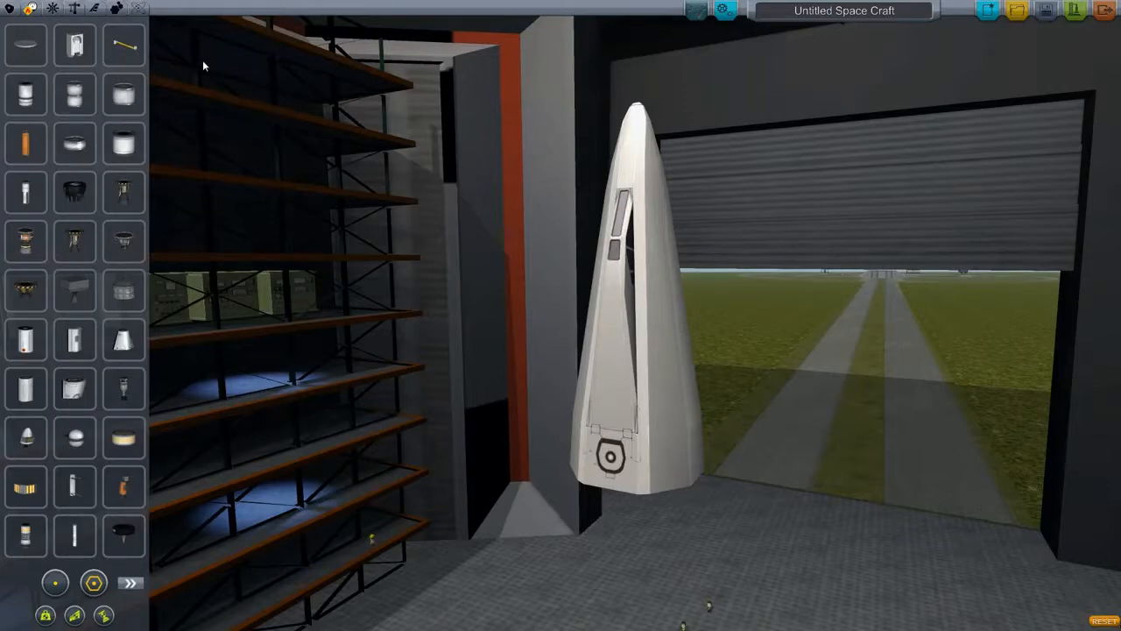
{"action": "mouse_move", "coordinate": [75, 45]}
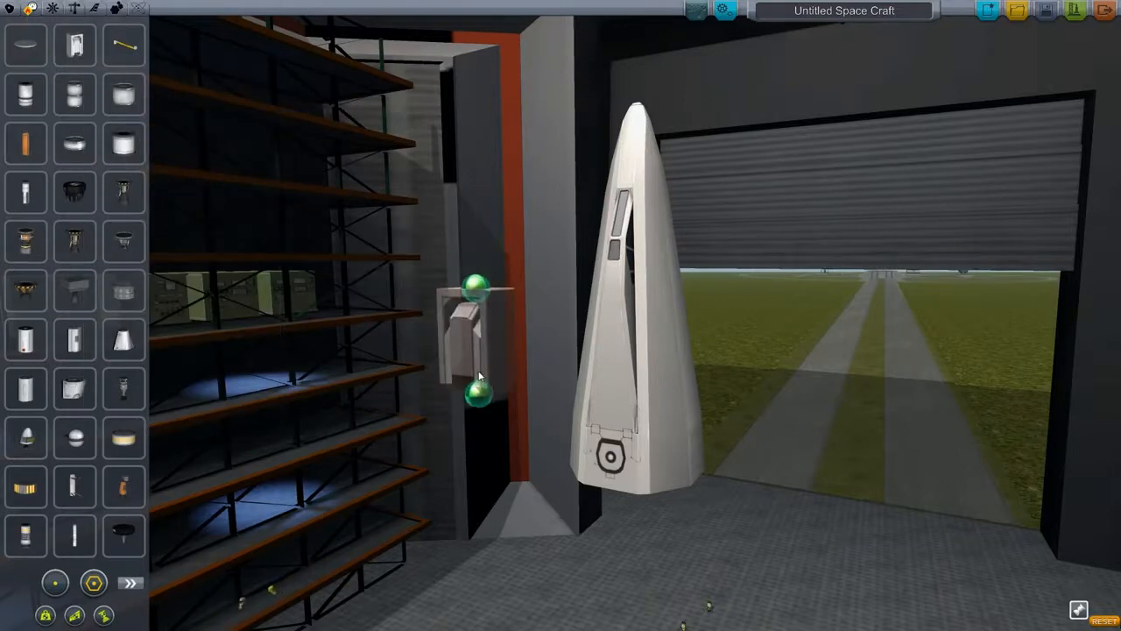
{"action": "left_click_drag", "start_coordinate": [473, 342], "coordinate": [626, 552]}
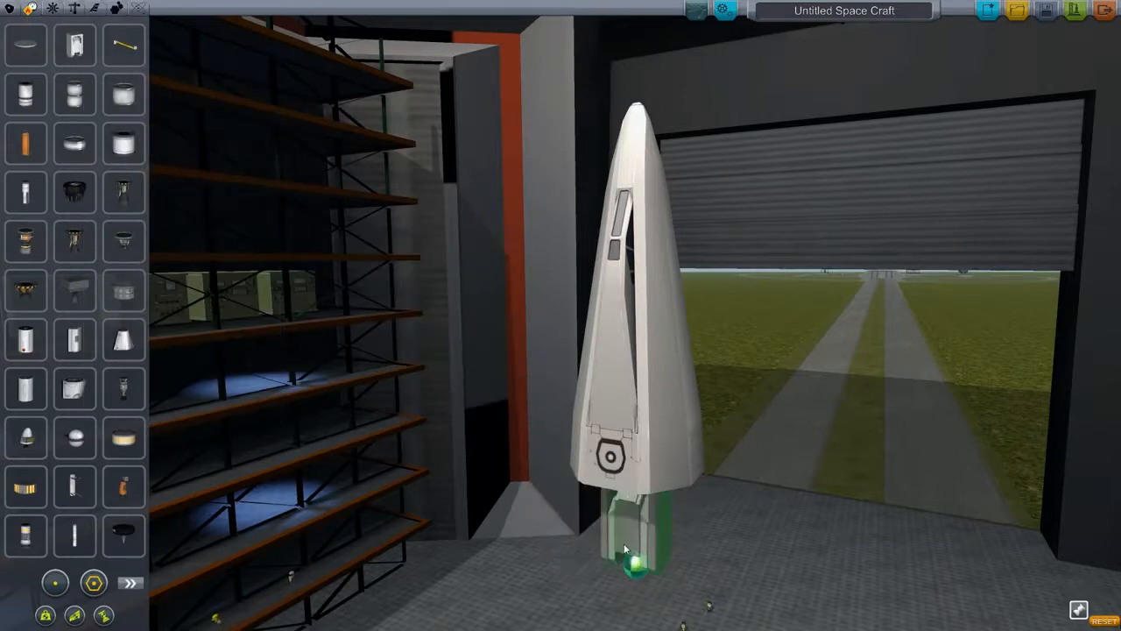
{"action": "mouse_move", "coordinate": [24, 45]}
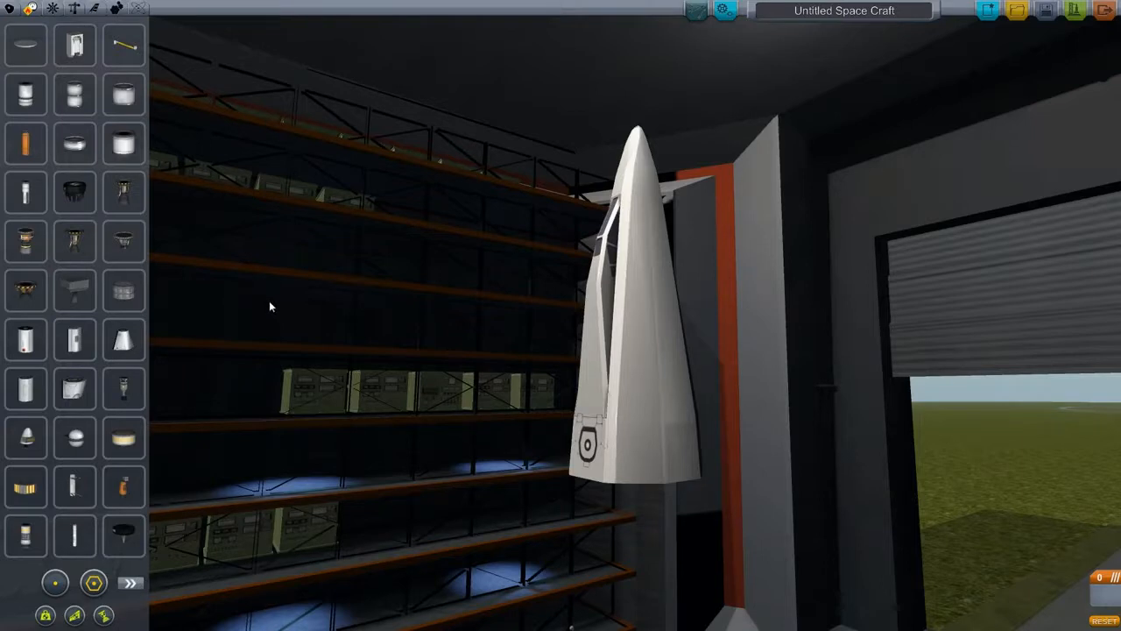
{"action": "mouse_move", "coordinate": [294, 309]}
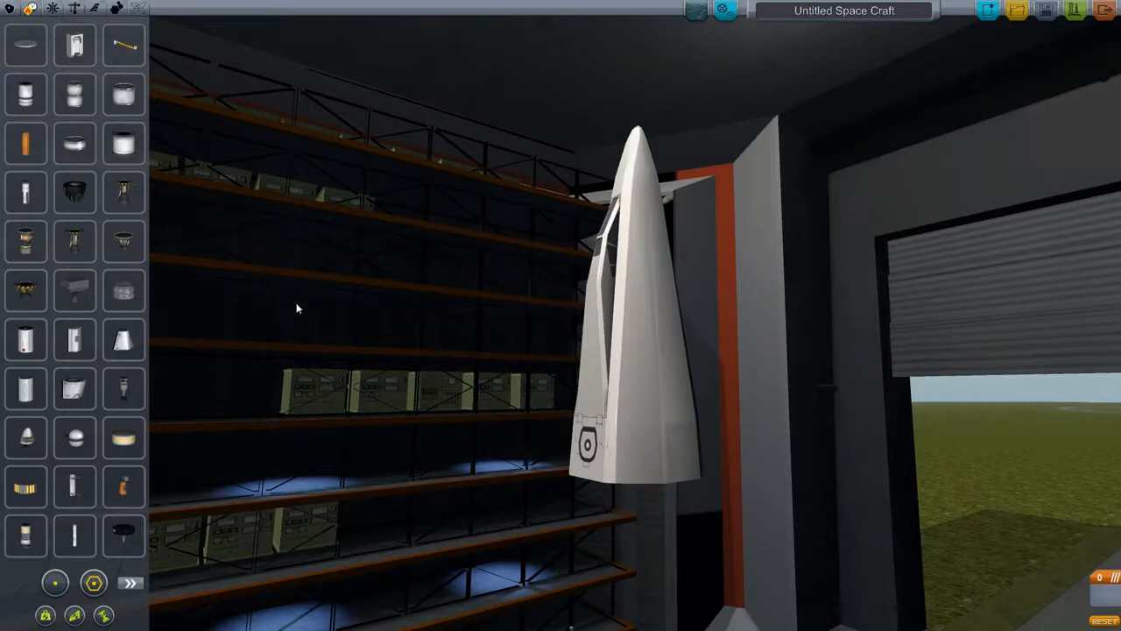
{"action": "mouse_move", "coordinate": [294, 309]}
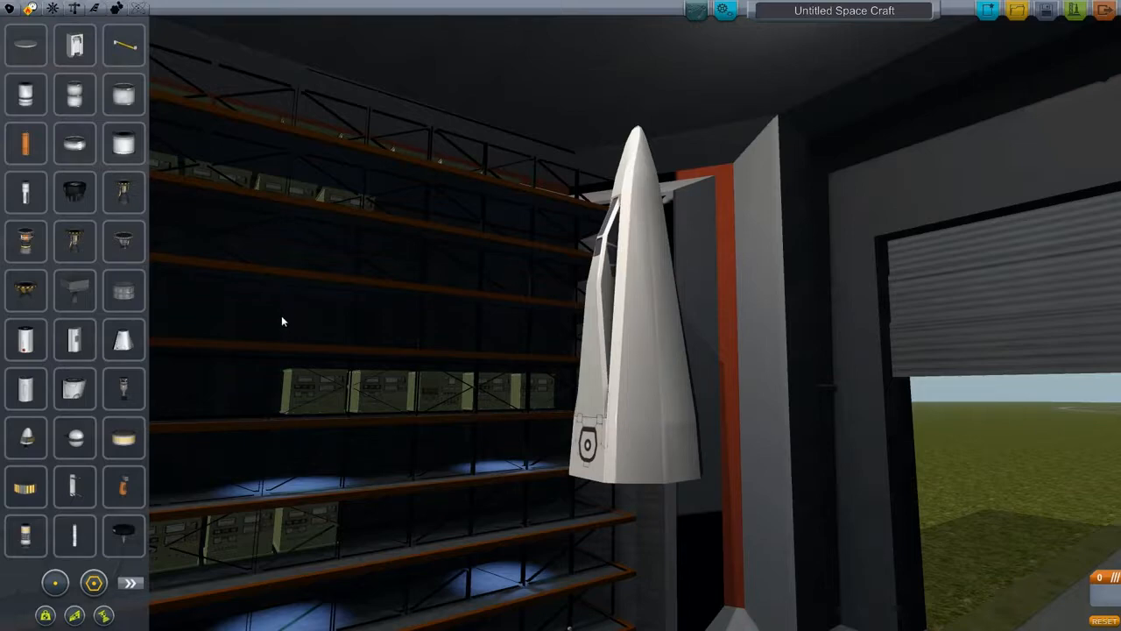
{"action": "mouse_move", "coordinate": [74, 143]}
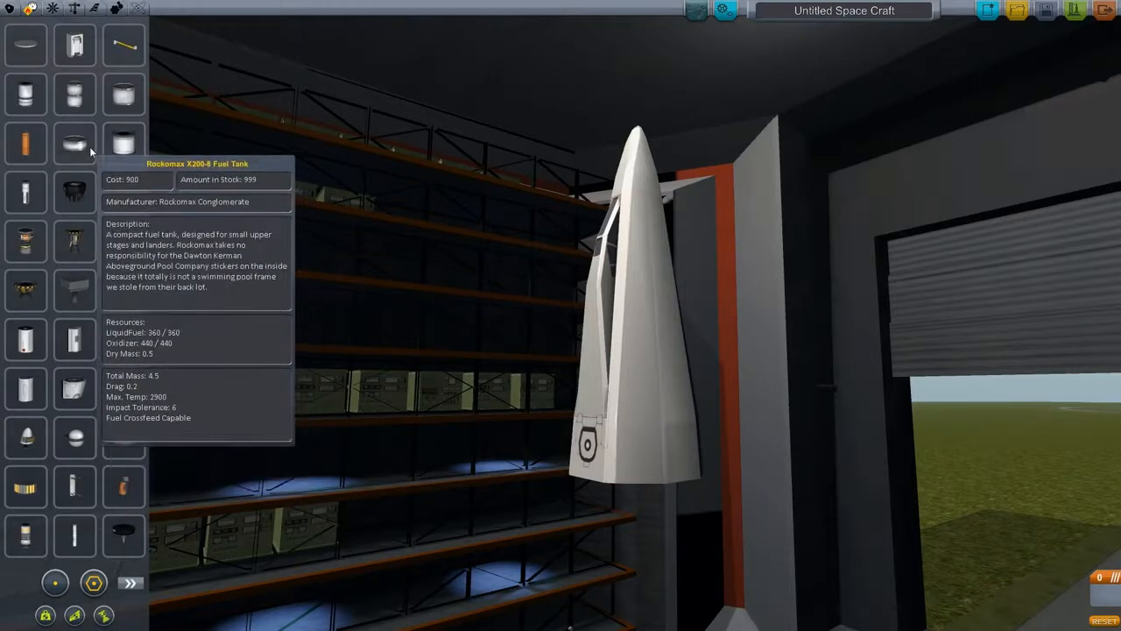
{"action": "mouse_move", "coordinate": [183, 581]}
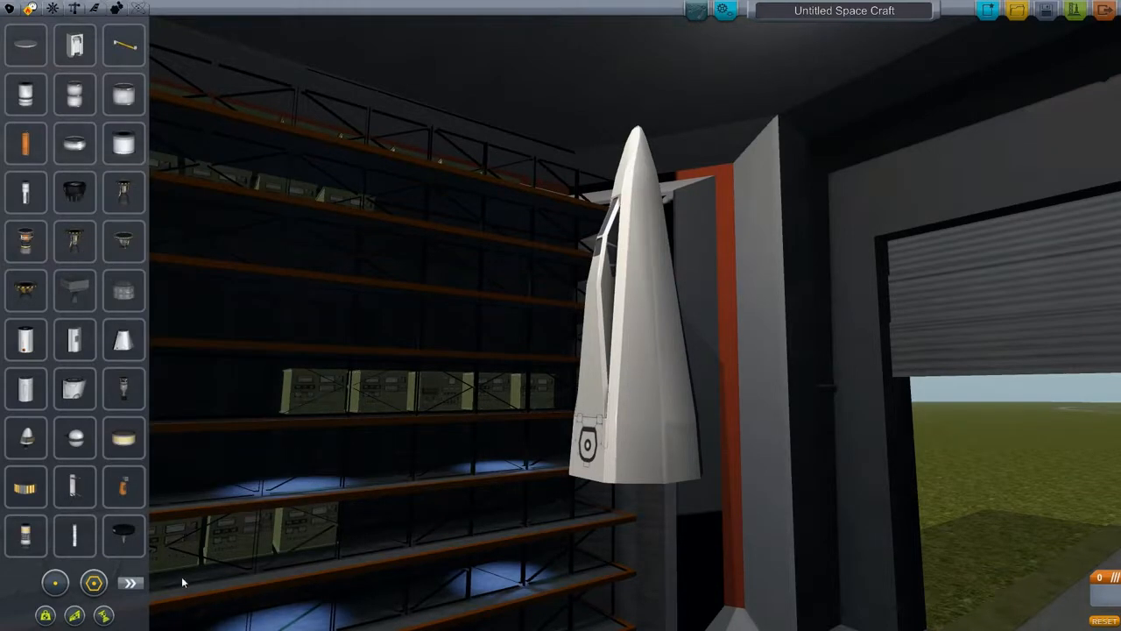
{"action": "left_click", "coordinate": [130, 581]}
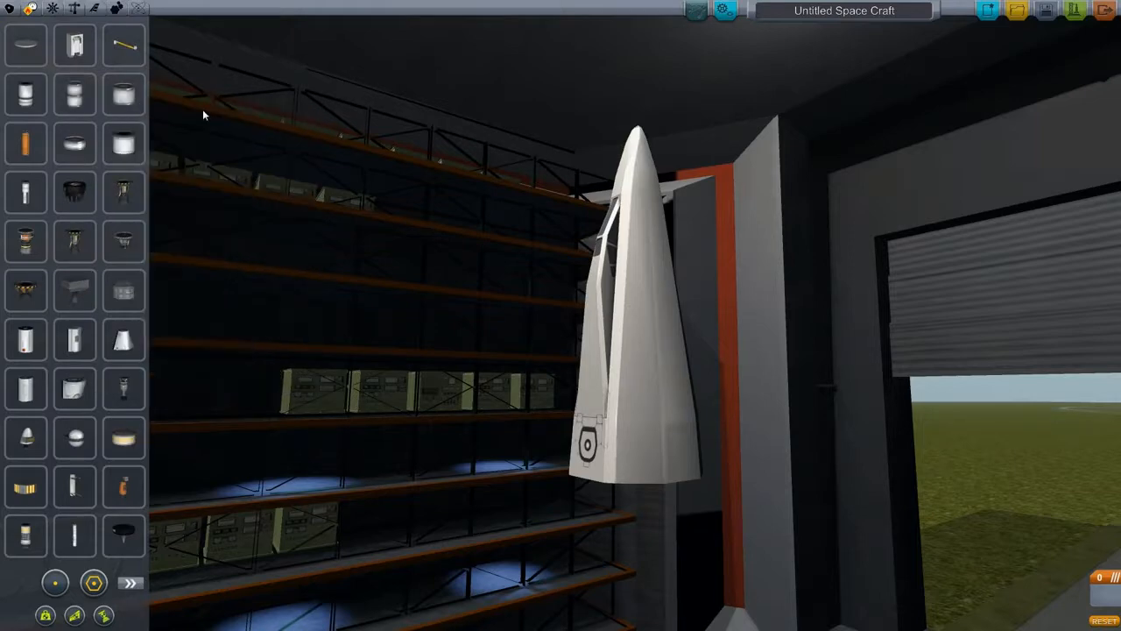
{"action": "mouse_move", "coordinate": [74, 44]}
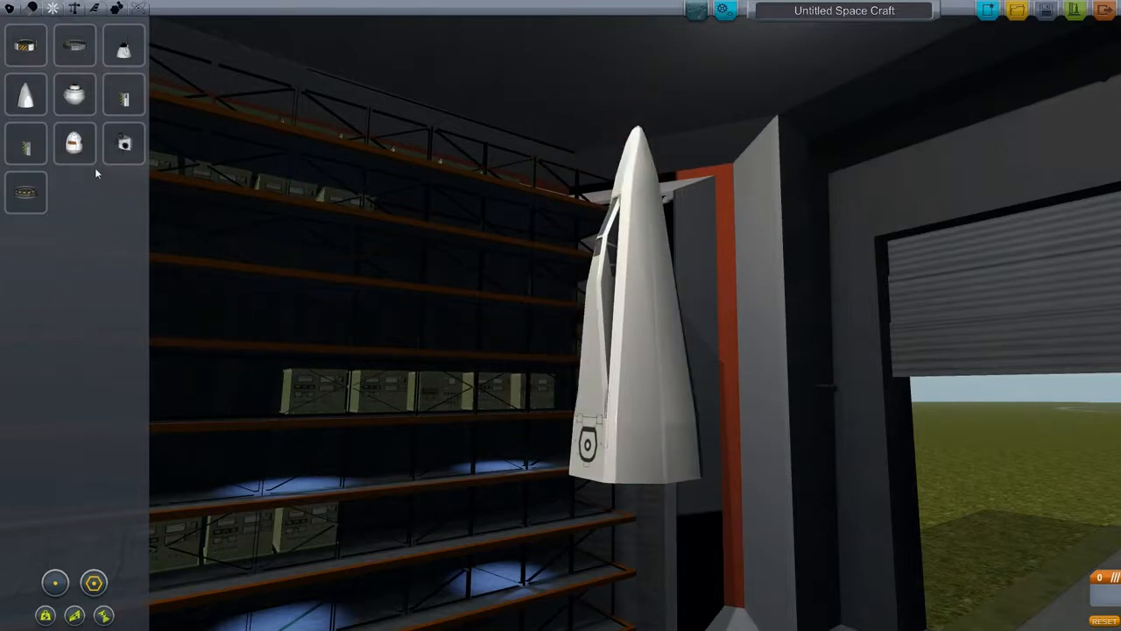
Show the structural fuselage parts and pick the narrow cargo tail section
{"action": "left_click", "coordinate": [74, 7]}
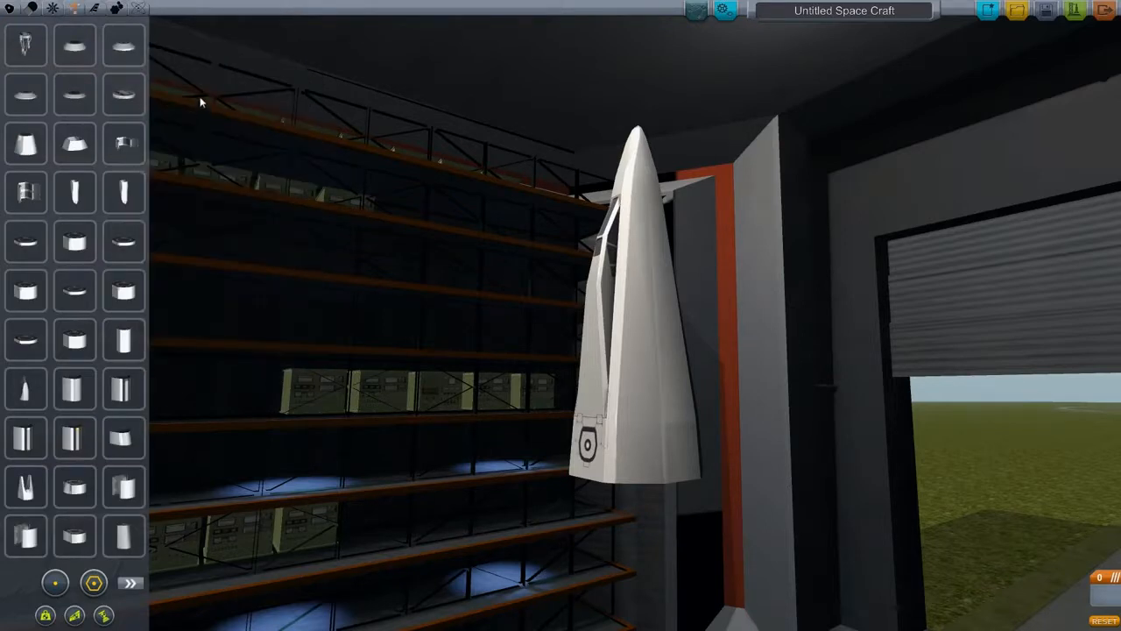
{"action": "mouse_move", "coordinate": [123, 143]}
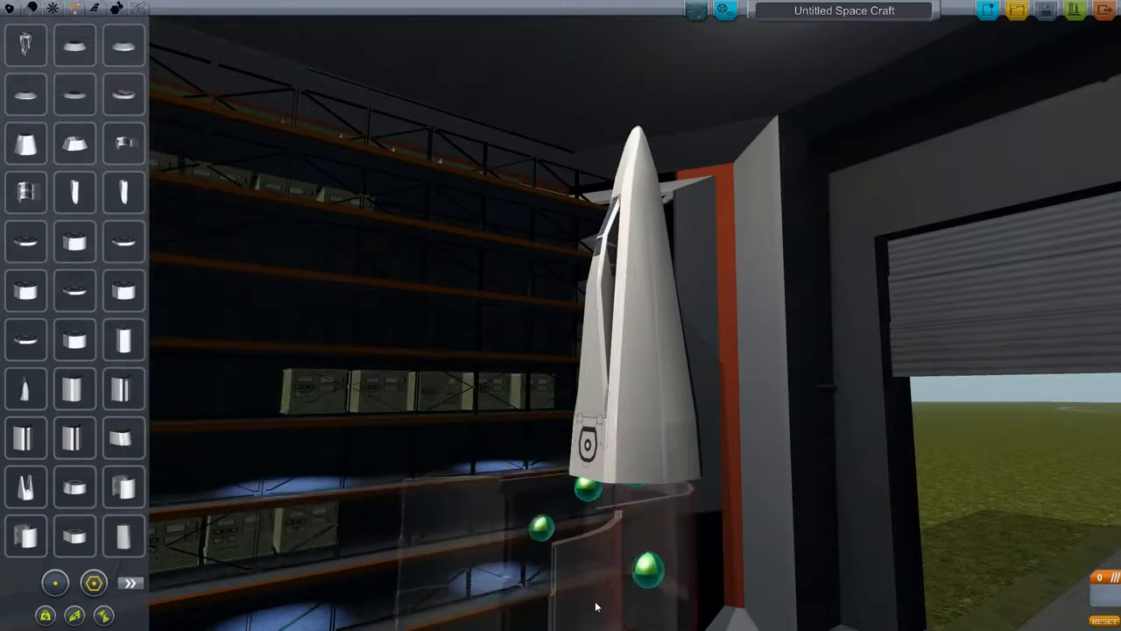
{"action": "mouse_move", "coordinate": [123, 342]}
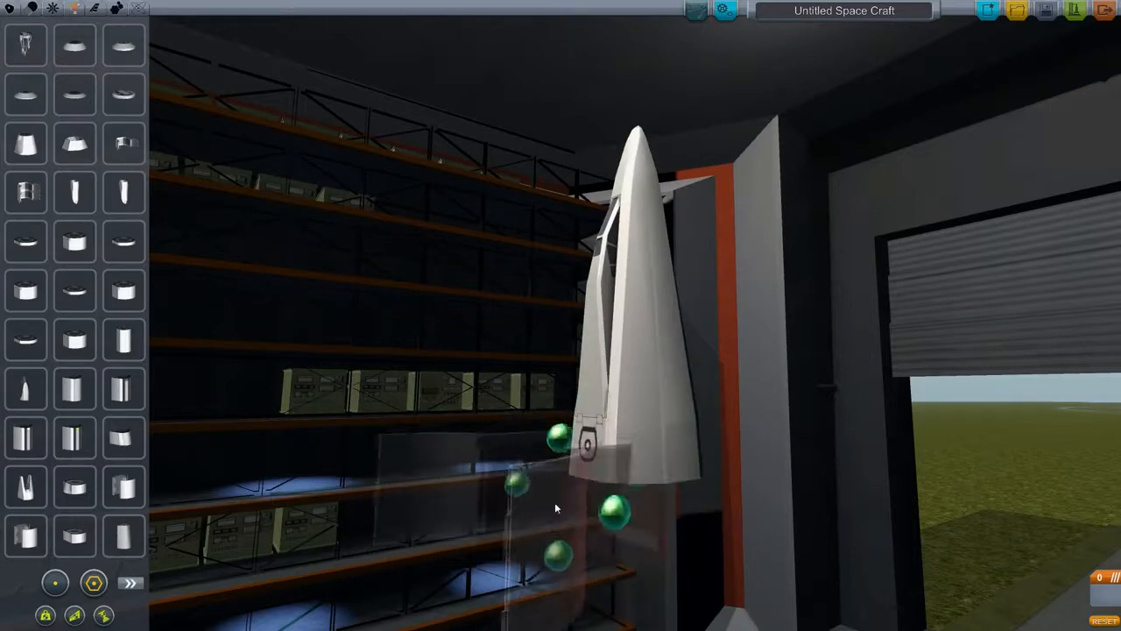
{"action": "mouse_move", "coordinate": [75, 294]}
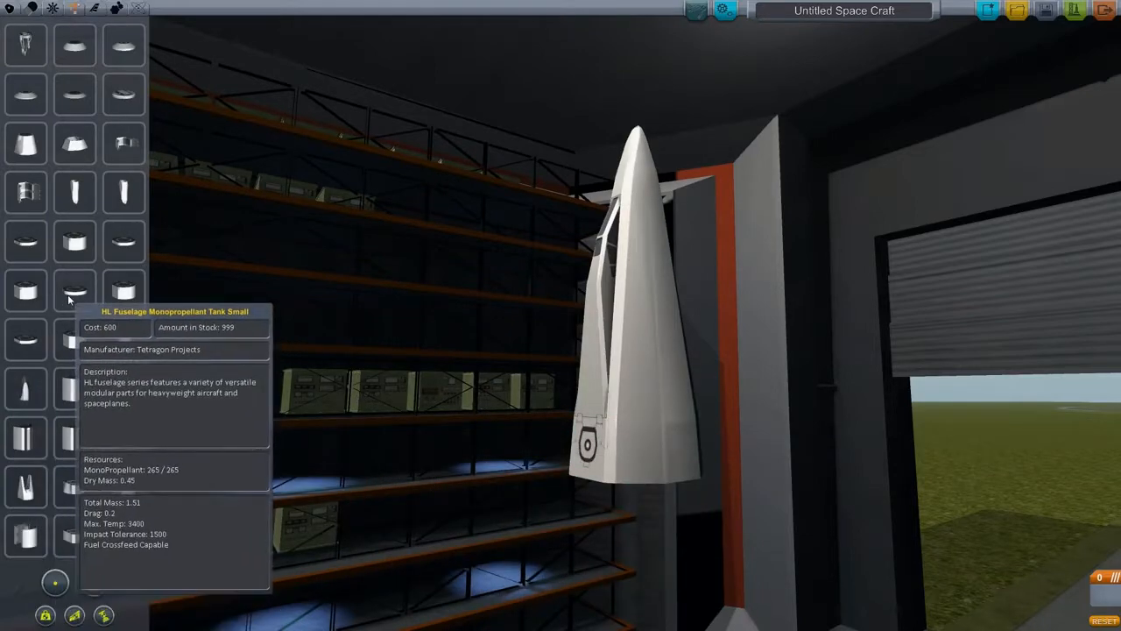
{"action": "mouse_move", "coordinate": [122, 241]}
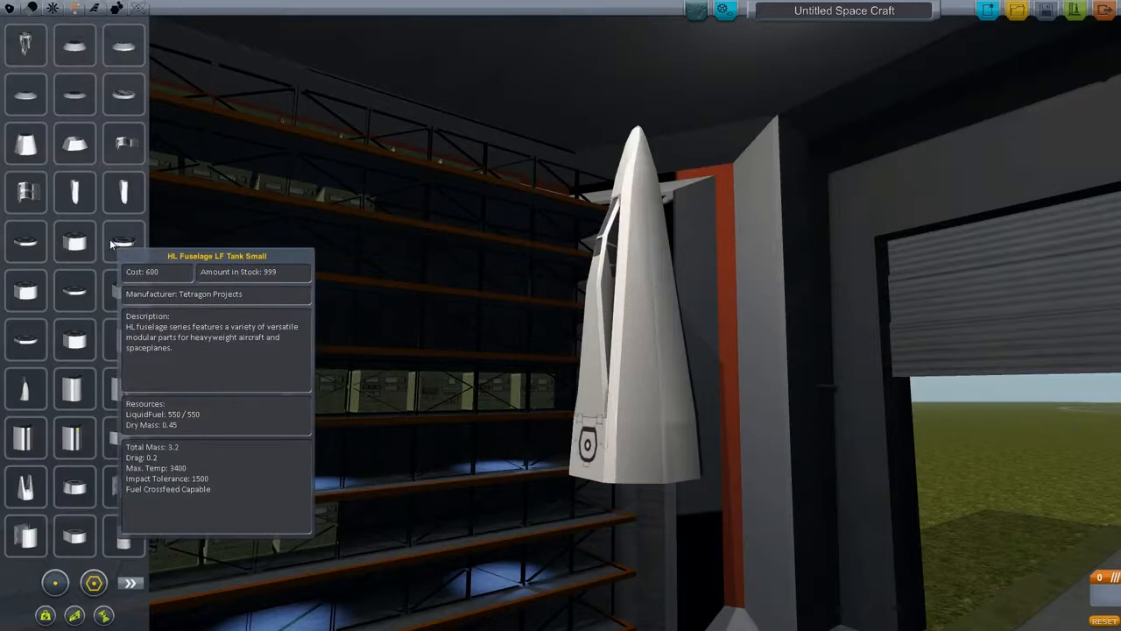
{"action": "mouse_move", "coordinate": [26, 193]}
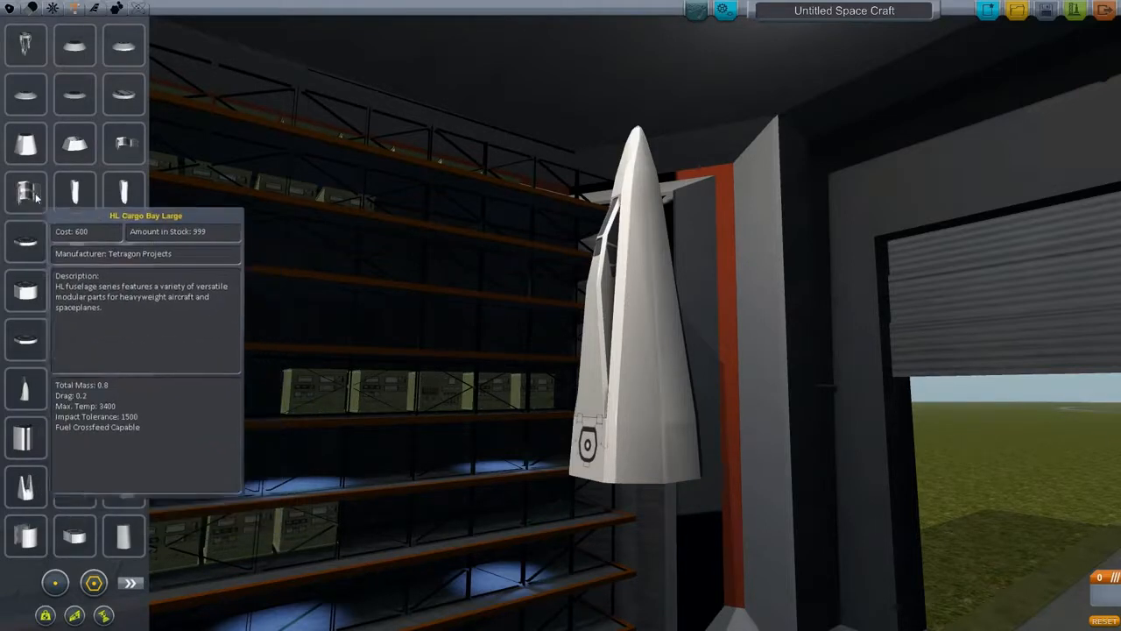
{"action": "mouse_move", "coordinate": [75, 191]}
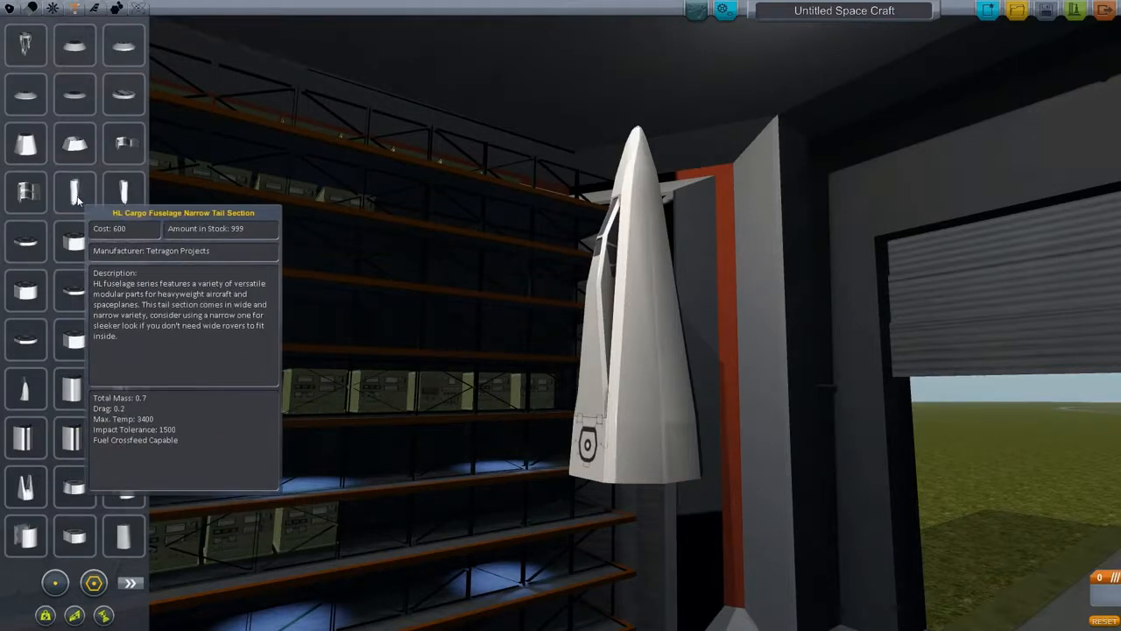
{"action": "left_click", "coordinate": [75, 191]}
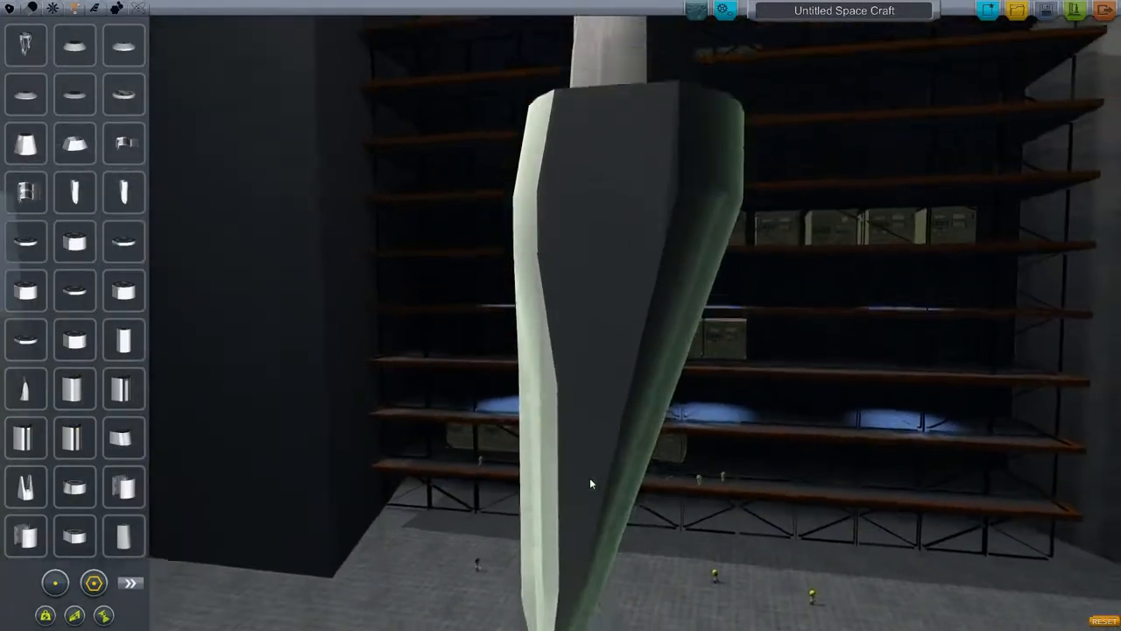
{"action": "mouse_move", "coordinate": [122, 193]}
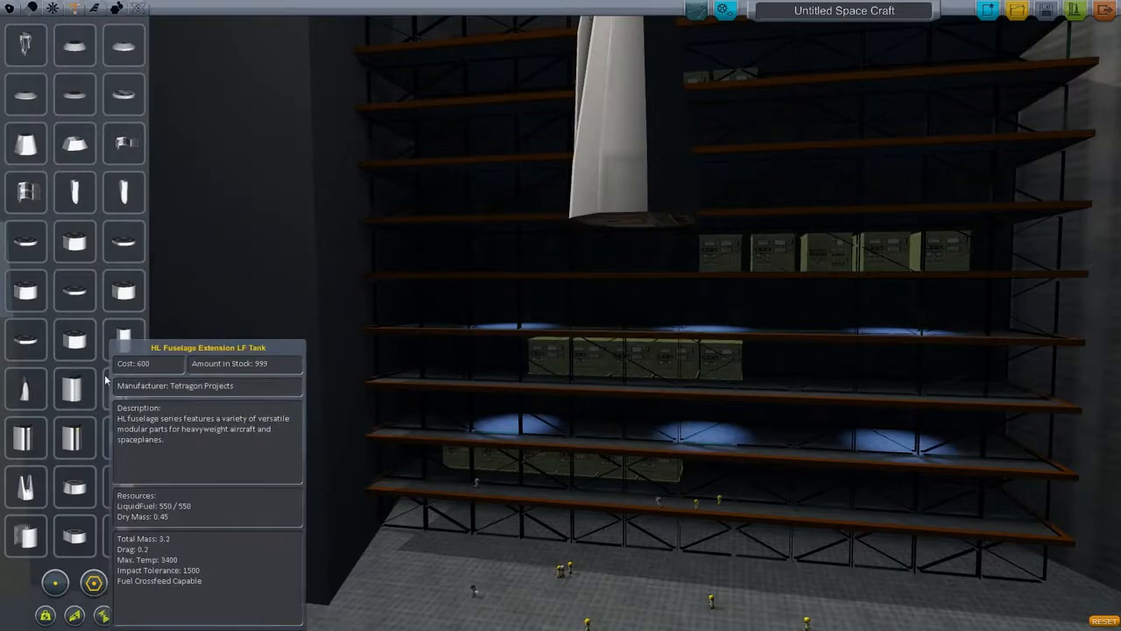
{"action": "mouse_move", "coordinate": [25, 389]}
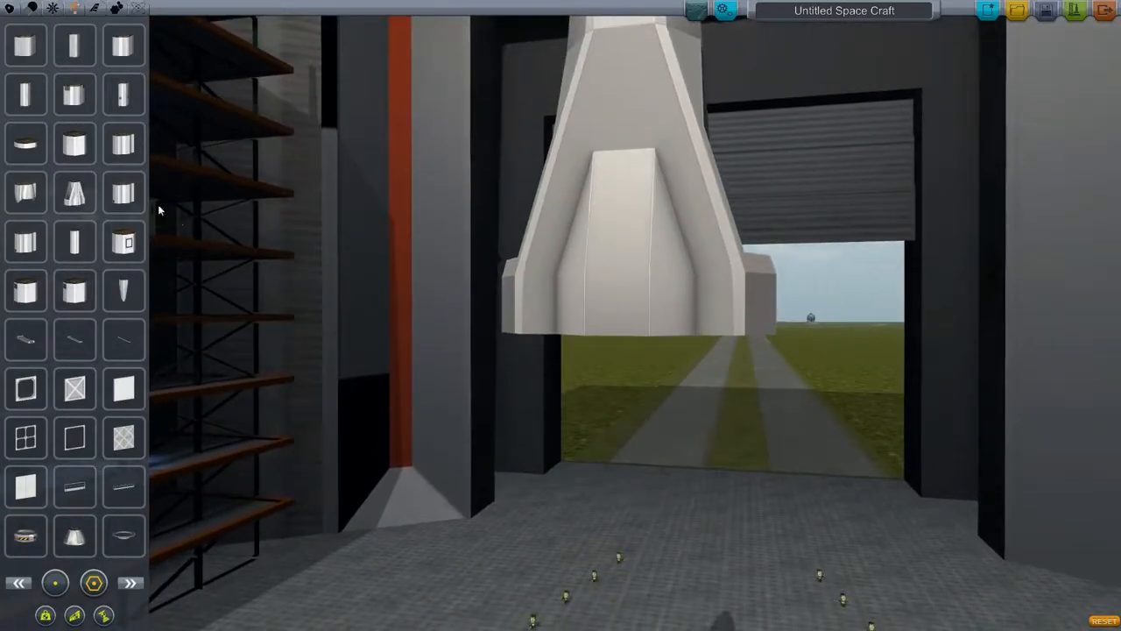
{"action": "mouse_move", "coordinate": [123, 193]}
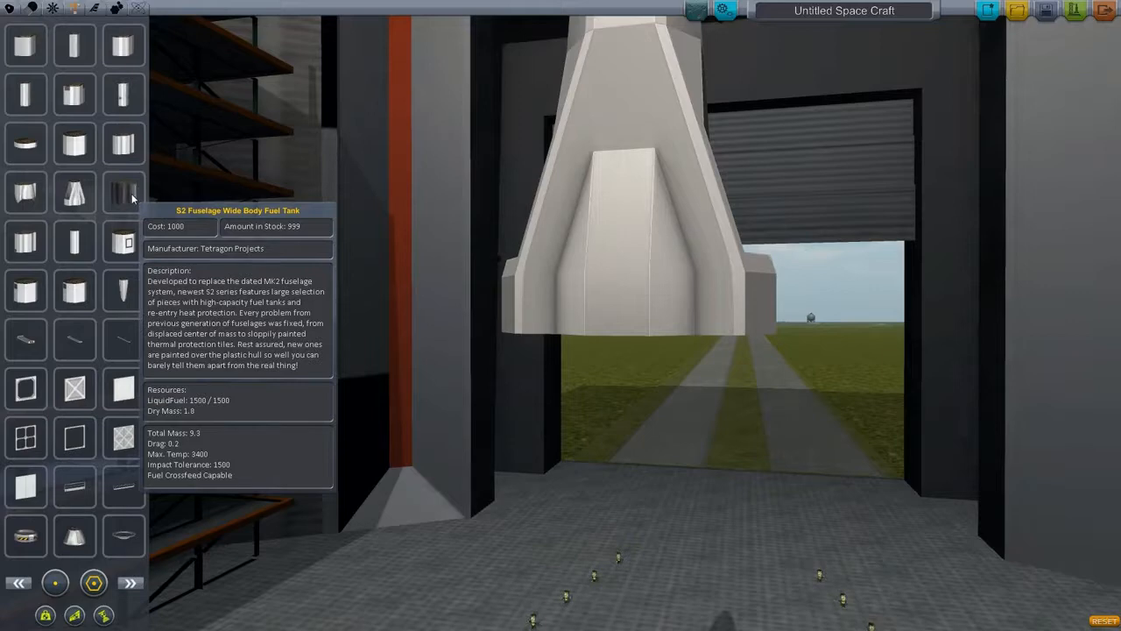
{"action": "mouse_move", "coordinate": [24, 241]}
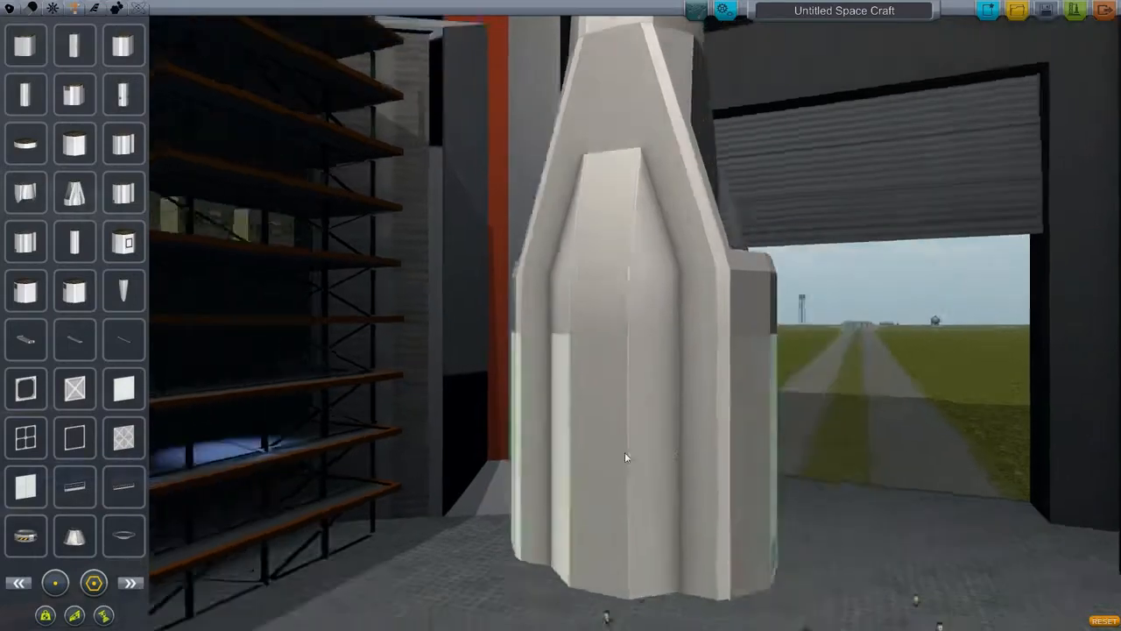
Attach an S2 wide-body fuel tank and a fuselage tail below the cockpit
{"action": "left_click_drag", "start_coordinate": [626, 458], "coordinate": [153, 353]}
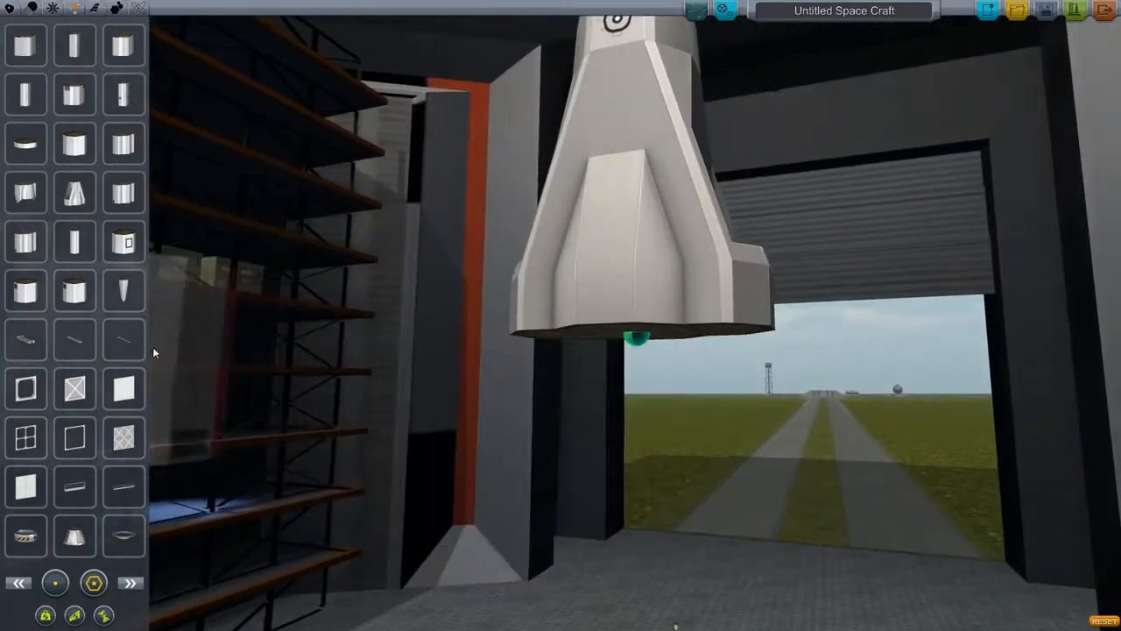
{"action": "mouse_move", "coordinate": [123, 193]}
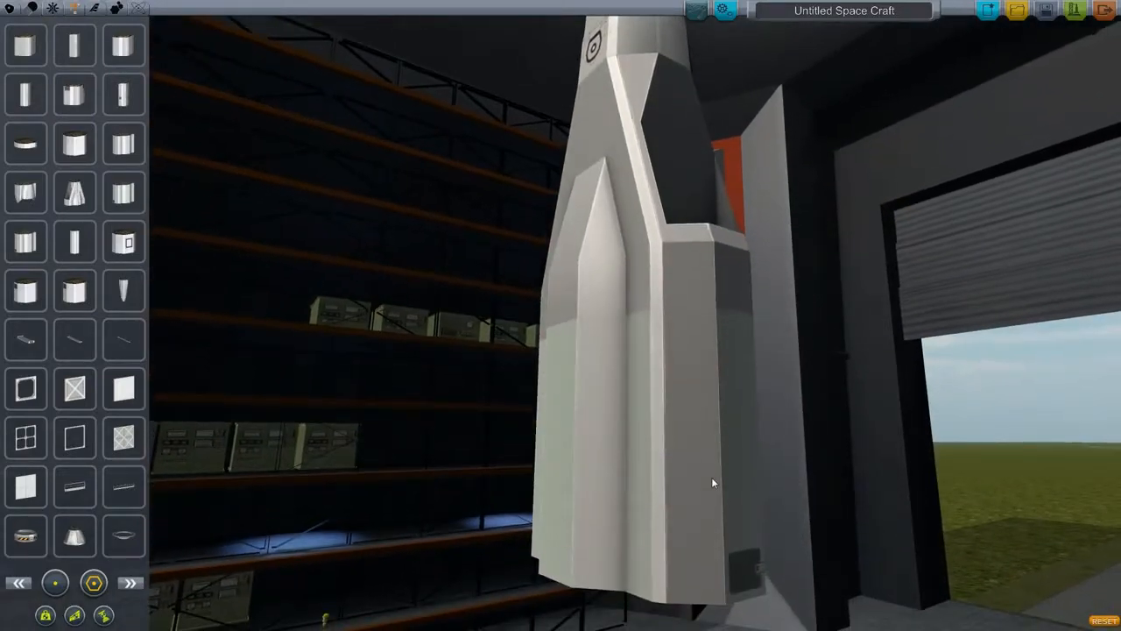
{"action": "mouse_move", "coordinate": [75, 339]}
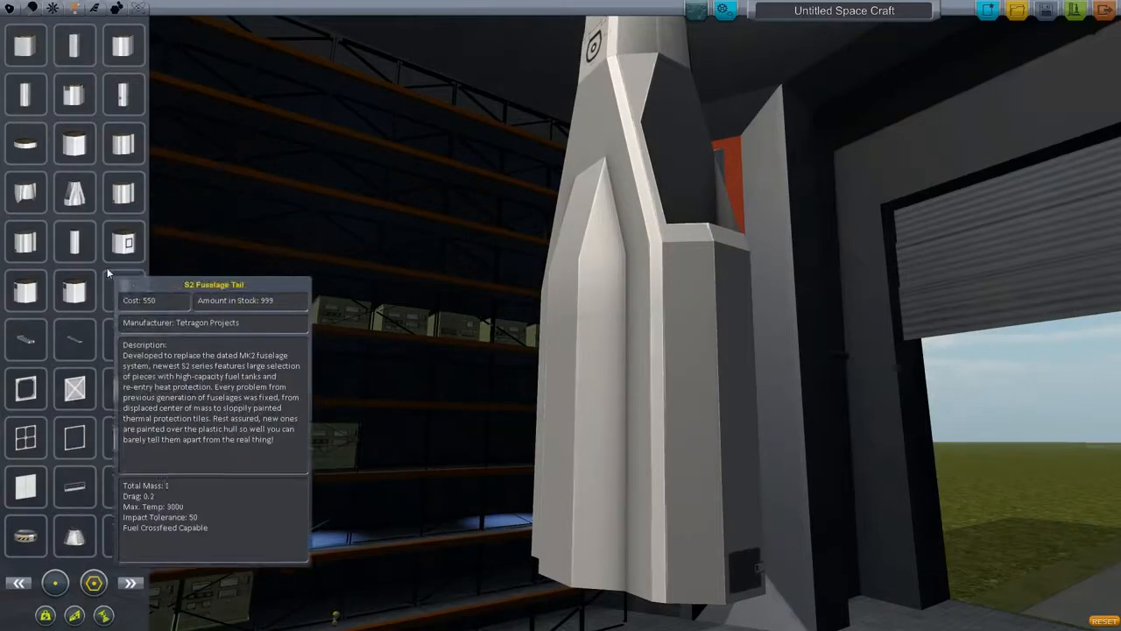
{"action": "mouse_move", "coordinate": [24, 191]}
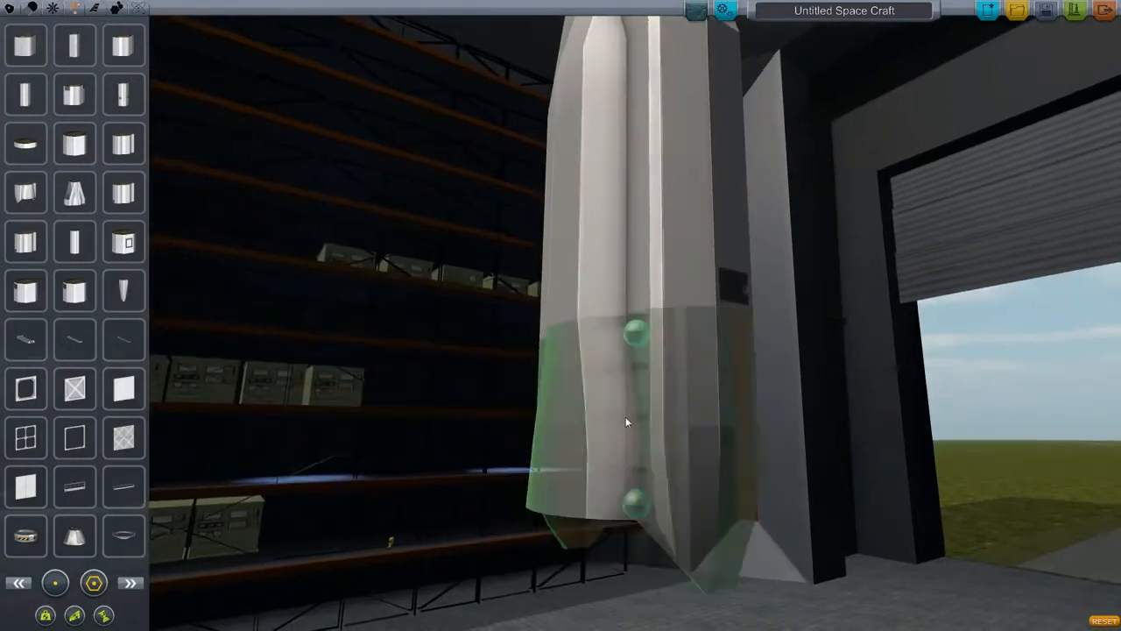
{"action": "left_click_drag", "start_coordinate": [626, 422], "coordinate": [749, 267]}
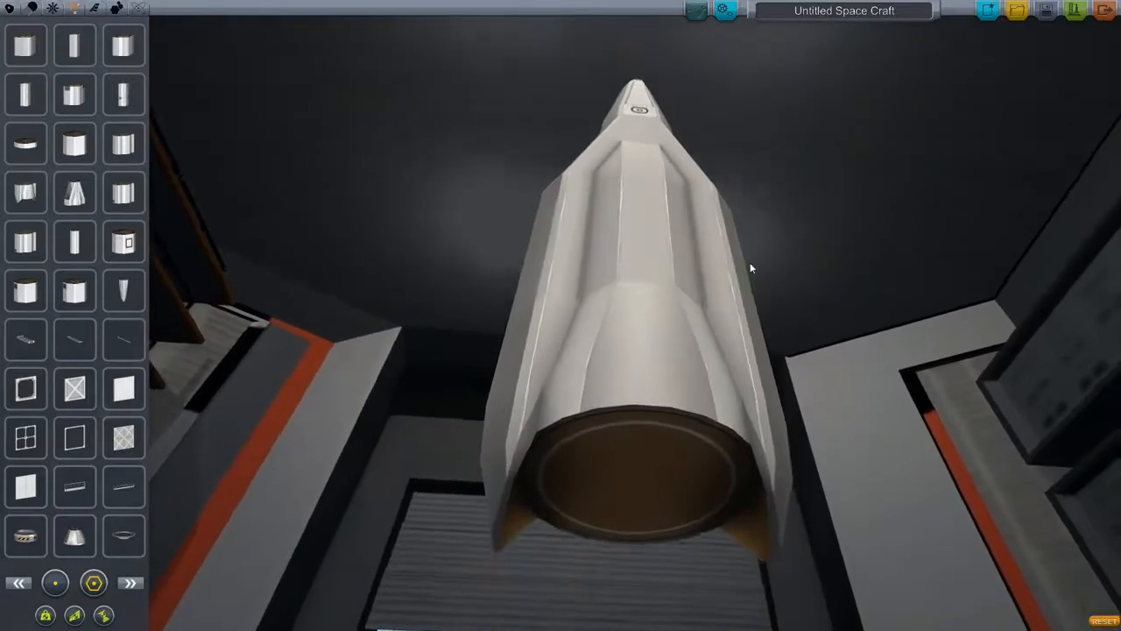
{"action": "left_click_drag", "start_coordinate": [744, 268], "coordinate": [613, 289]}
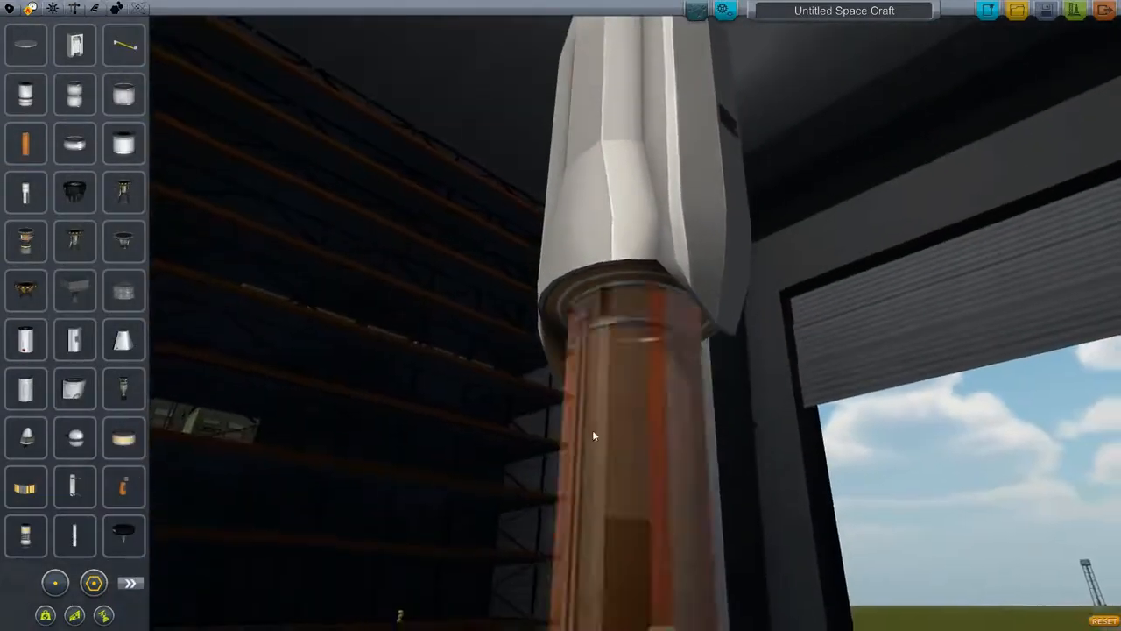
{"action": "mouse_move", "coordinate": [122, 341]}
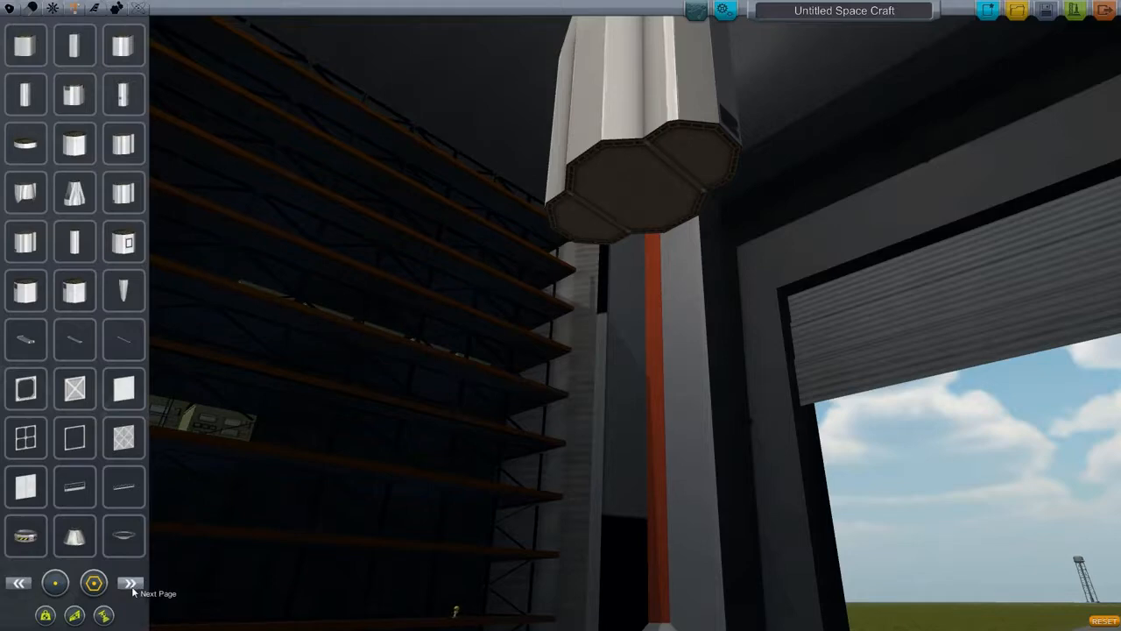
{"action": "mouse_move", "coordinate": [123, 389]}
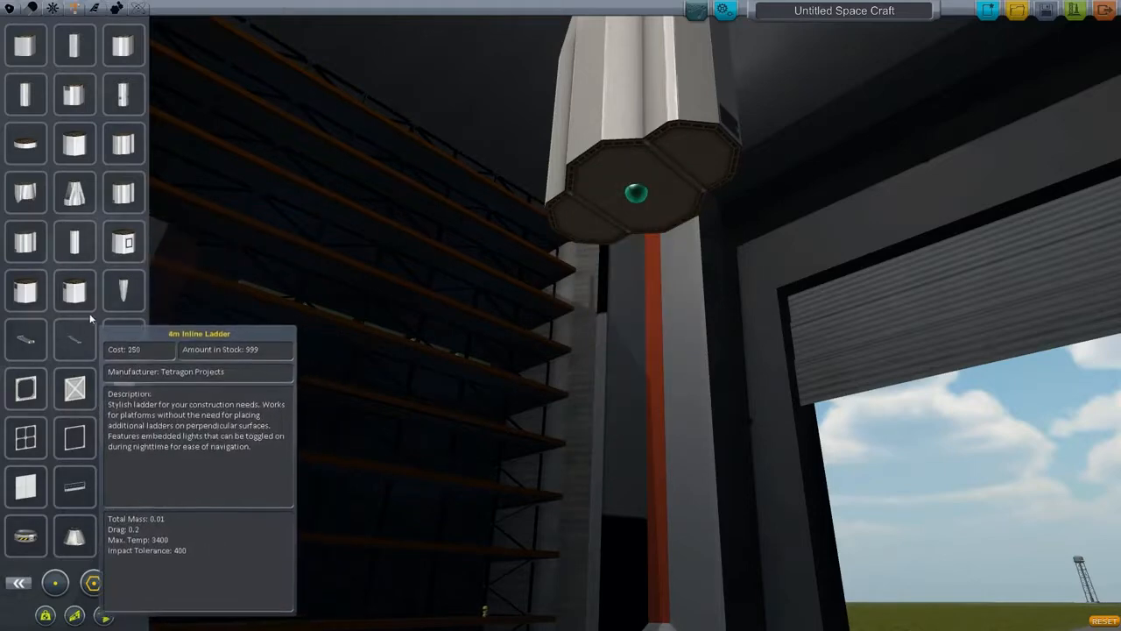
{"action": "mouse_move", "coordinate": [74, 193]}
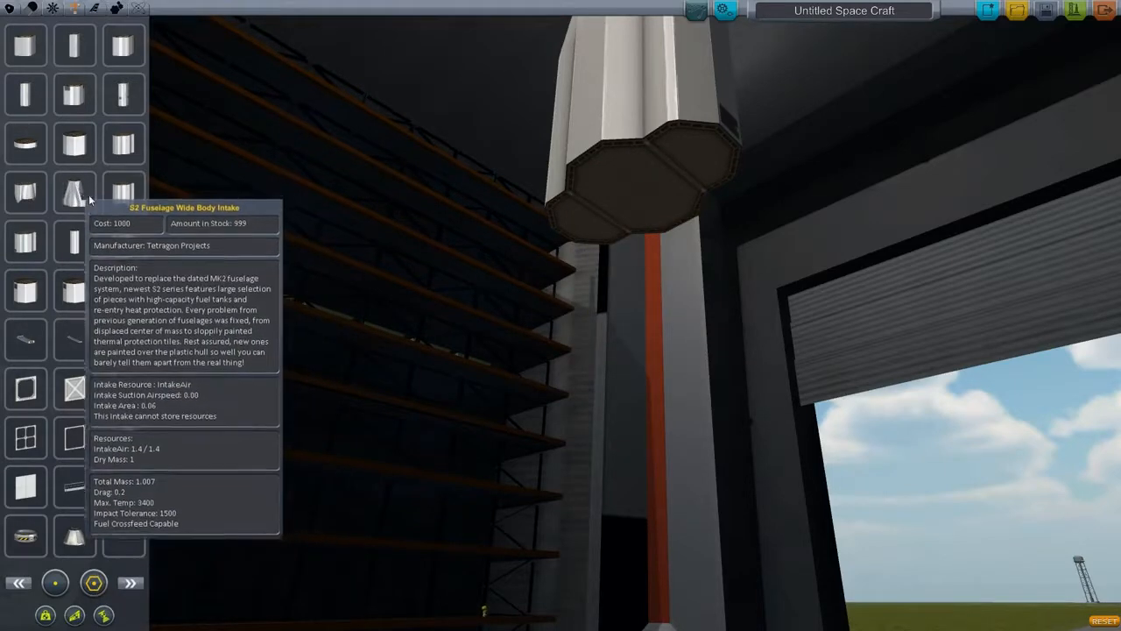
{"action": "mouse_move", "coordinate": [122, 46]}
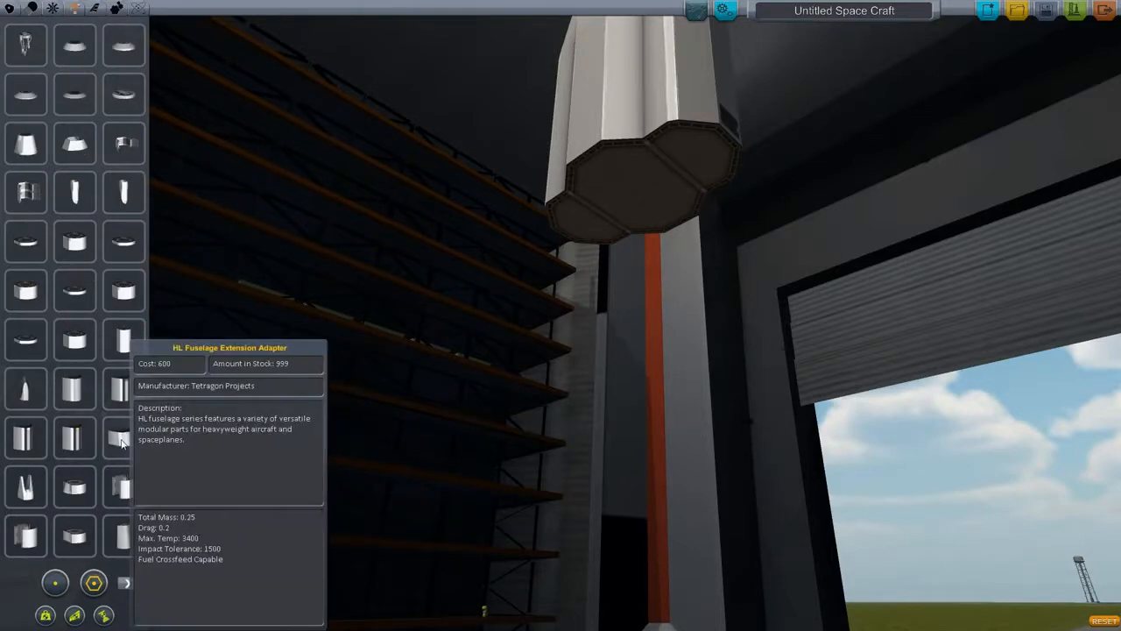
{"action": "mouse_move", "coordinate": [18, 394]}
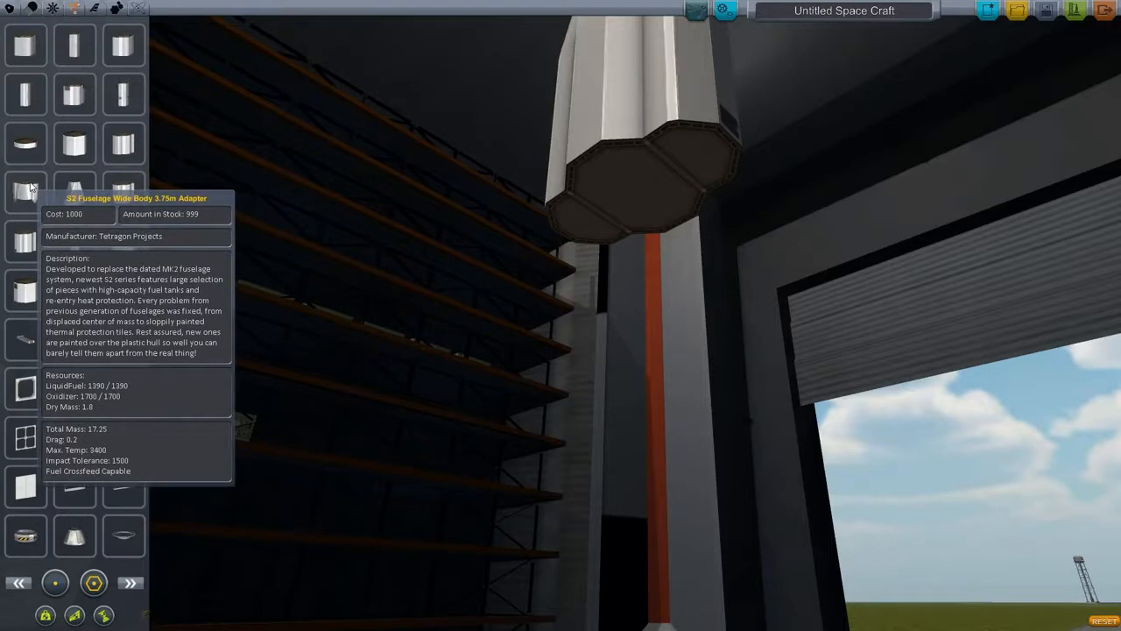
{"action": "mouse_move", "coordinate": [122, 192]}
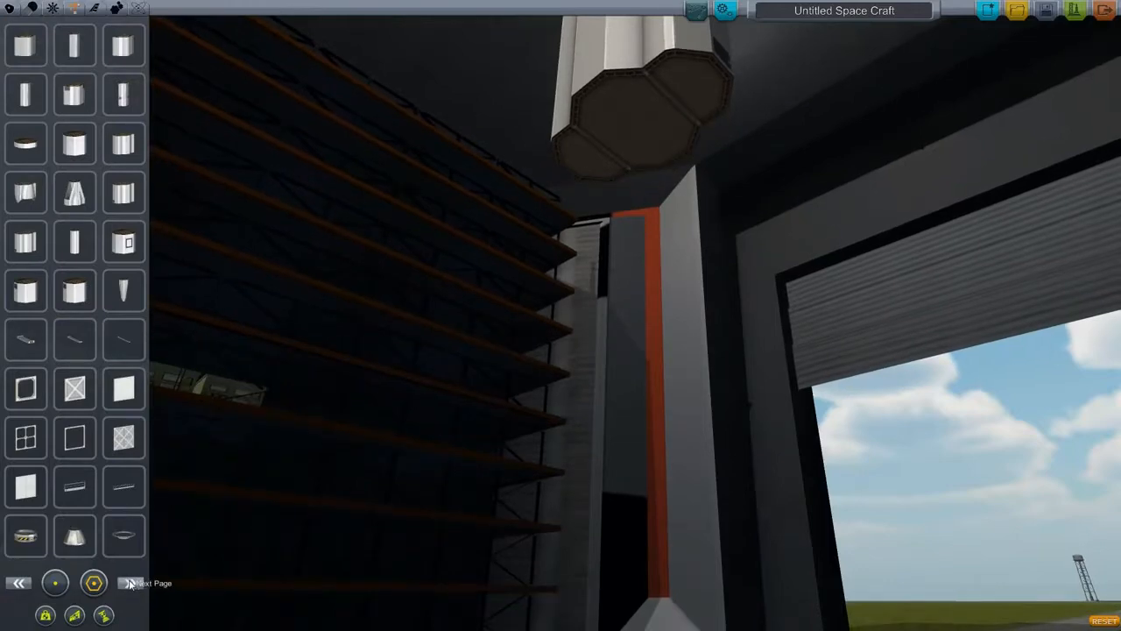
Show the next page of parts
{"action": "left_click", "coordinate": [128, 583]}
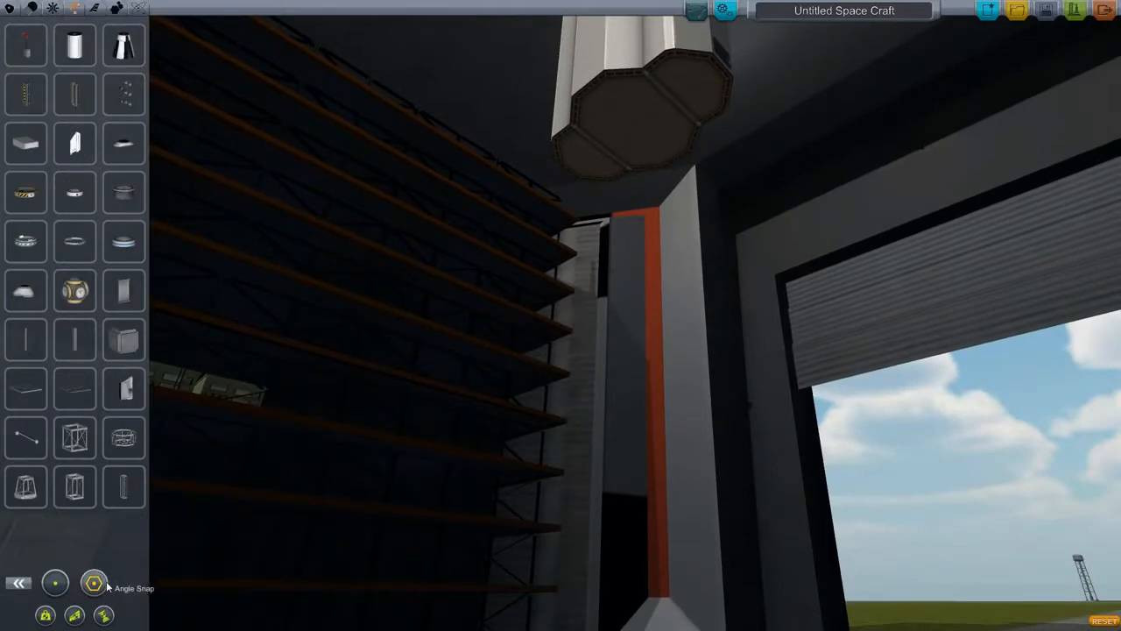
{"action": "mouse_move", "coordinate": [55, 583]}
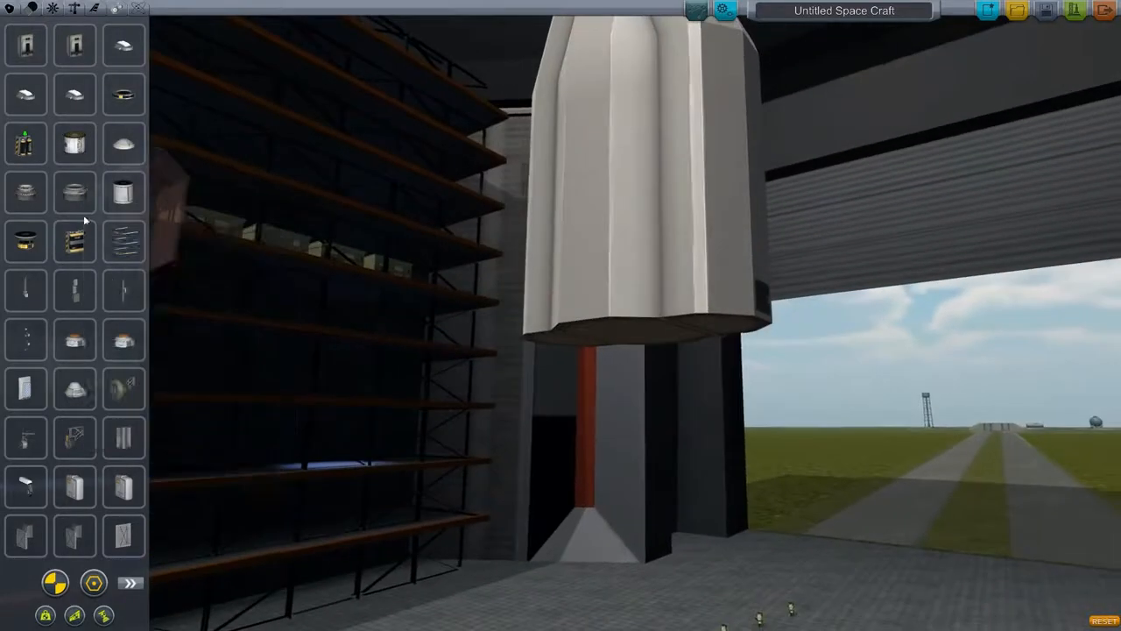
{"action": "mouse_move", "coordinate": [74, 45]}
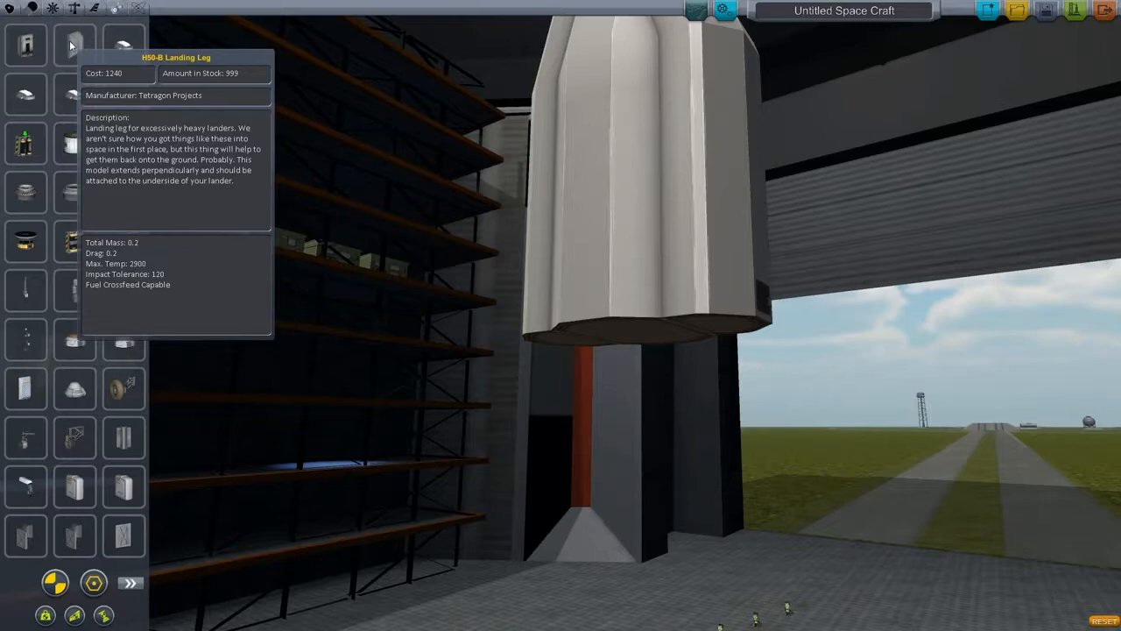
{"action": "mouse_move", "coordinate": [26, 45]}
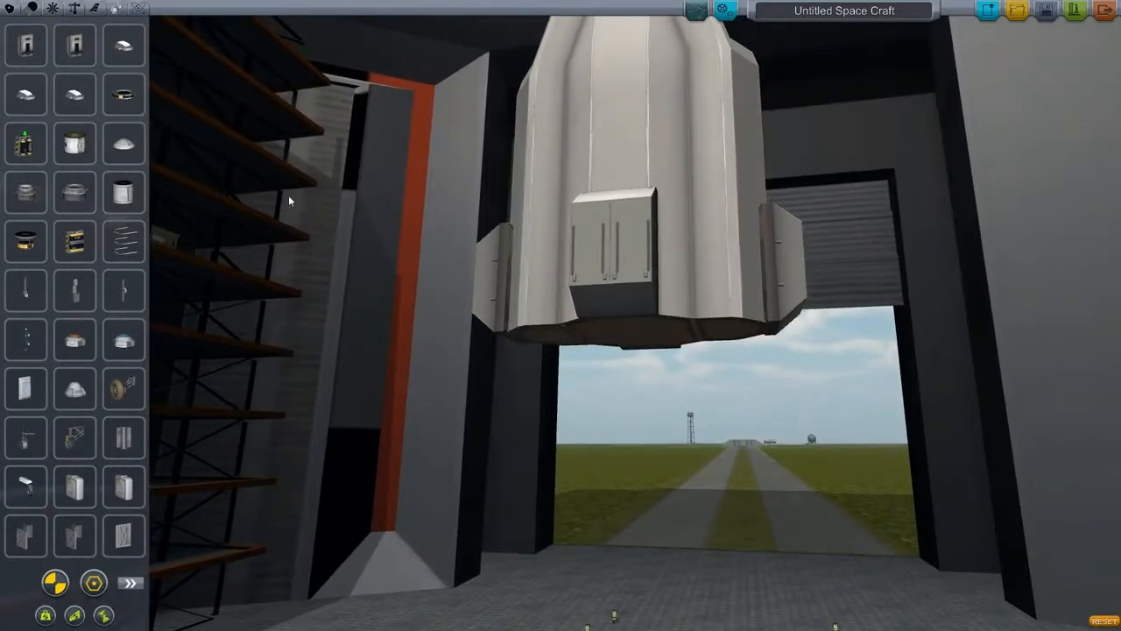
{"action": "mouse_move", "coordinate": [285, 219]}
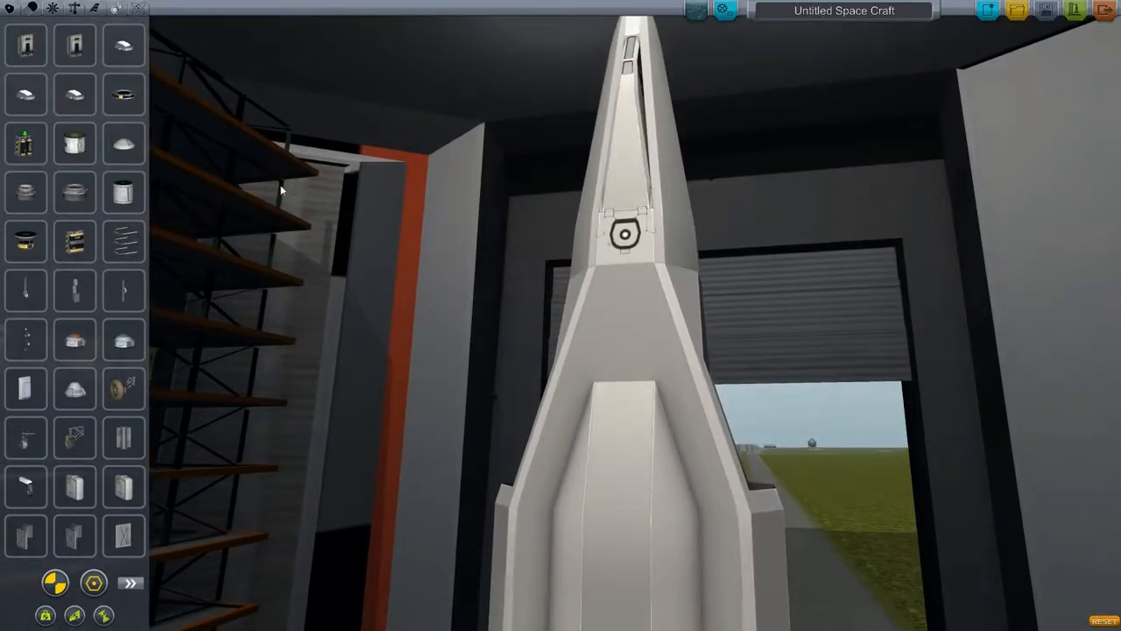
{"action": "mouse_move", "coordinate": [25, 142]}
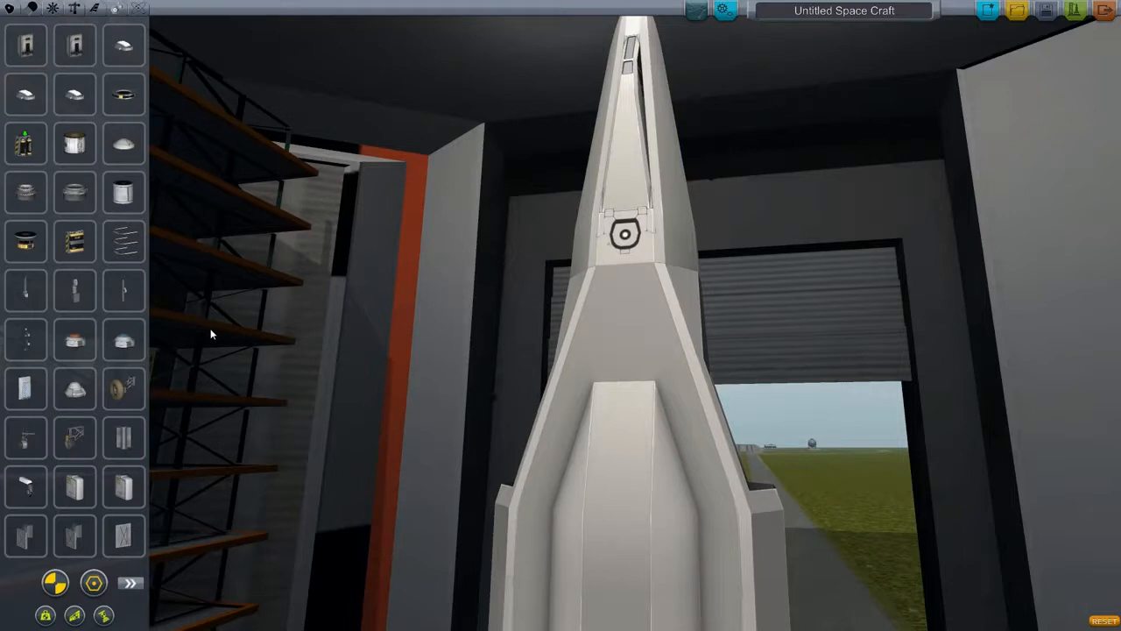
{"action": "mouse_move", "coordinate": [127, 50]}
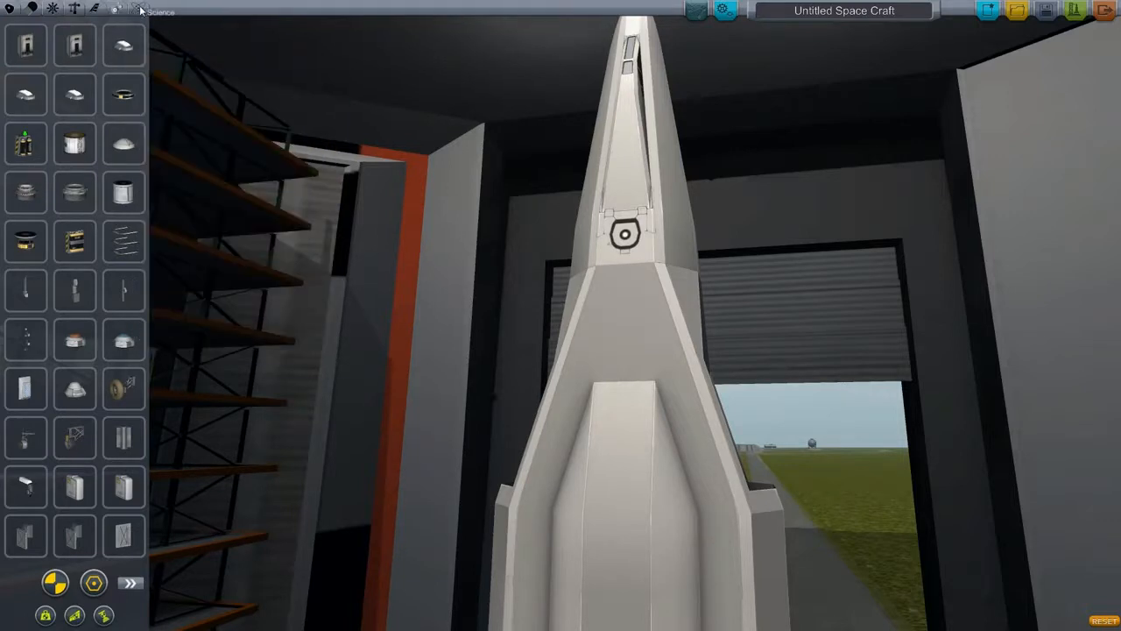
Switch the parts panel to wings and control surfaces
{"action": "left_click", "coordinate": [115, 10]}
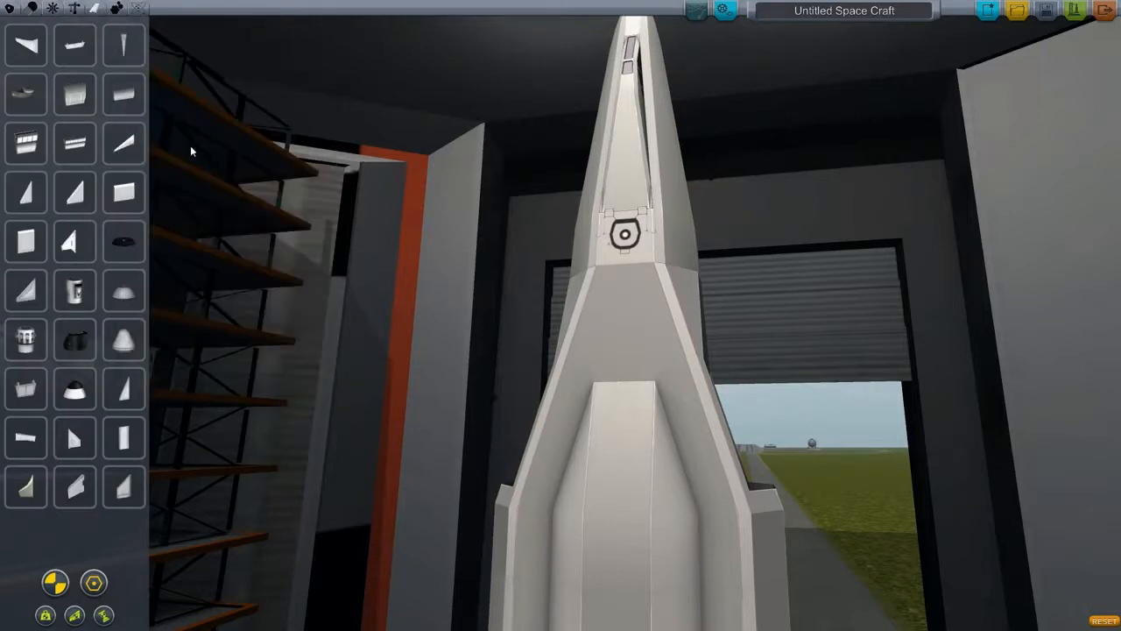
{"action": "mouse_move", "coordinate": [123, 191]}
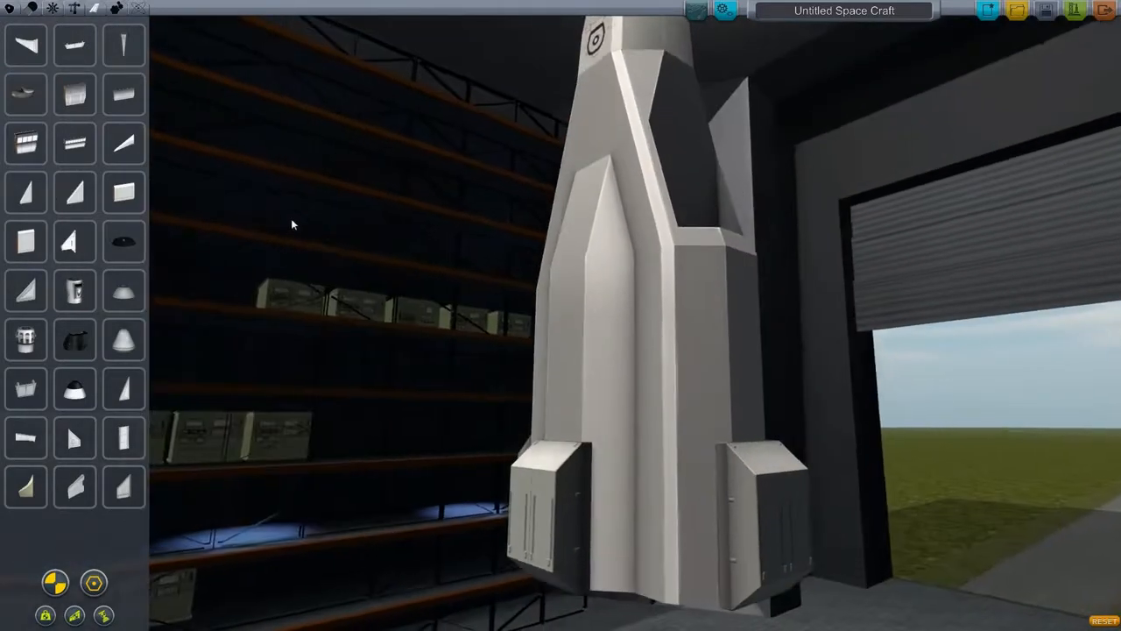
{"action": "mouse_move", "coordinate": [122, 95]}
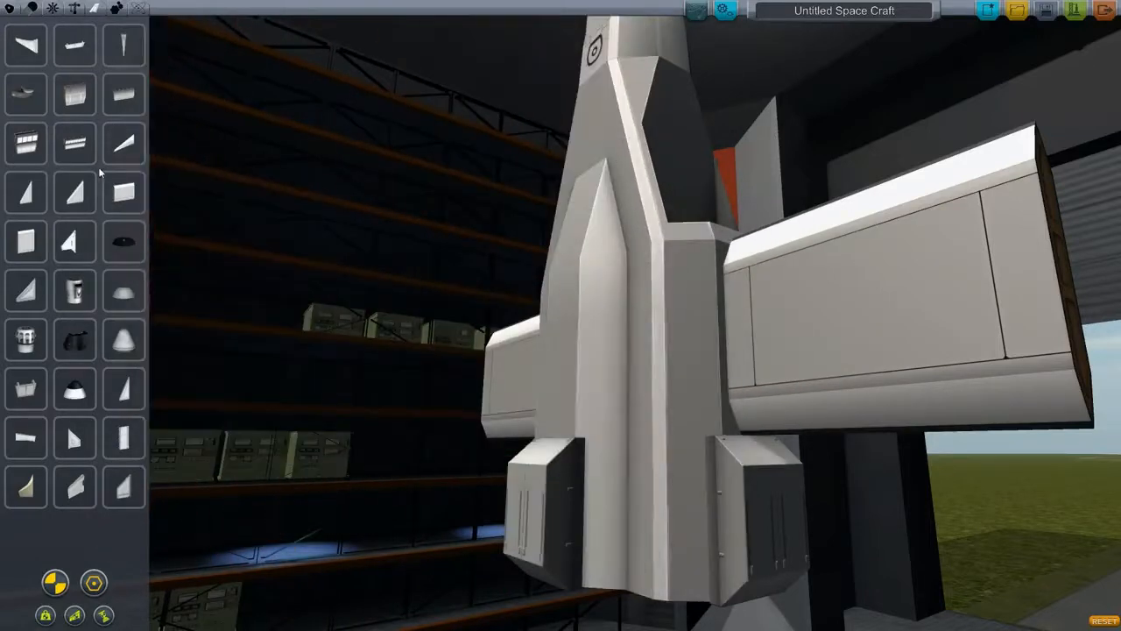
{"action": "mouse_move", "coordinate": [123, 144]}
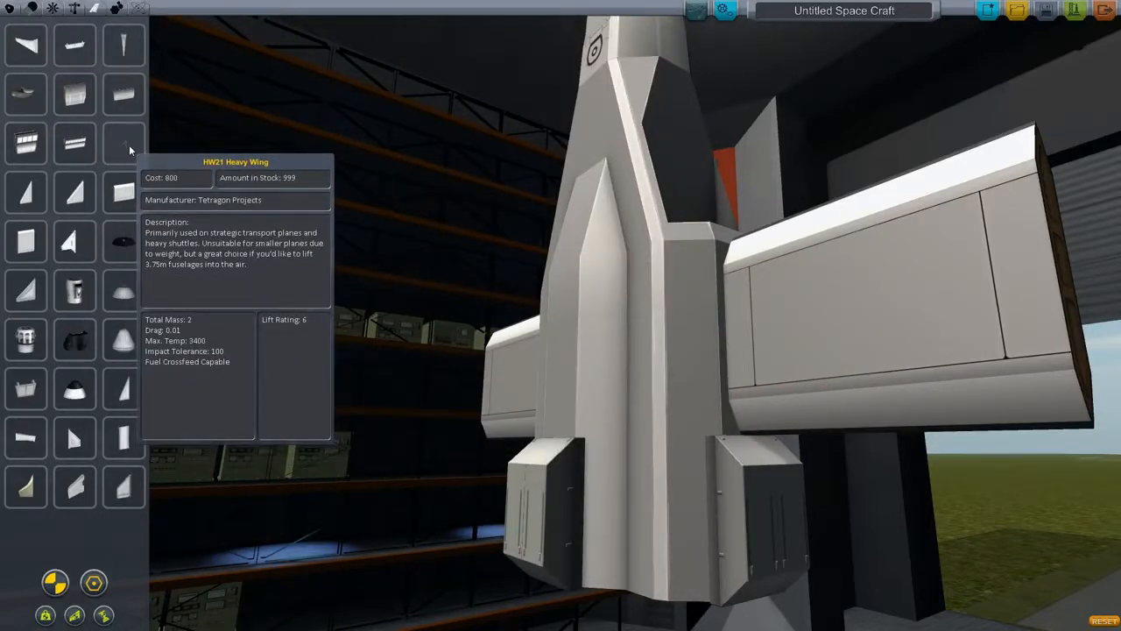
{"action": "mouse_move", "coordinate": [123, 192]}
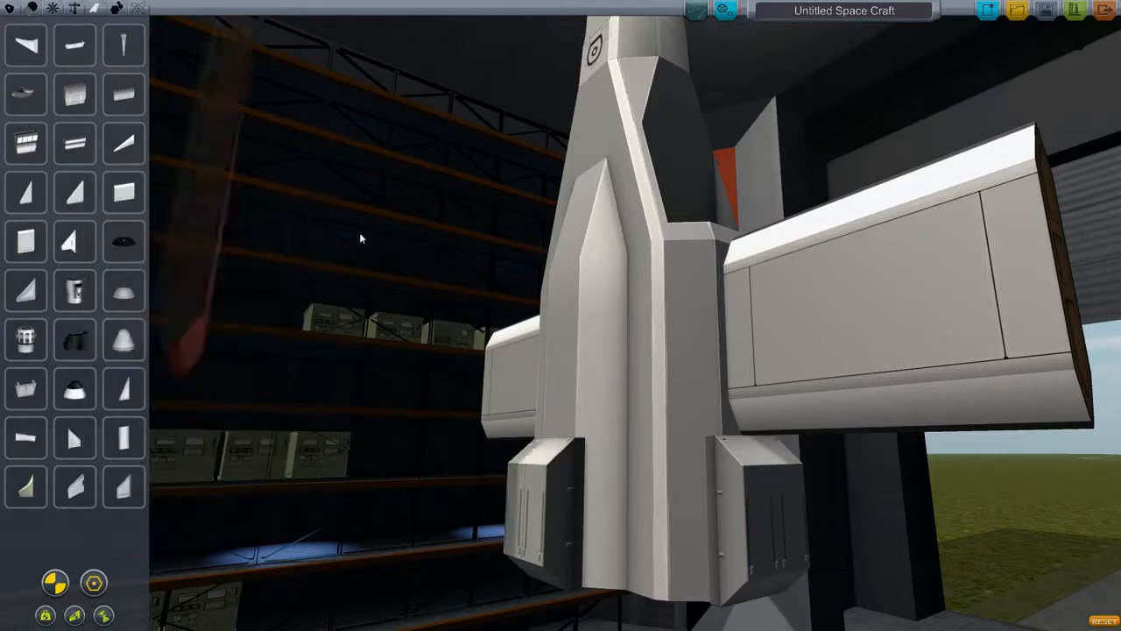
{"action": "mouse_move", "coordinate": [25, 193]}
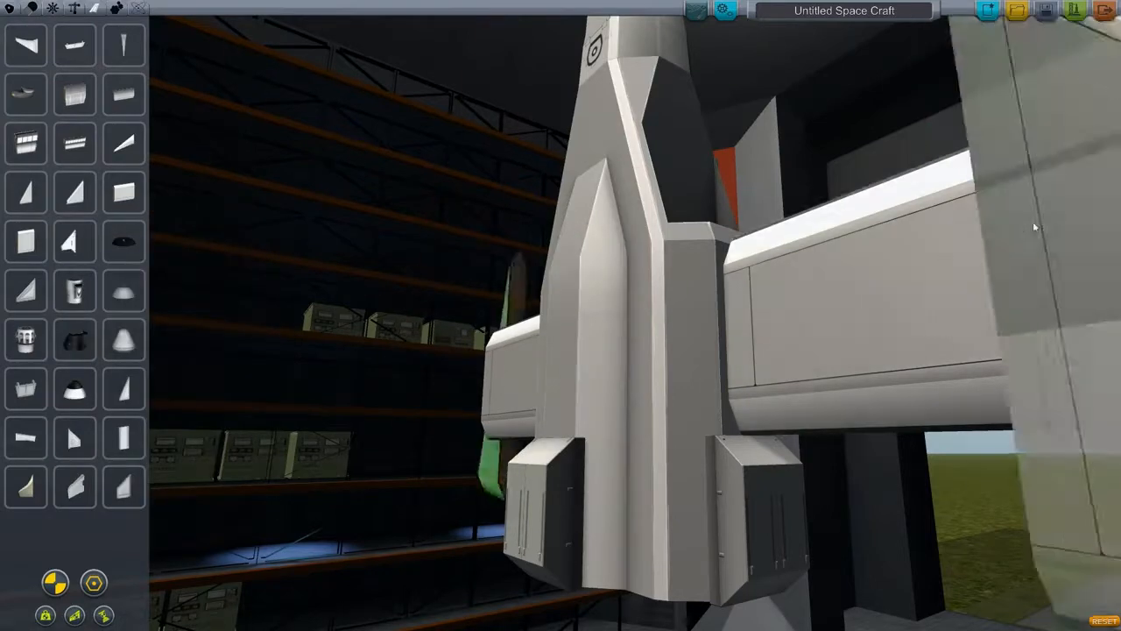
{"action": "mouse_move", "coordinate": [73, 242]}
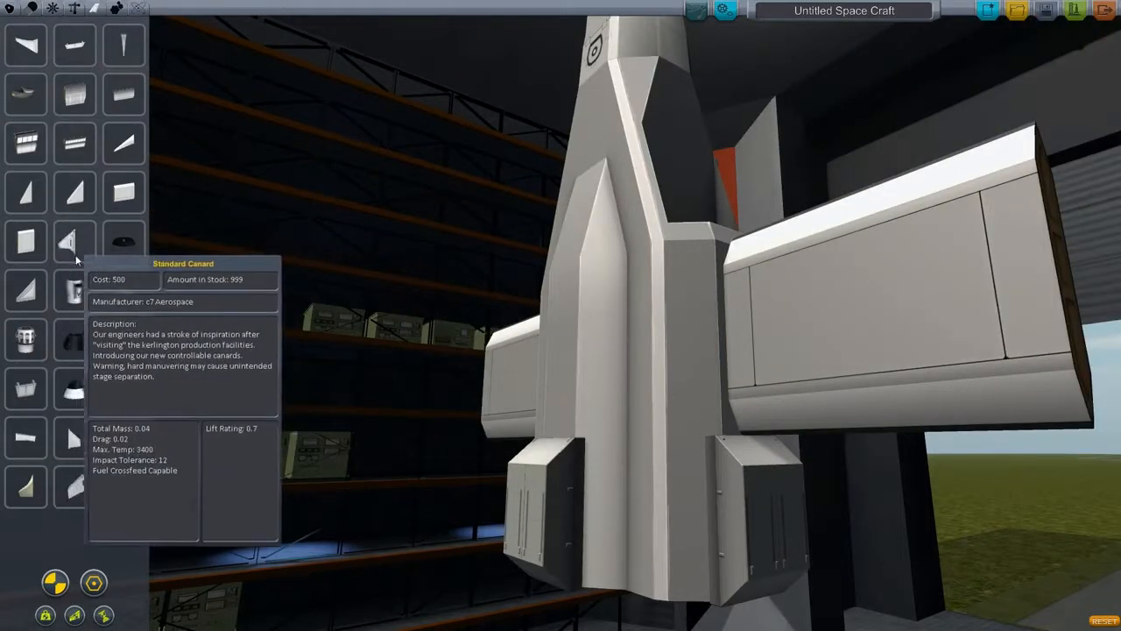
{"action": "mouse_move", "coordinate": [25, 240]}
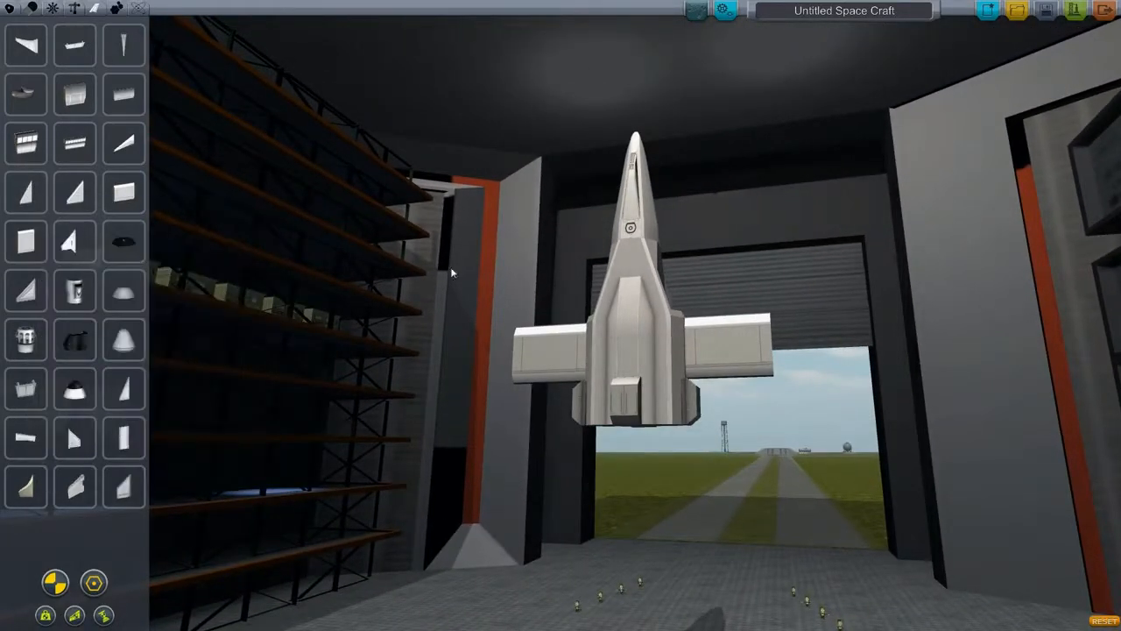
{"action": "mouse_move", "coordinate": [24, 191]}
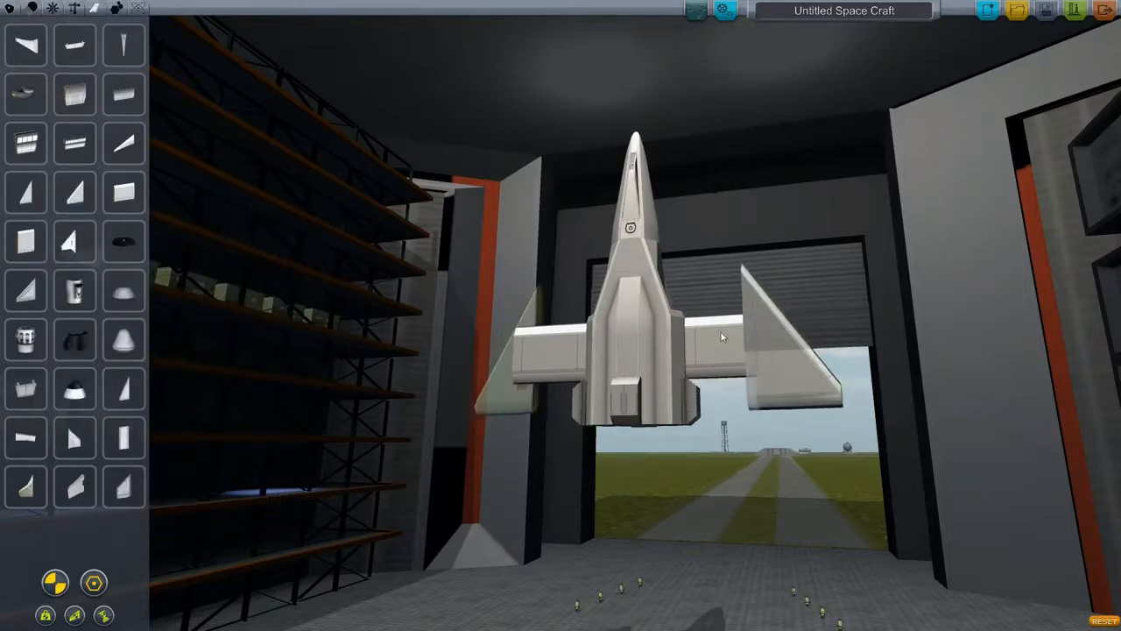
{"action": "mouse_move", "coordinate": [74, 292]}
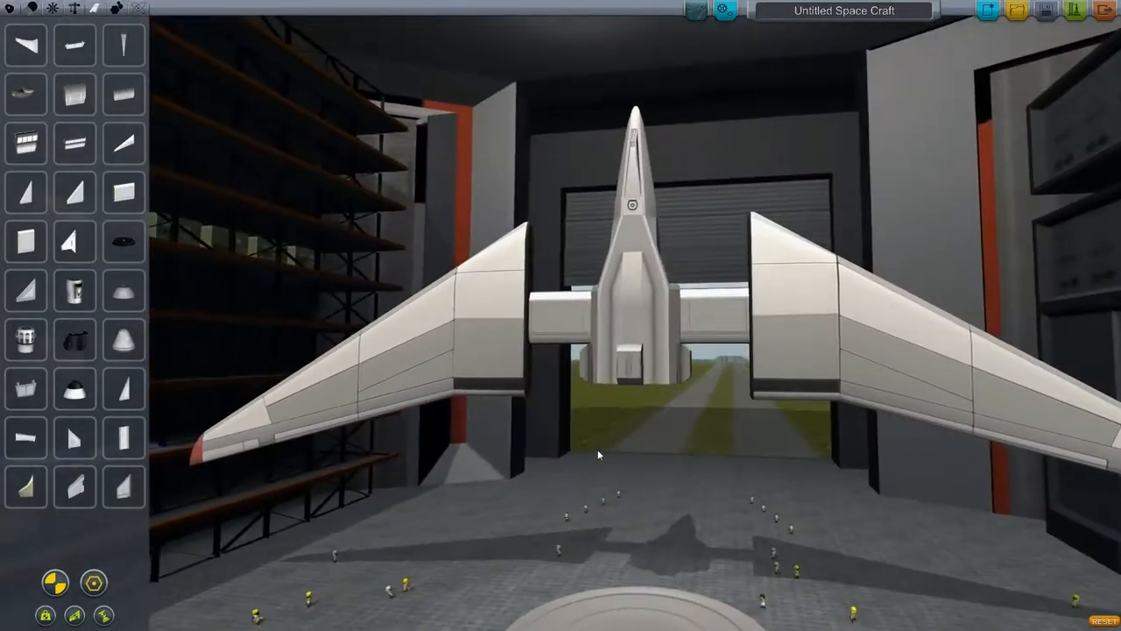
{"action": "mouse_move", "coordinate": [122, 143]}
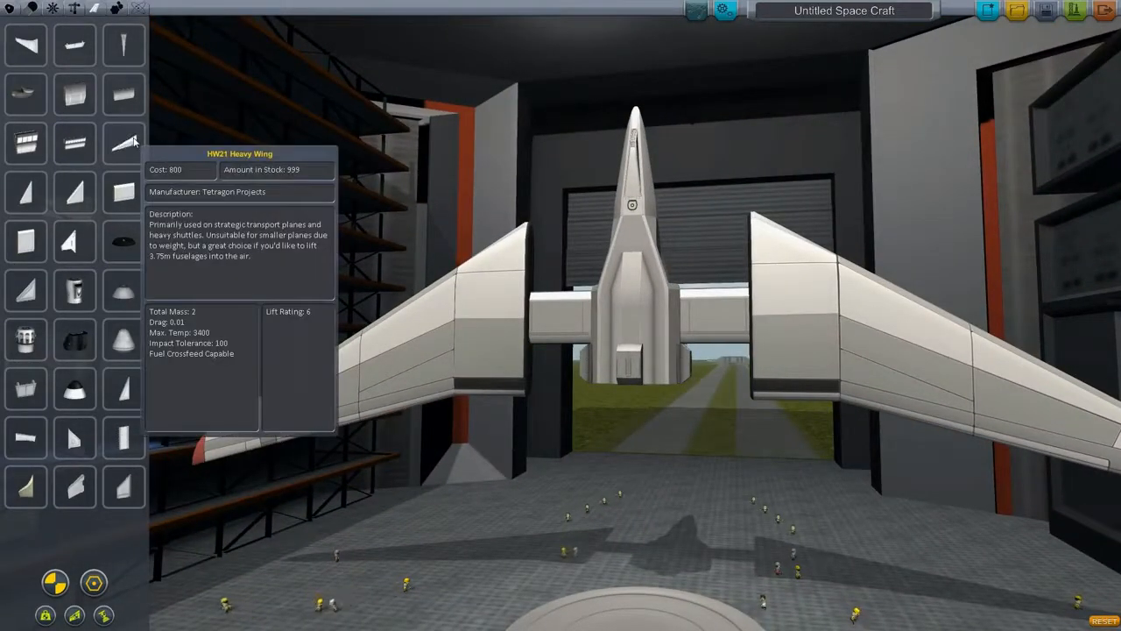
{"action": "mouse_move", "coordinate": [74, 193]}
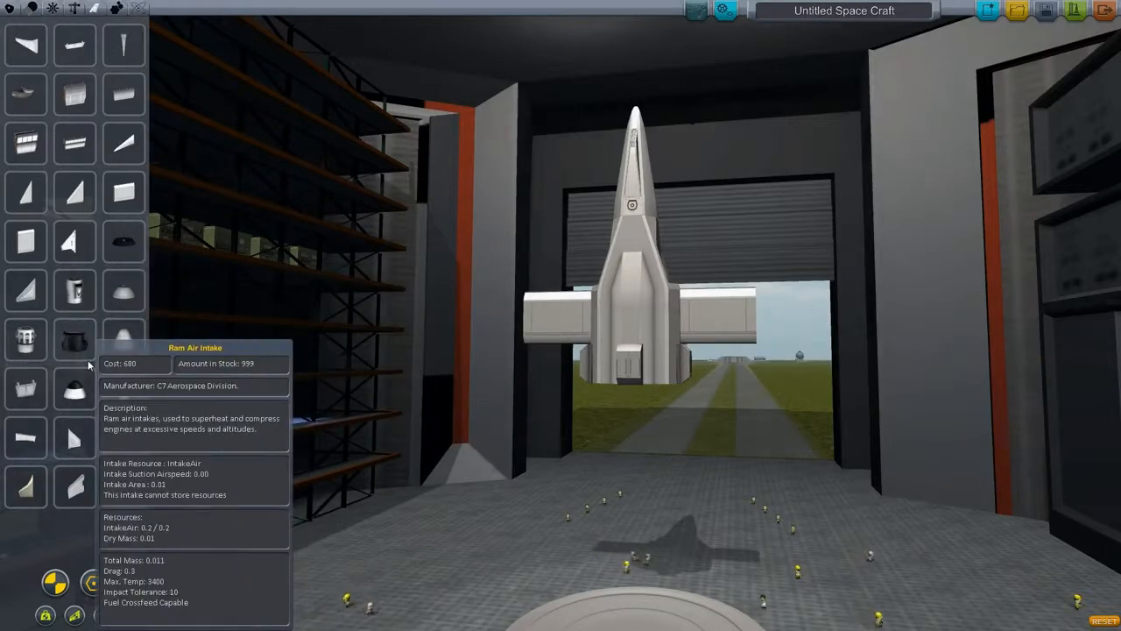
{"action": "mouse_move", "coordinate": [321, 267]}
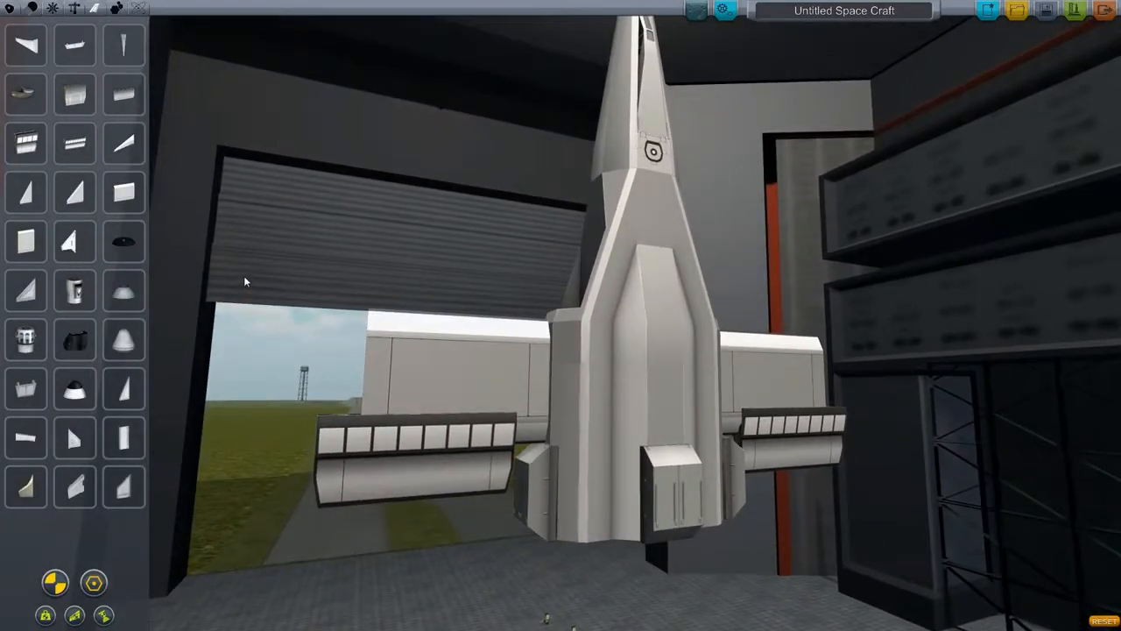
{"action": "mouse_move", "coordinate": [75, 339]}
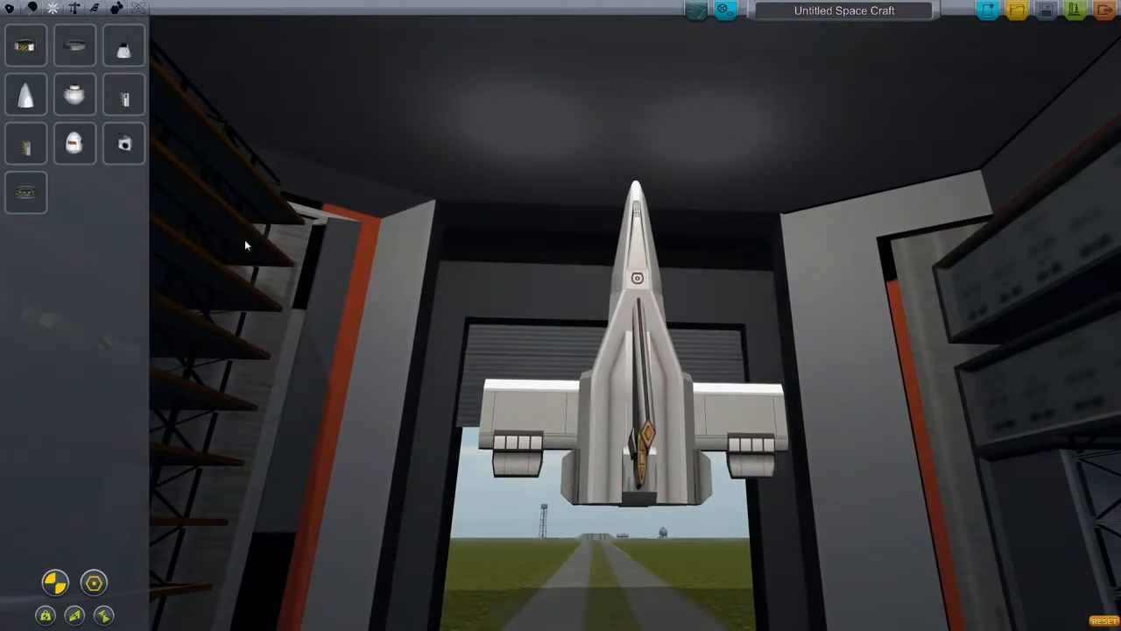
{"action": "mouse_move", "coordinate": [73, 46]}
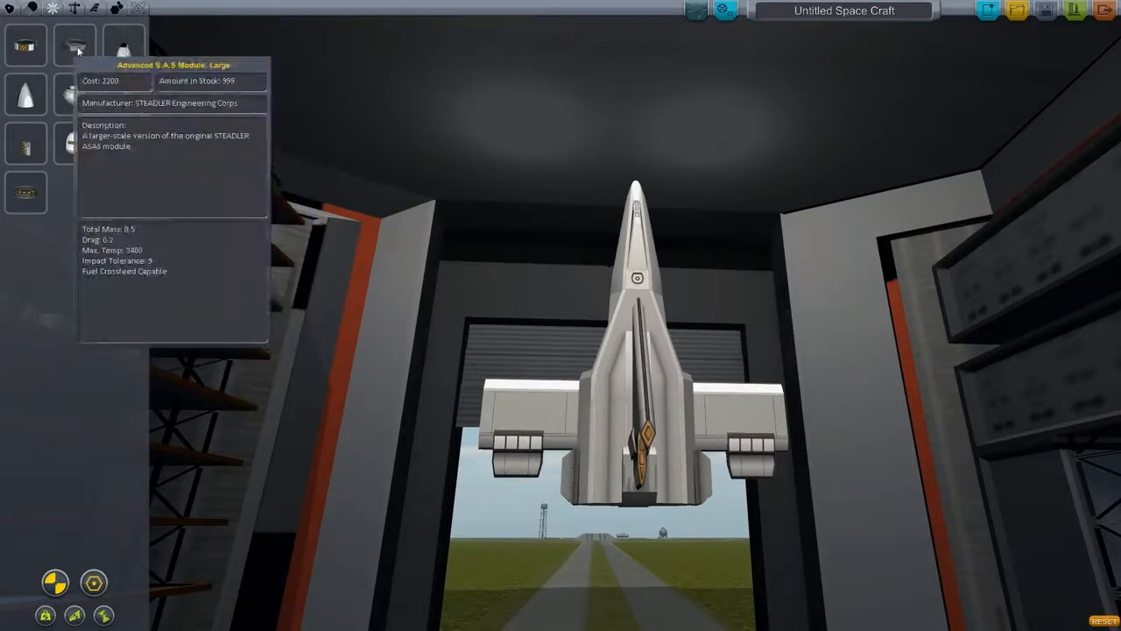
Browse the Propulsion parts, then show the Aerodynamics parts
{"action": "left_click", "coordinate": [52, 9]}
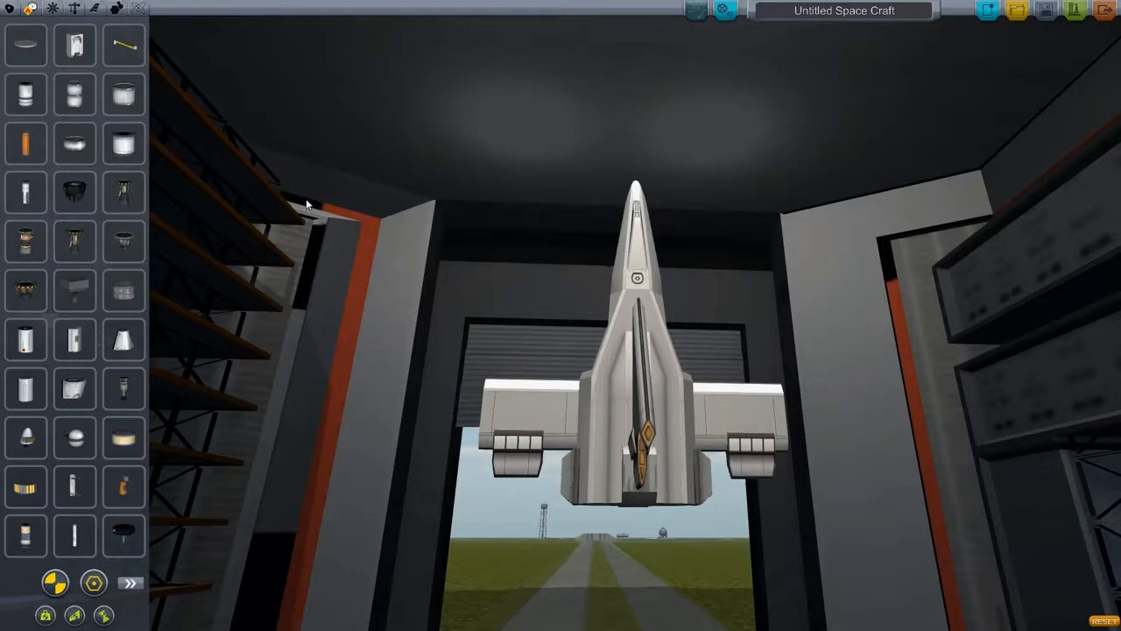
{"action": "mouse_move", "coordinate": [122, 241]}
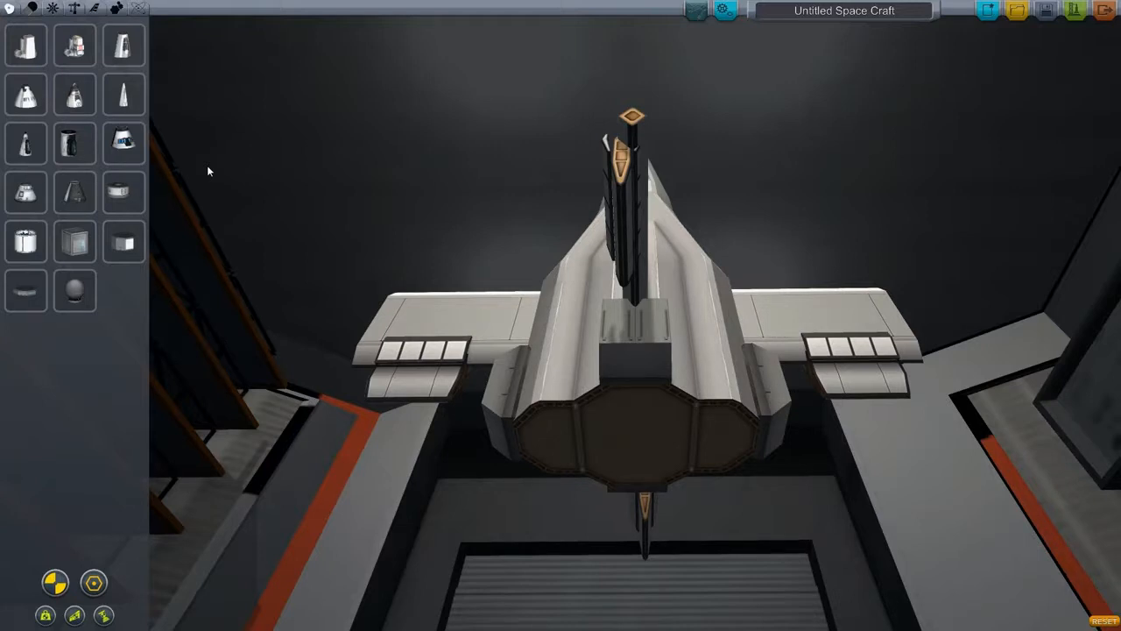
{"action": "mouse_move", "coordinate": [327, 217]}
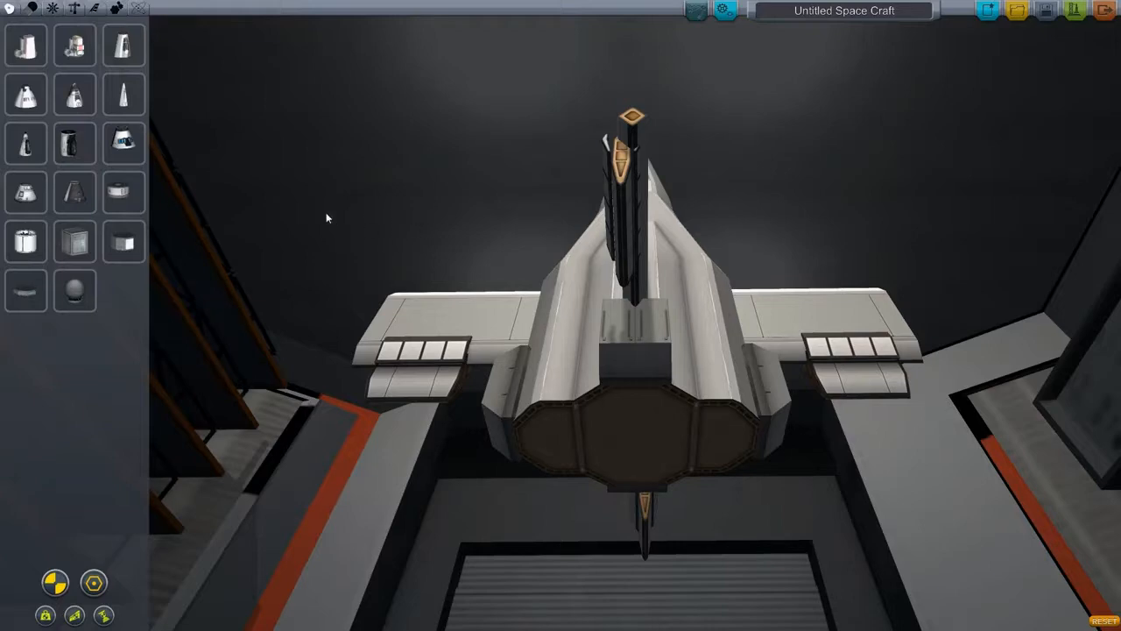
{"action": "left_click", "coordinate": [92, 8]}
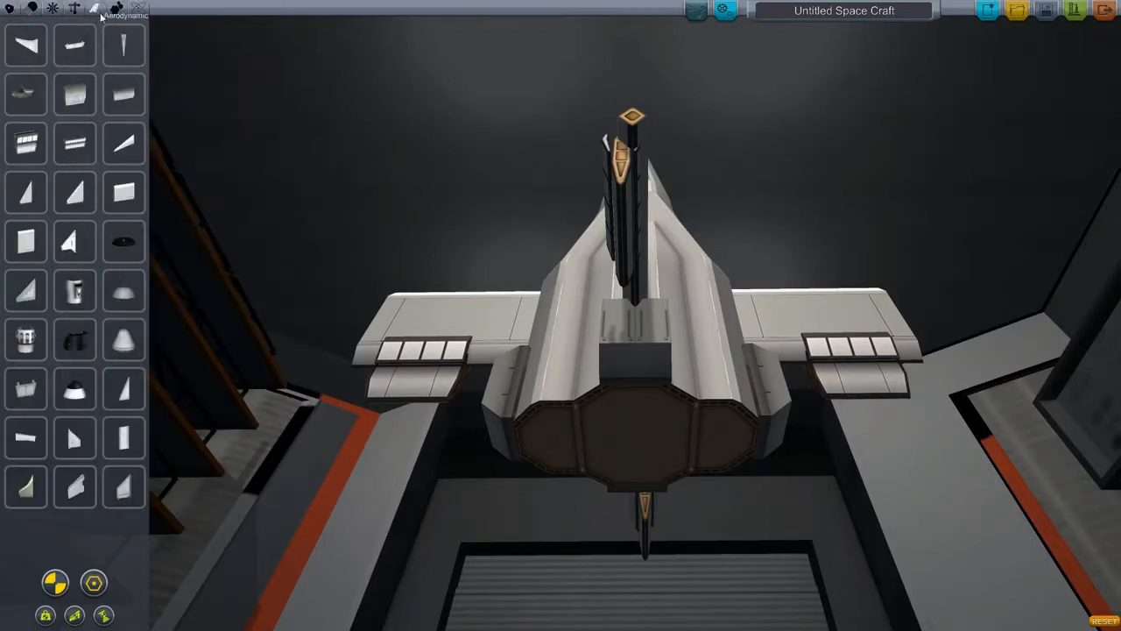
{"action": "mouse_move", "coordinate": [292, 140]}
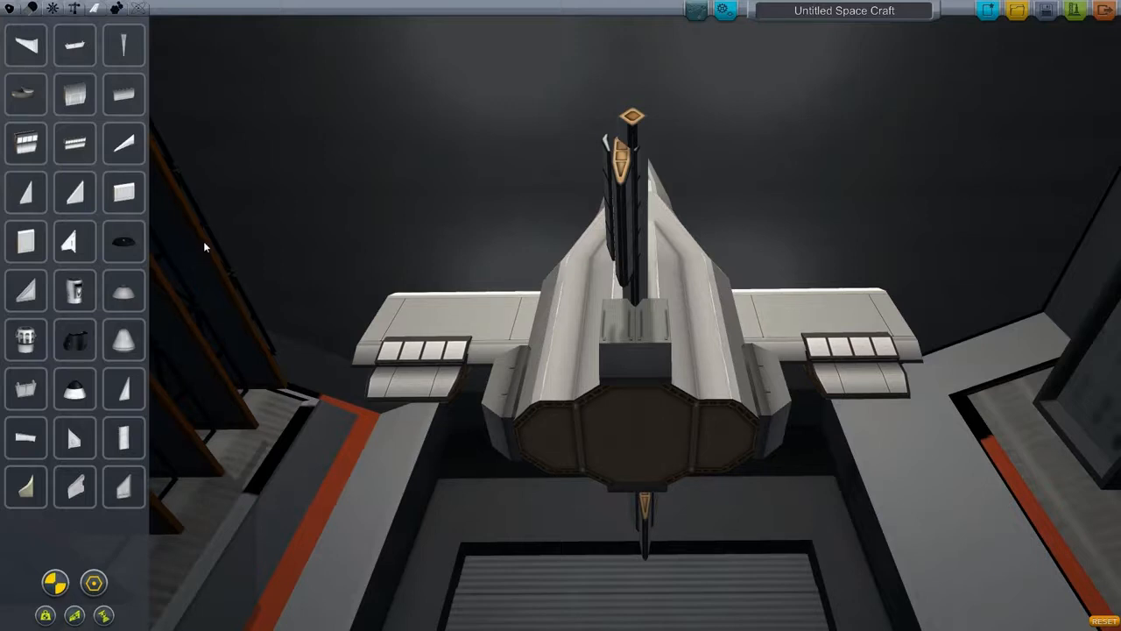
{"action": "mouse_move", "coordinate": [216, 250]}
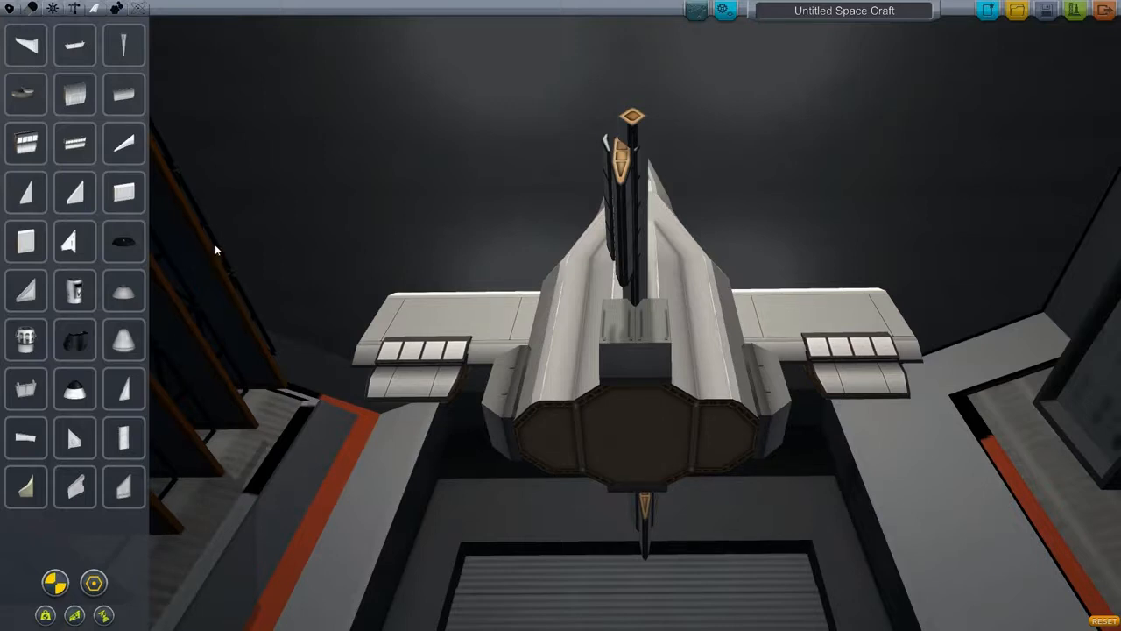
{"action": "mouse_move", "coordinate": [123, 92]}
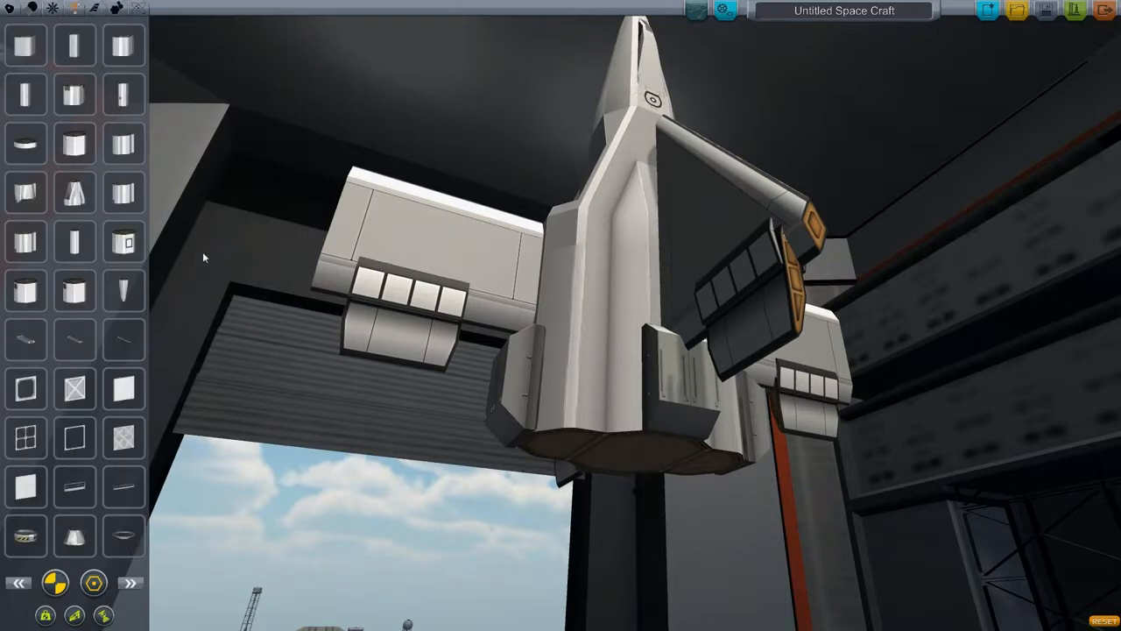
{"action": "mouse_move", "coordinate": [25, 241]}
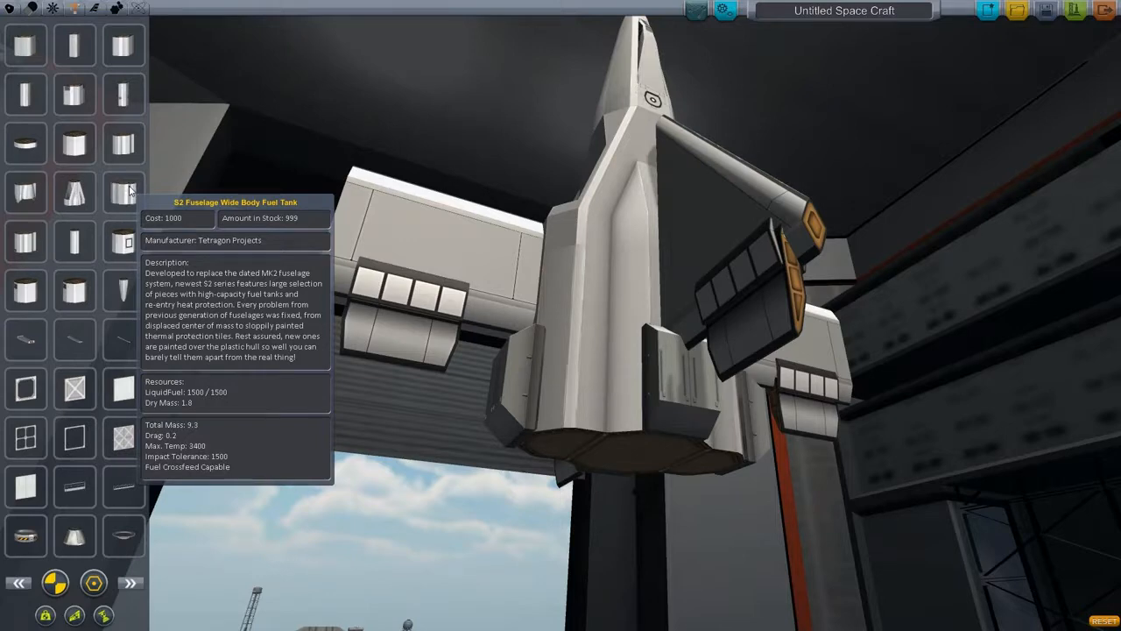
{"action": "mouse_move", "coordinate": [254, 204]}
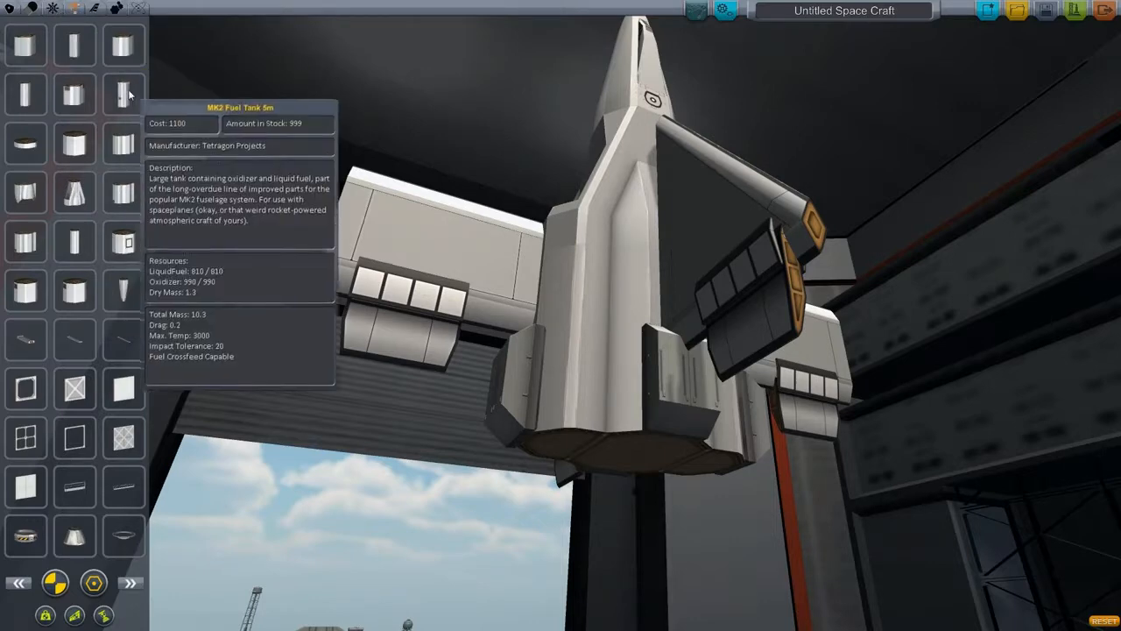
{"action": "mouse_move", "coordinate": [121, 506]}
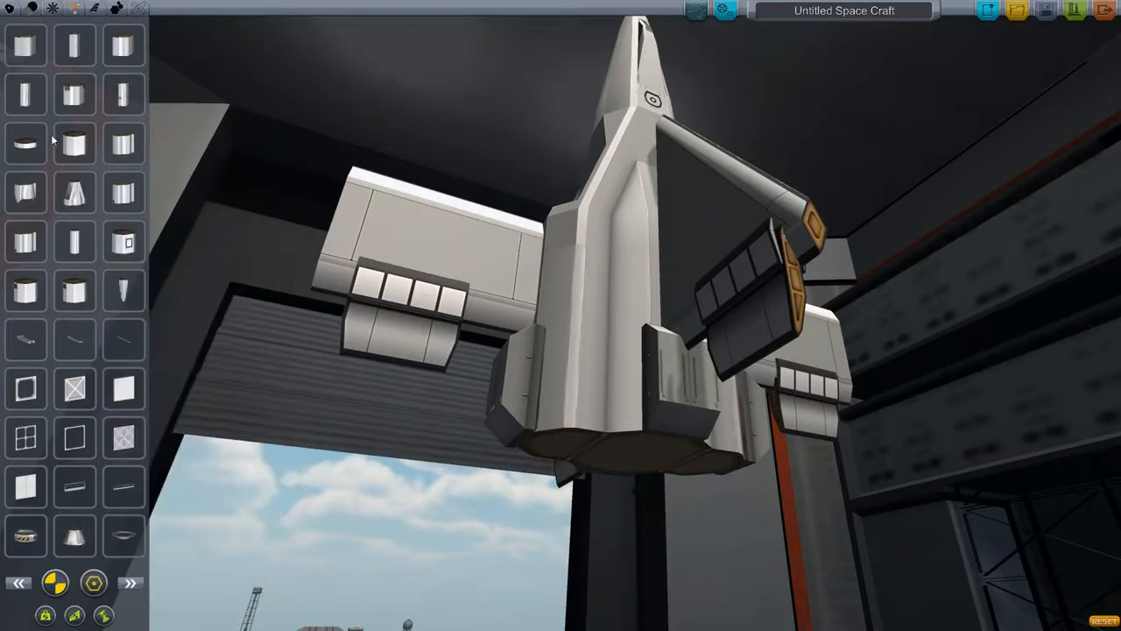
{"action": "mouse_move", "coordinate": [123, 144]}
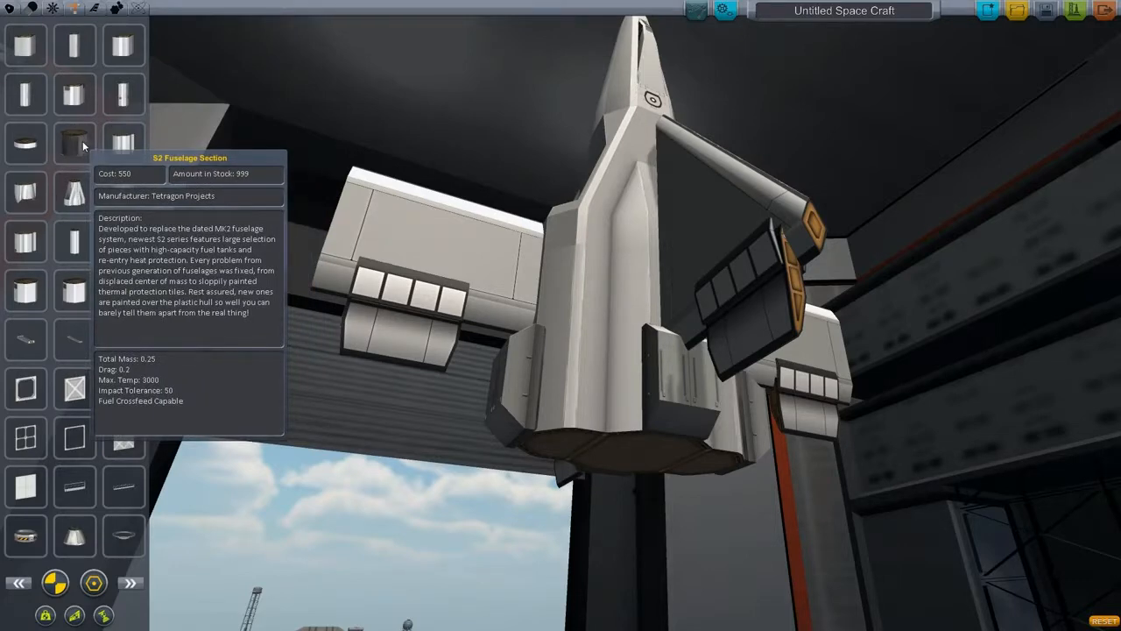
{"action": "mouse_move", "coordinate": [122, 94]}
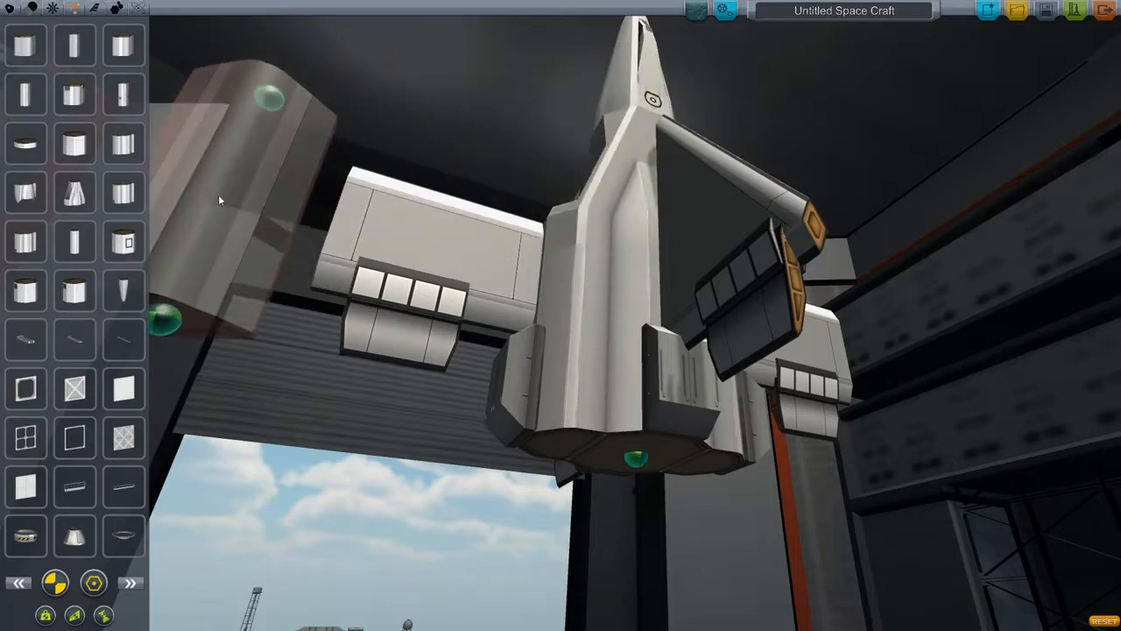
{"action": "mouse_move", "coordinate": [122, 95]}
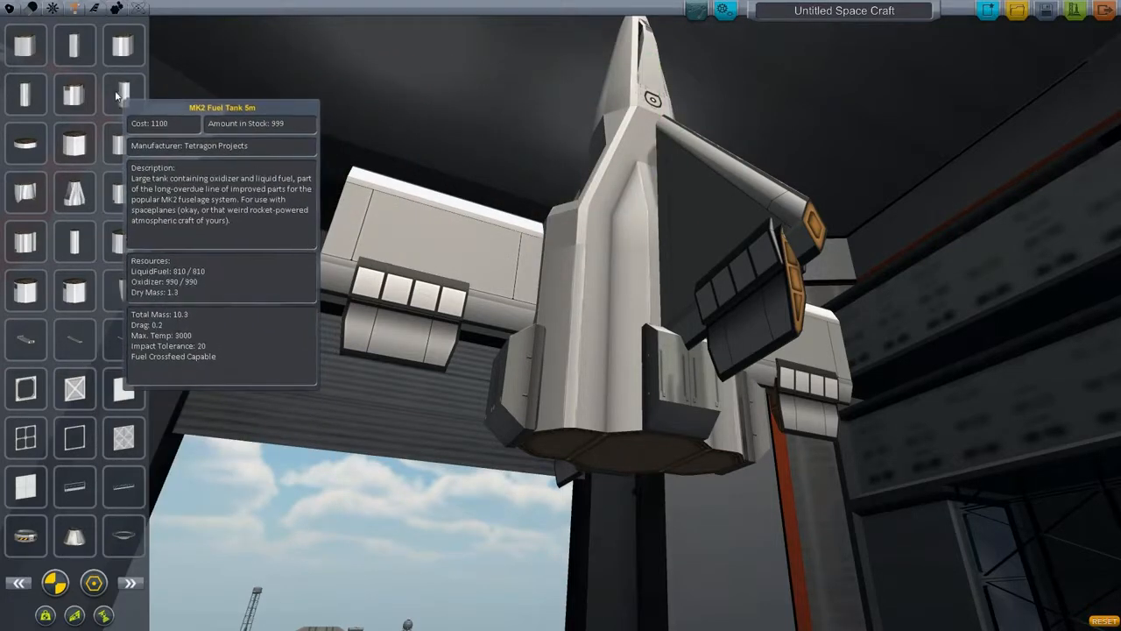
{"action": "mouse_move", "coordinate": [210, 148]}
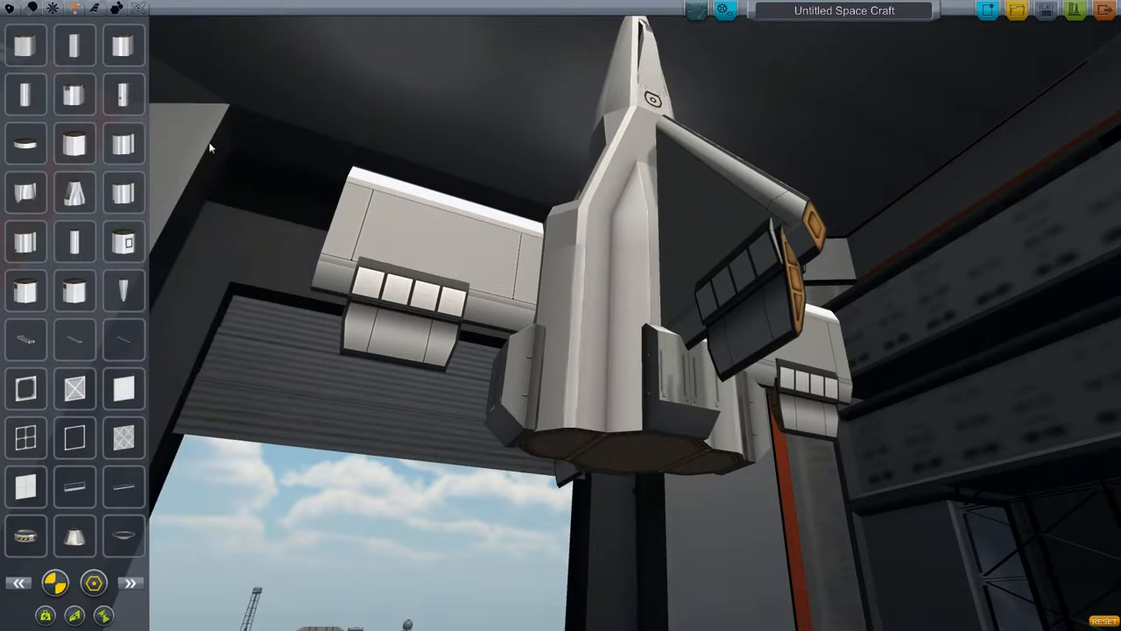
{"action": "mouse_move", "coordinate": [75, 245]}
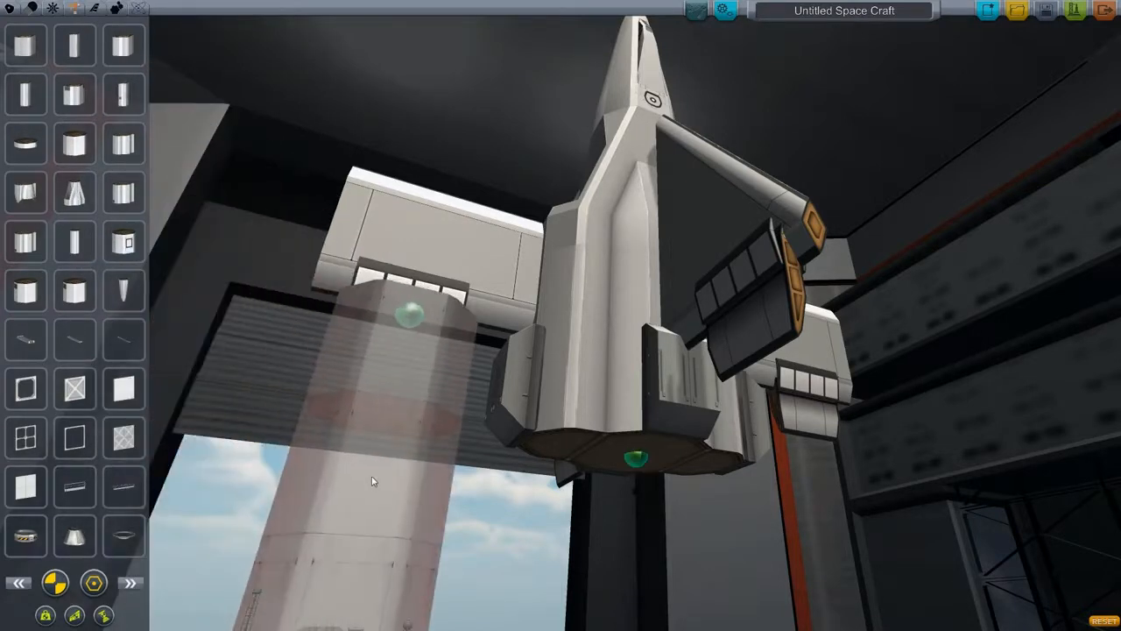
{"action": "mouse_move", "coordinate": [74, 289]}
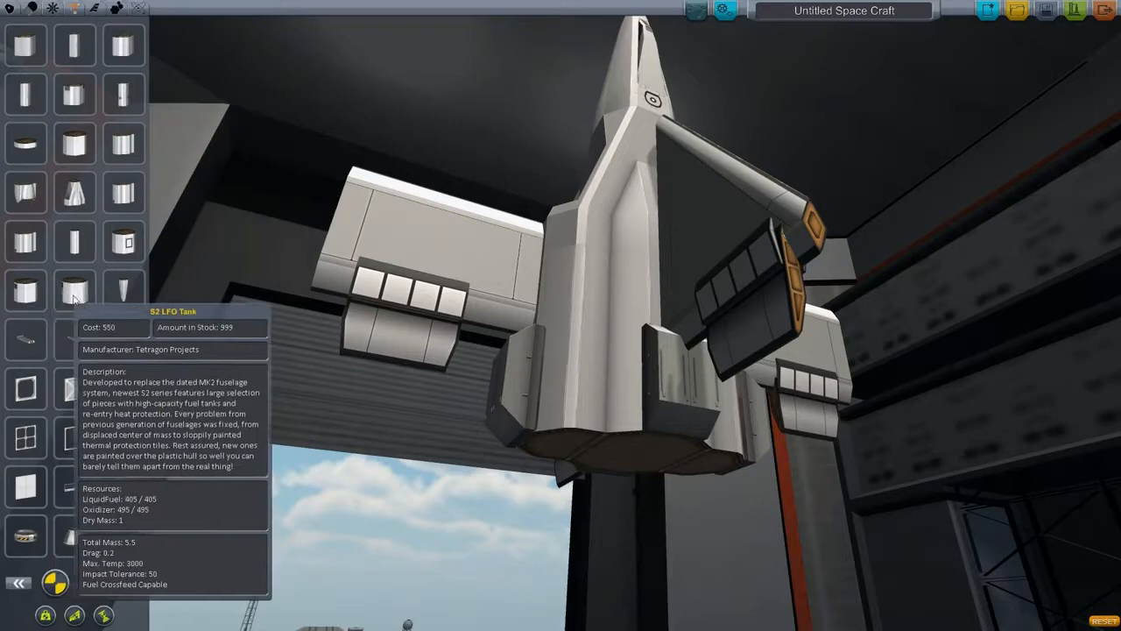
{"action": "mouse_move", "coordinate": [25, 289]}
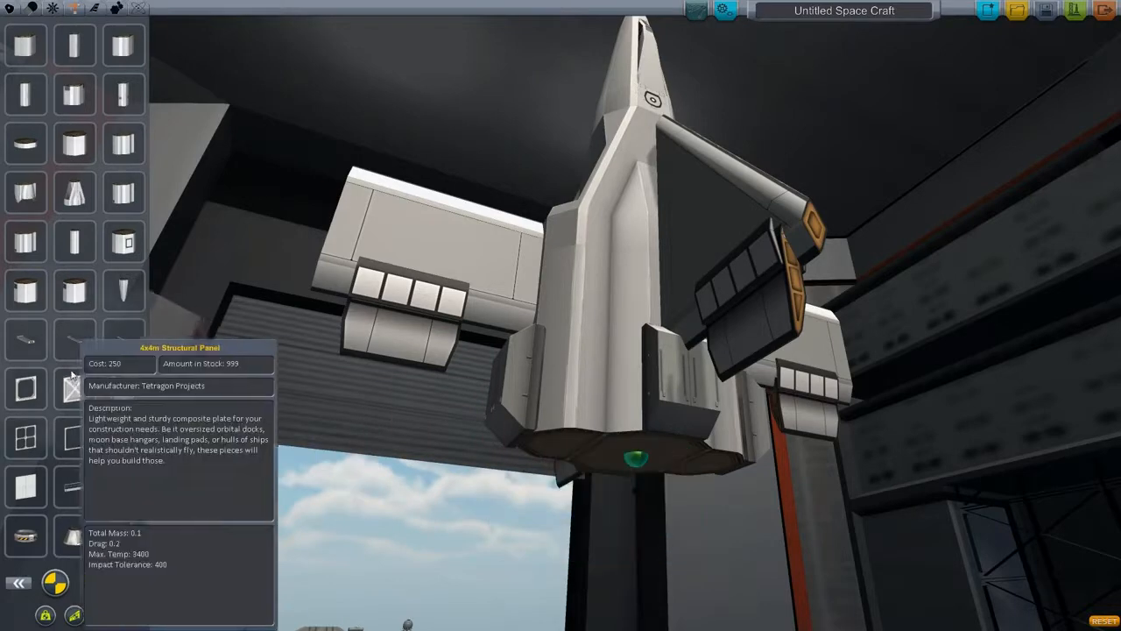
{"action": "mouse_move", "coordinate": [189, 190]}
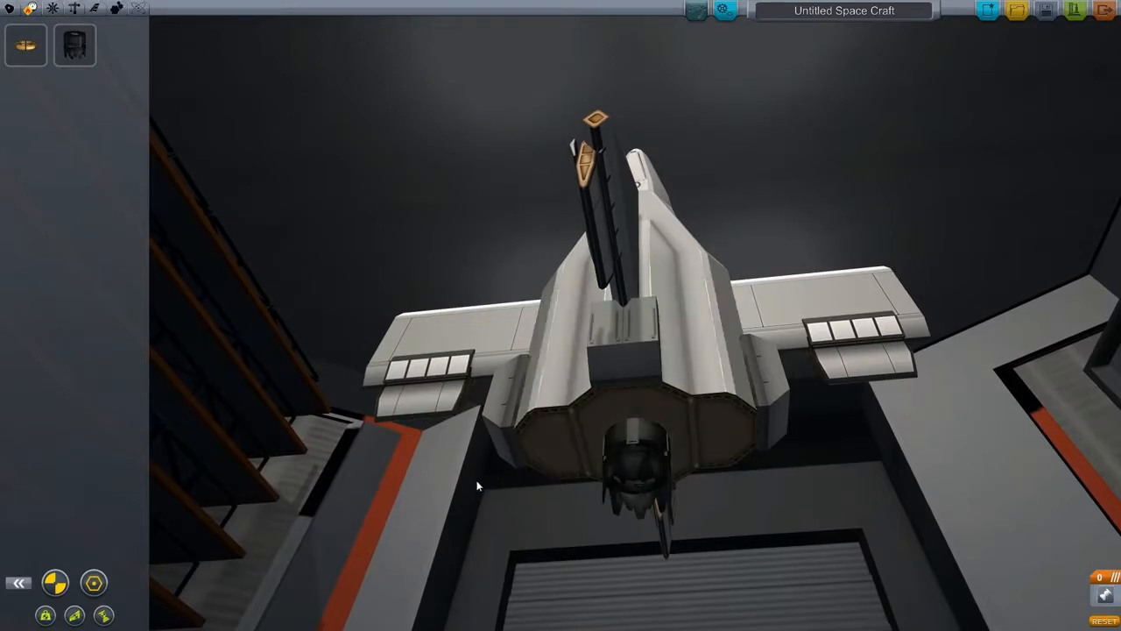
{"action": "mouse_move", "coordinate": [990, 35]}
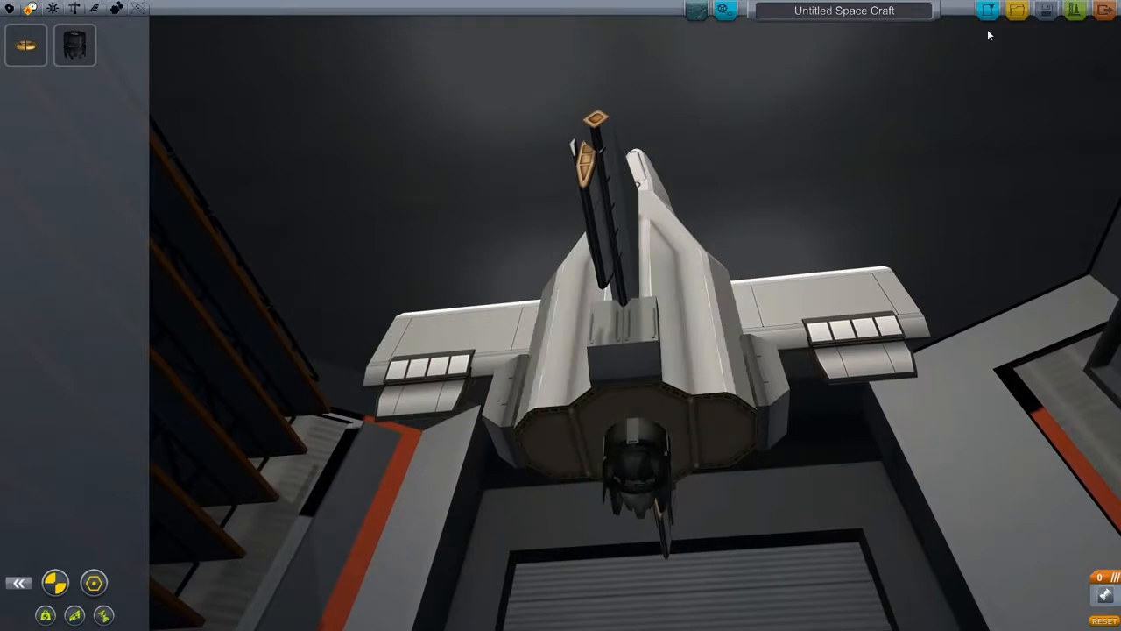
{"action": "mouse_move", "coordinate": [1046, 12]}
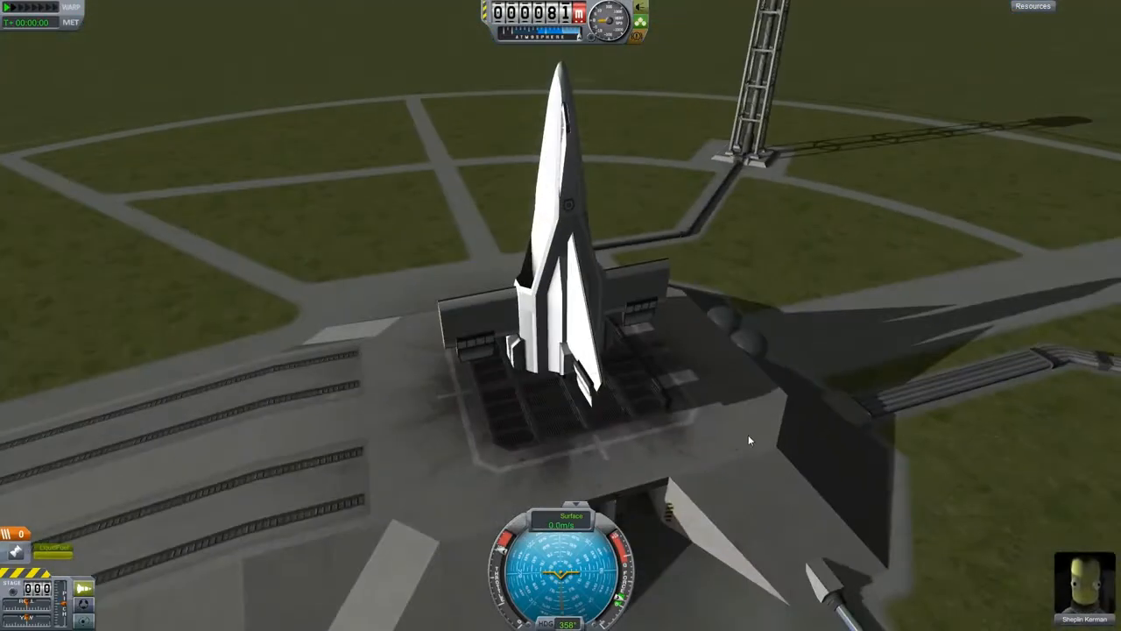
Press C on the pad, then pause with Esc and return to the Space Center
{"action": "key", "text": "c"}
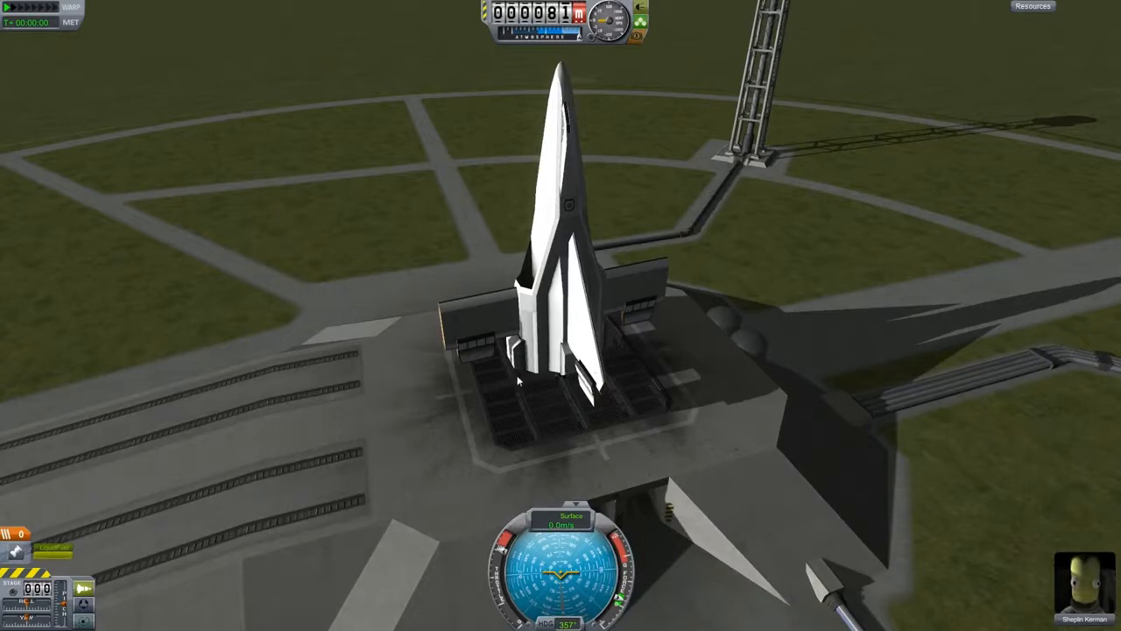
{"action": "mouse_move", "coordinate": [543, 324]}
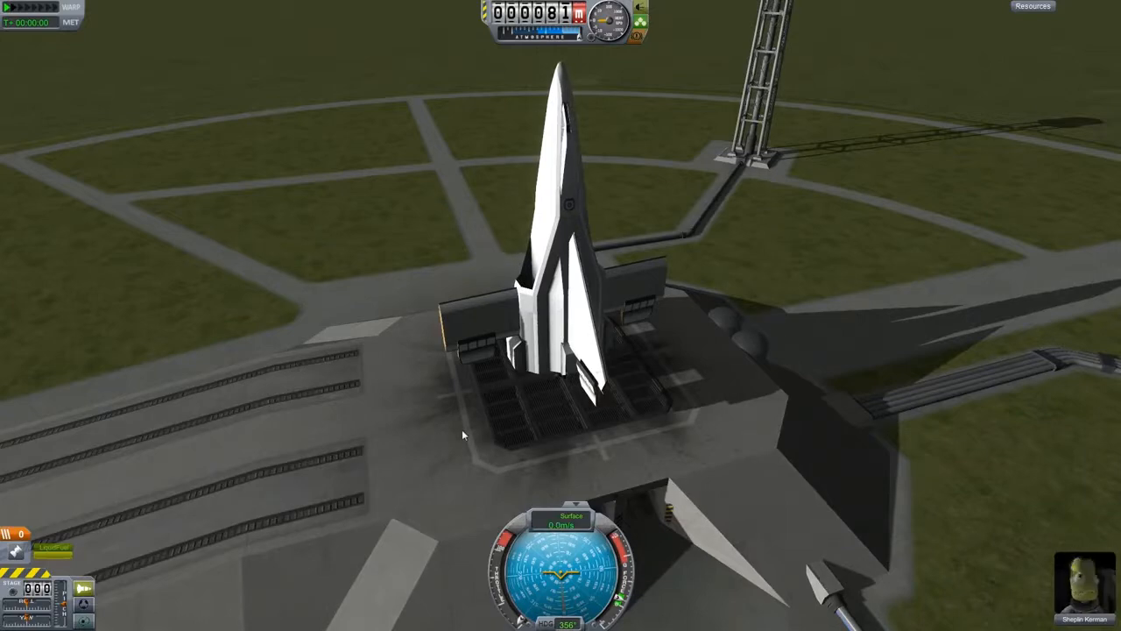
{"action": "key", "text": "Escape"}
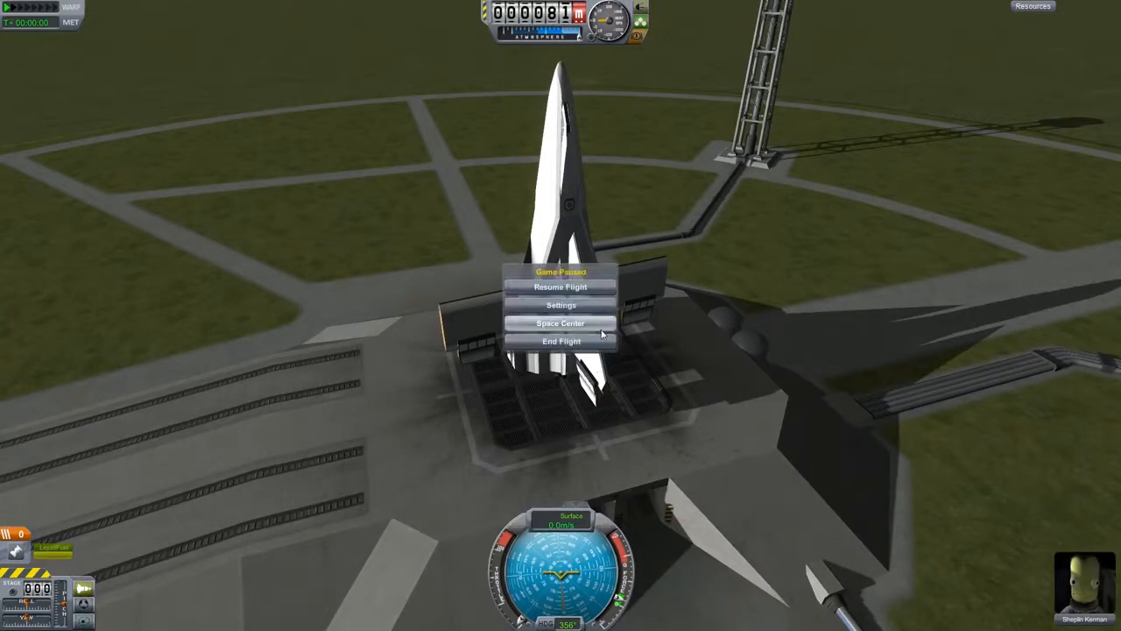
{"action": "left_click", "coordinate": [559, 286]}
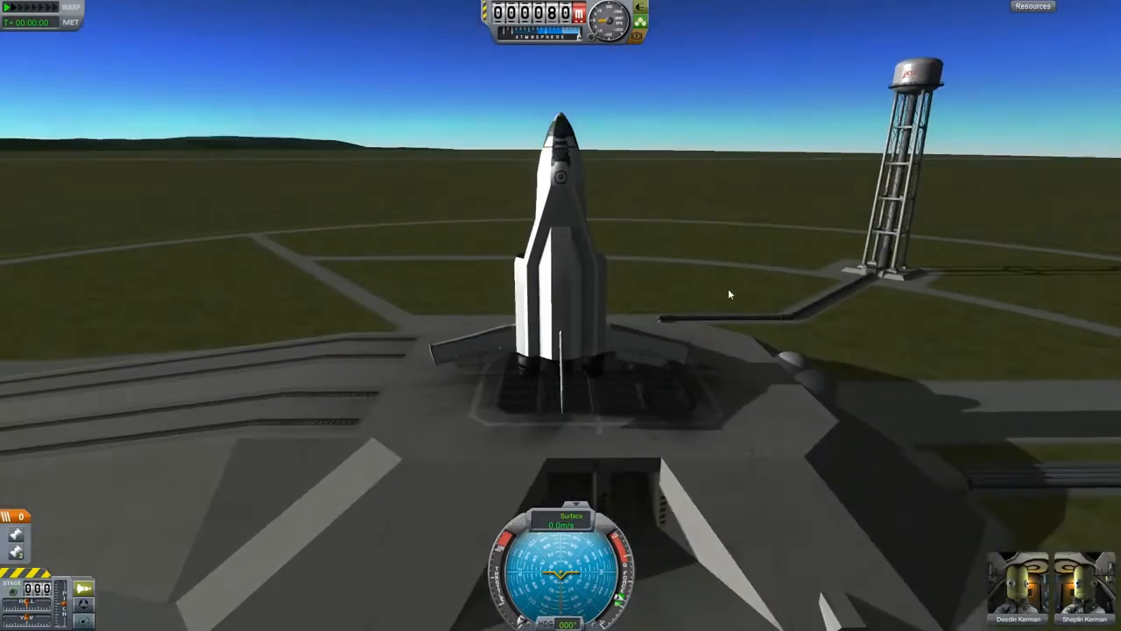
{"action": "mouse_move", "coordinate": [552, 329]}
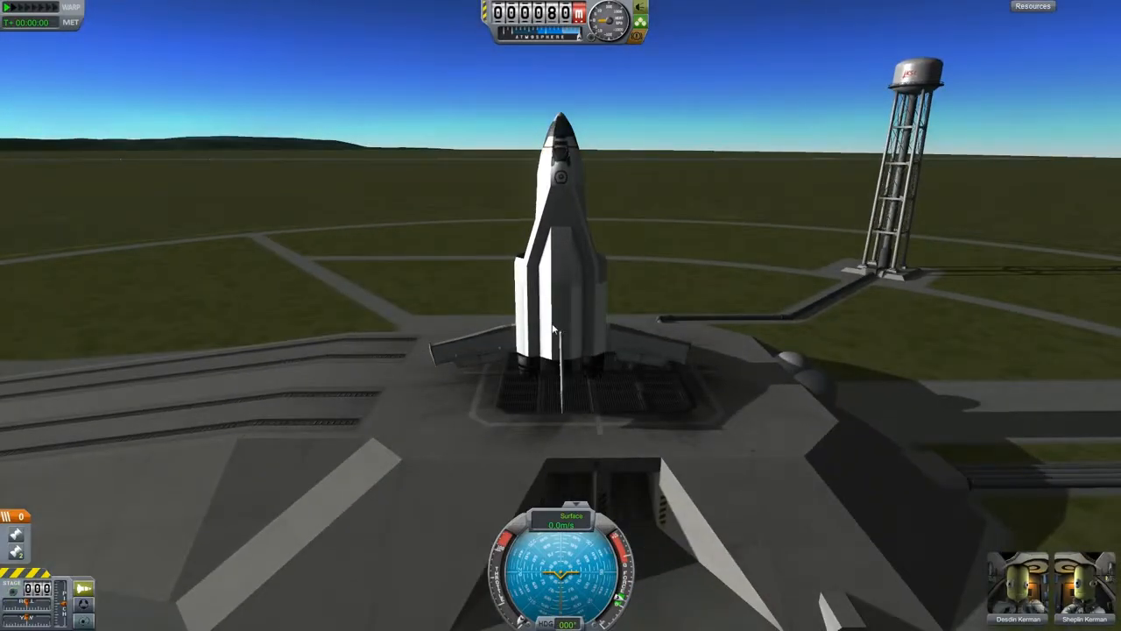
{"action": "mouse_move", "coordinate": [709, 369]}
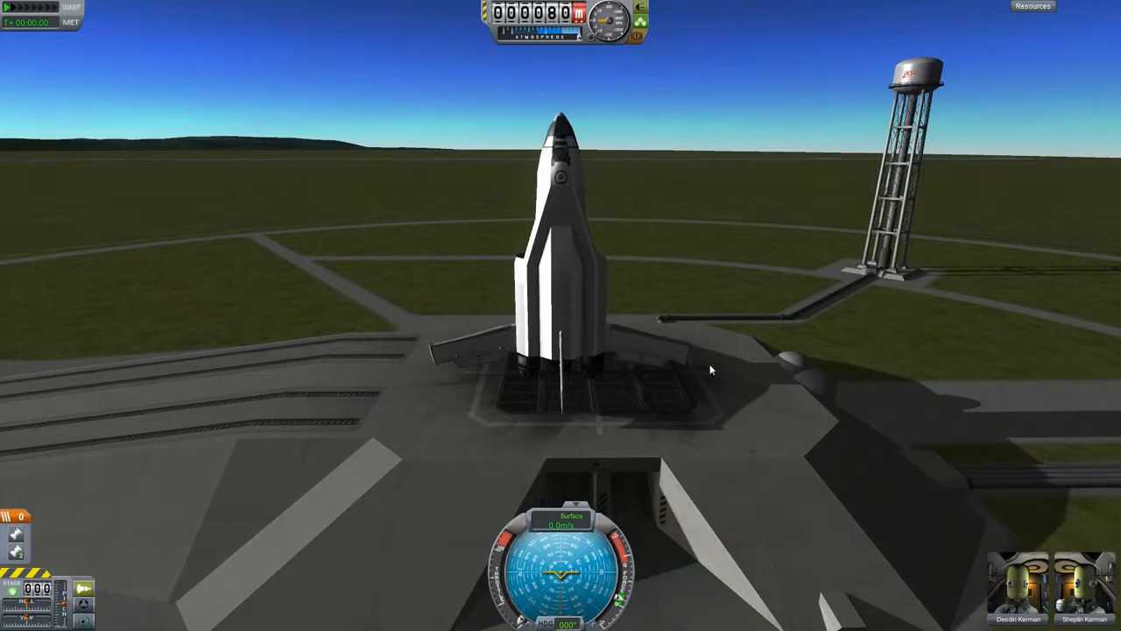
{"action": "mouse_move", "coordinate": [609, 362]}
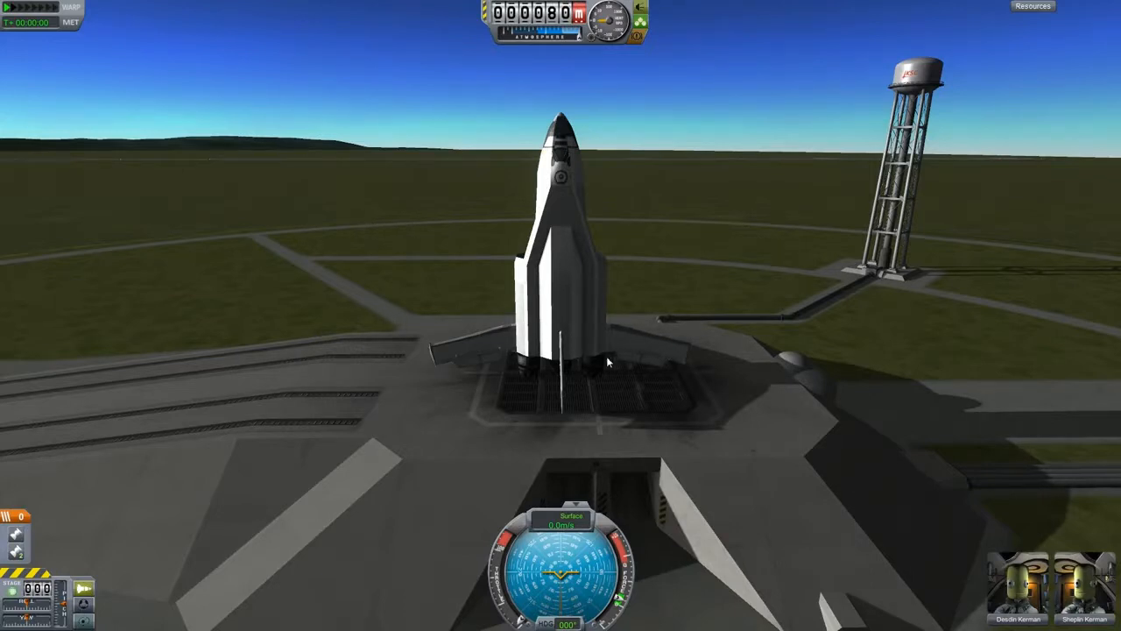
{"action": "mouse_move", "coordinate": [659, 404]}
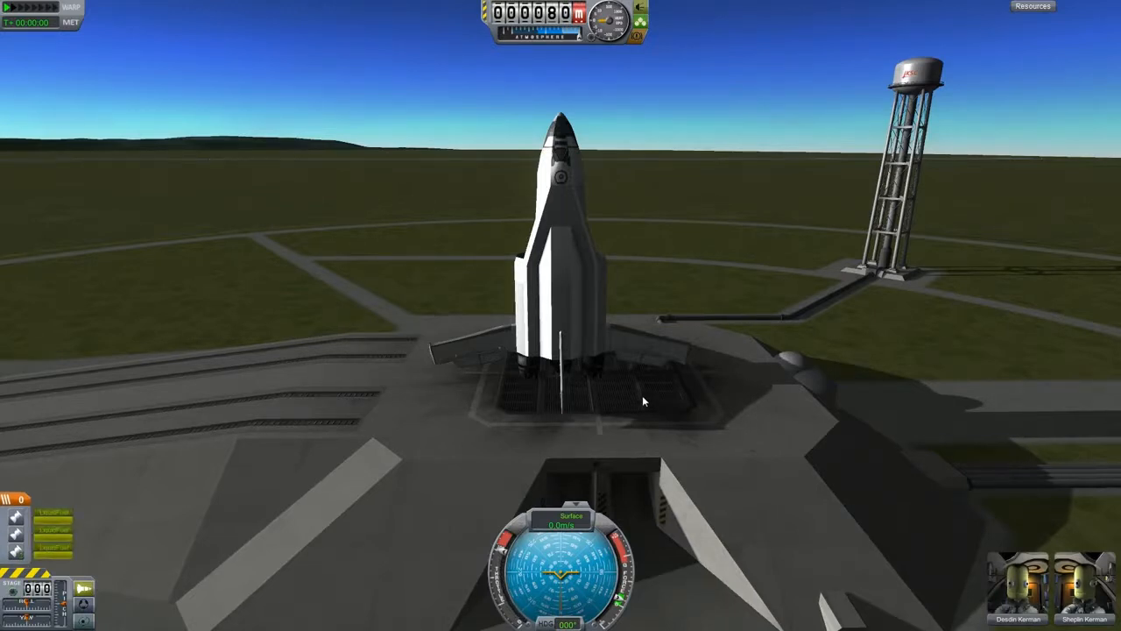
Stage with Space to launch the spaceplane from the pad
{"action": "key", "text": "space"}
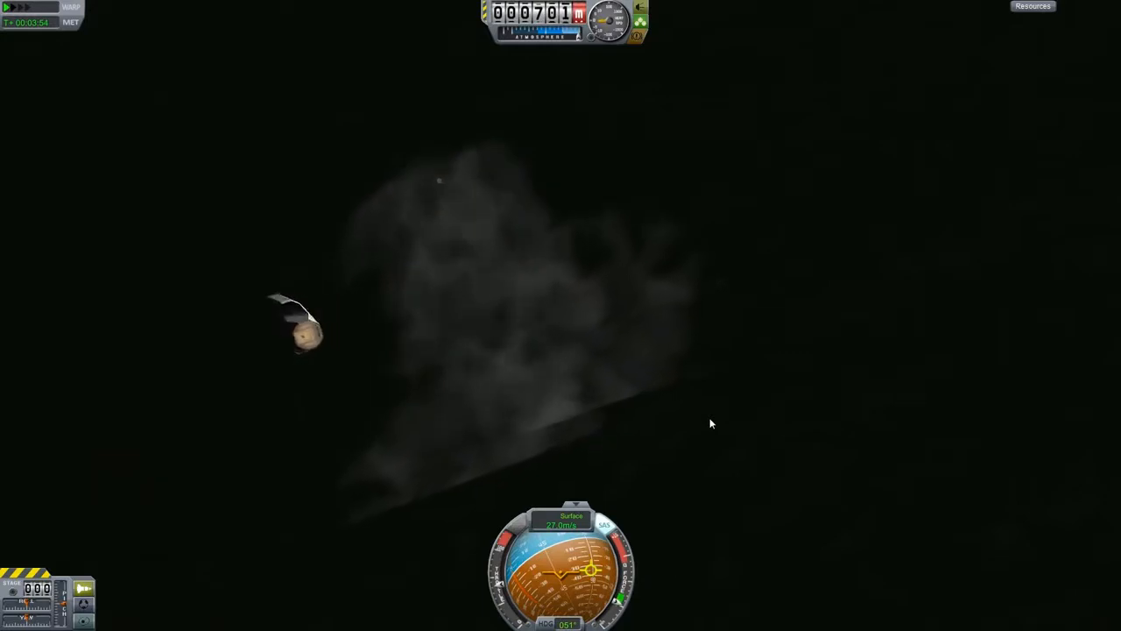
{"action": "mouse_move", "coordinate": [464, 384]}
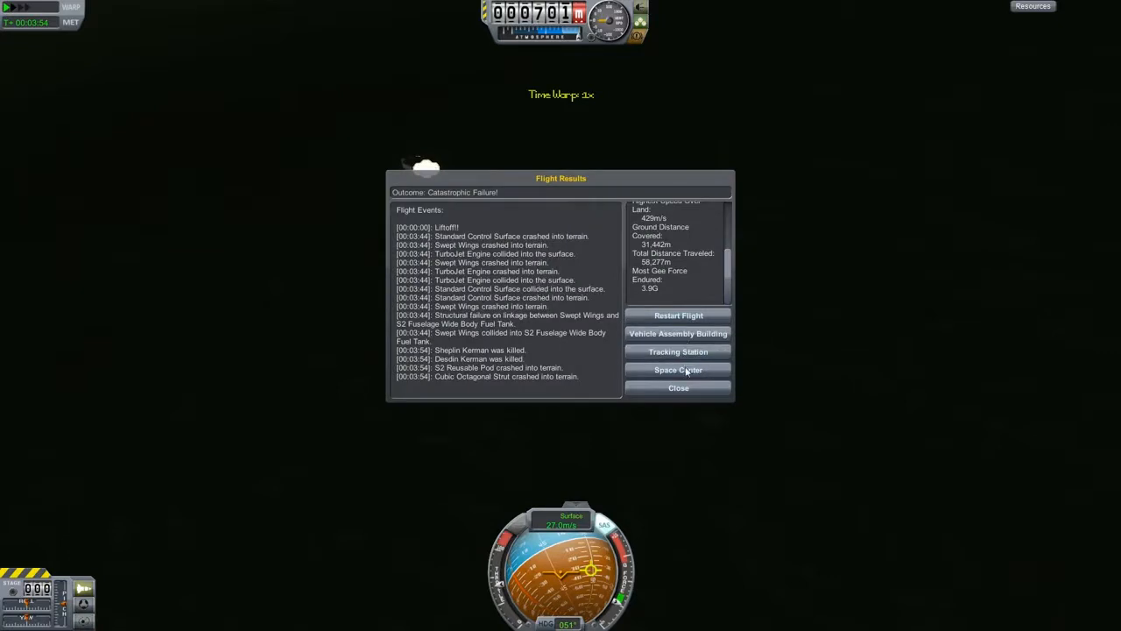
{"action": "mouse_move", "coordinate": [565, 309]}
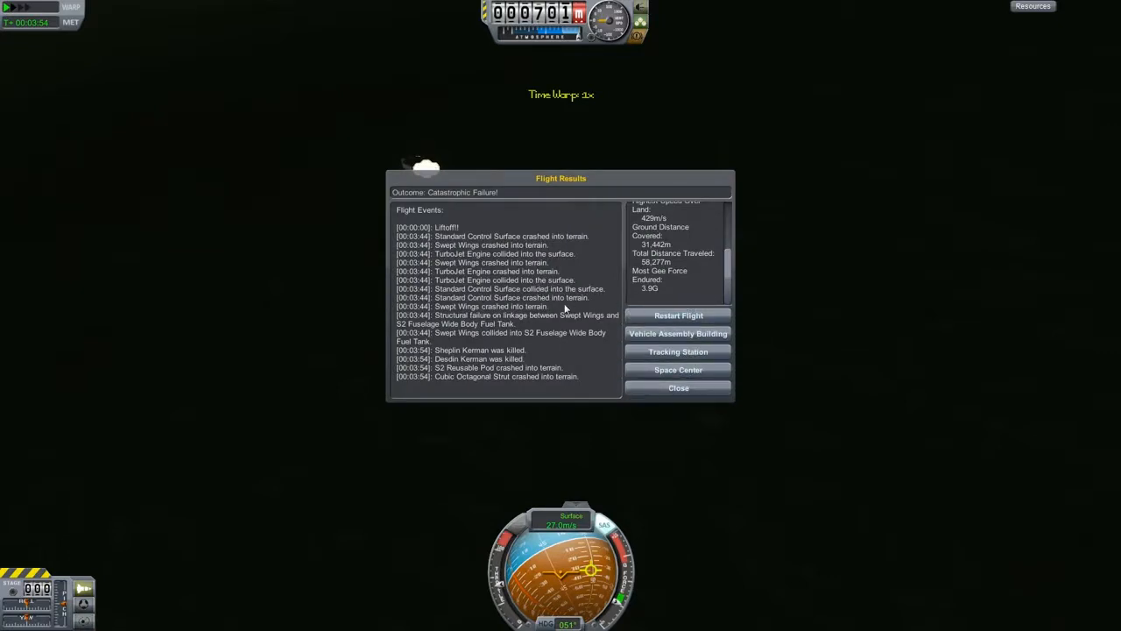
{"action": "mouse_move", "coordinate": [634, 323]}
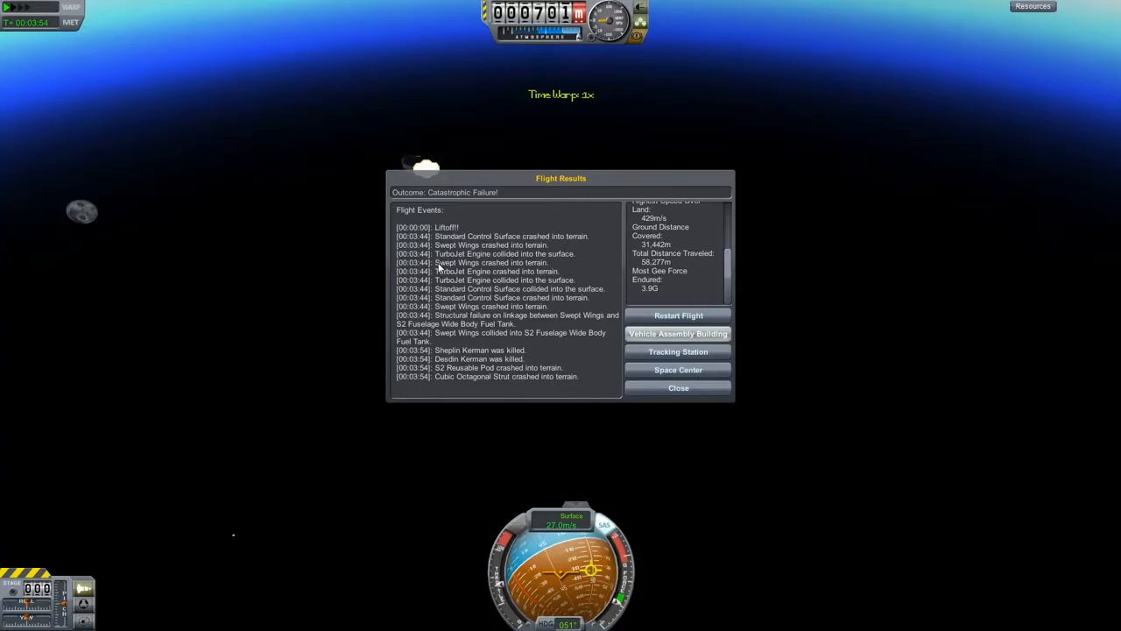
Return from the Flight Results to the Vehicle Assembly Building
{"action": "left_click", "coordinate": [678, 334]}
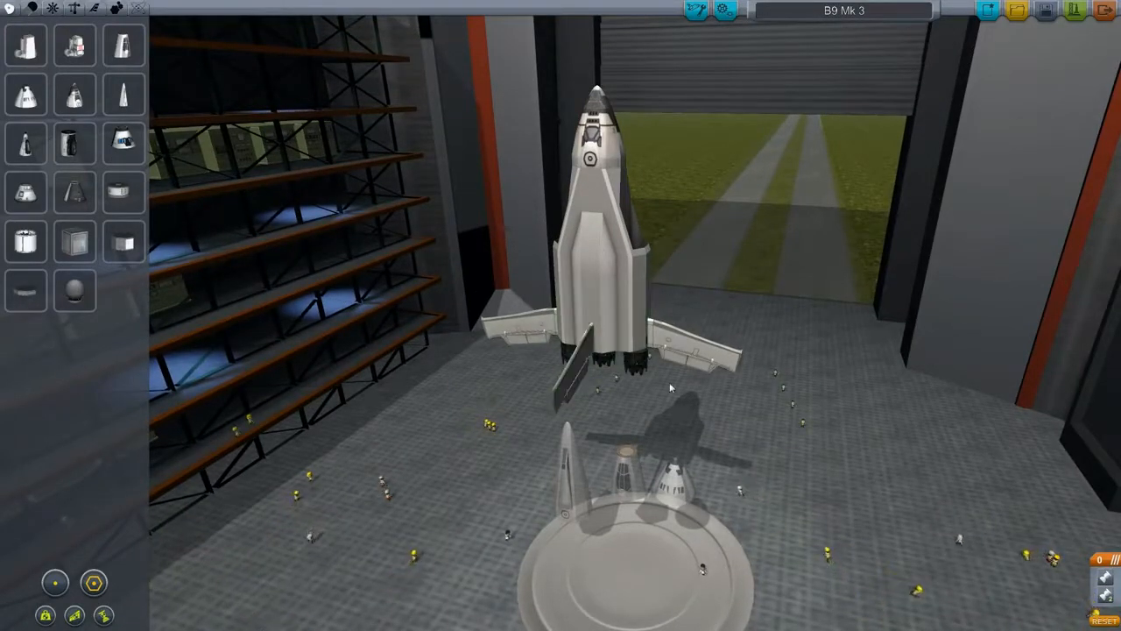
Orbit the VAB camera to view the front of the B9 Mk 3 spaceplane
{"action": "left_click_drag", "start_coordinate": [670, 388], "coordinate": [593, 367]}
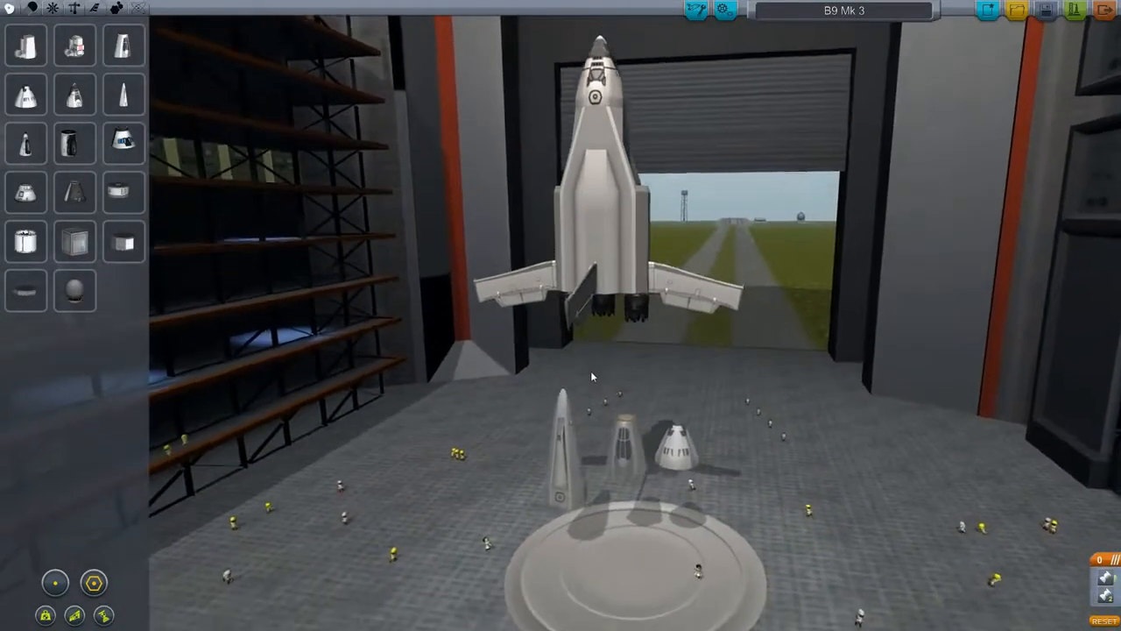